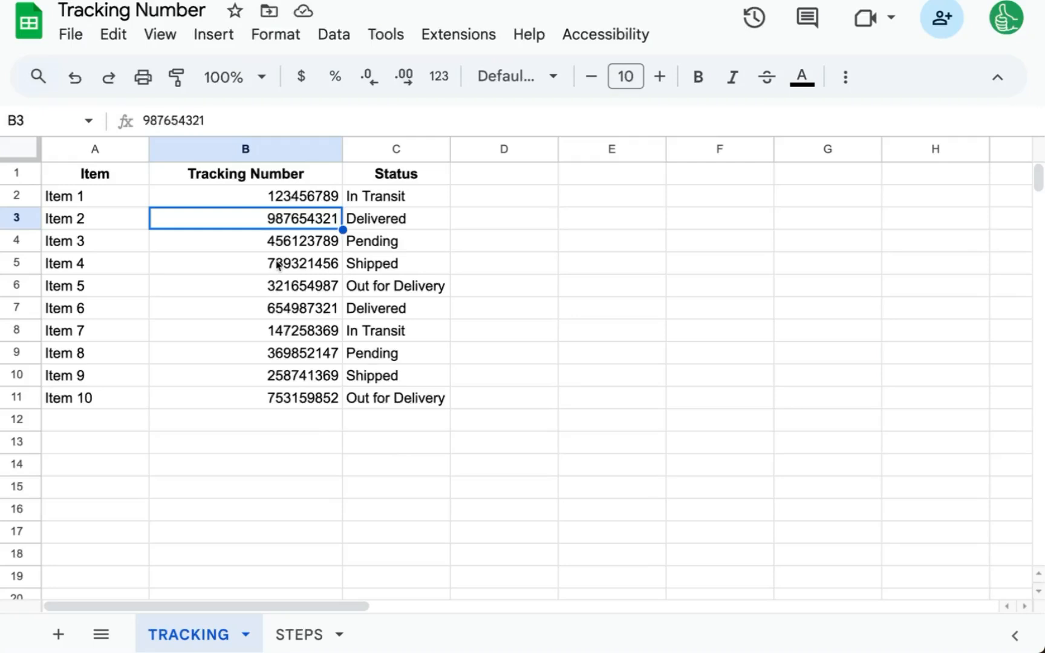
pyautogui.moveTo(286, 245)
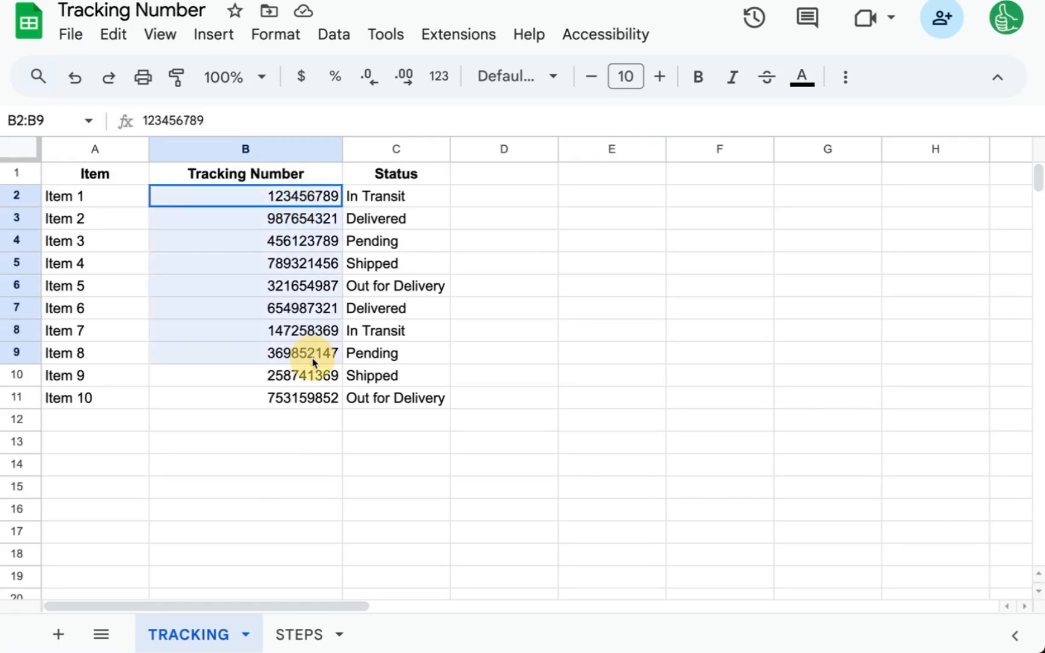
# - Look up tracking number 987654321 (Item 2) in the site's tracking form
pyautogui.click(245, 285)
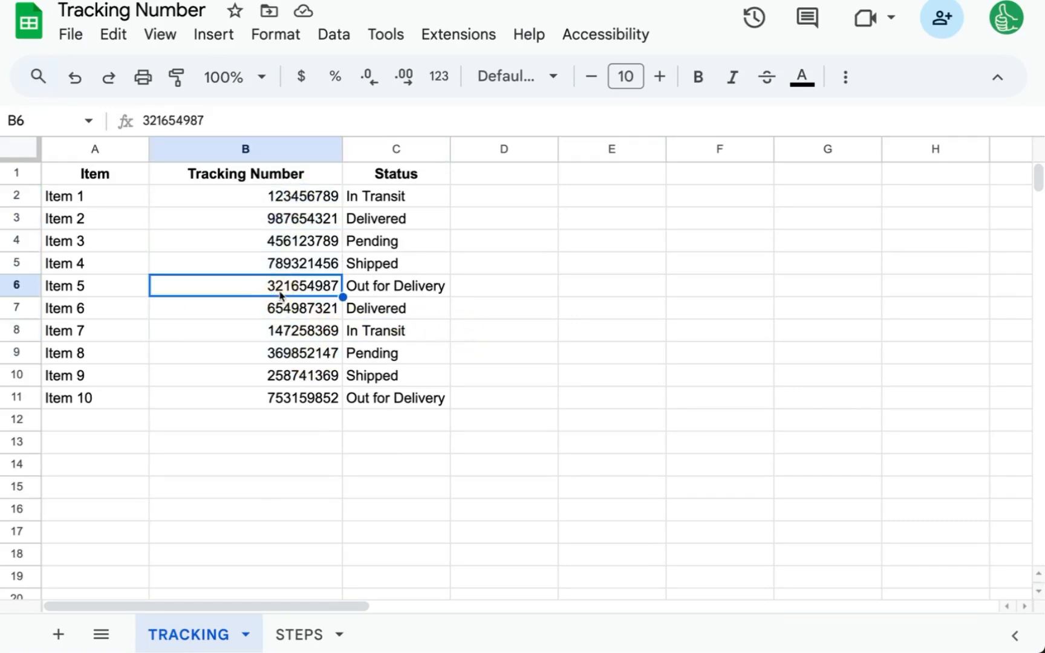
pyautogui.moveTo(446, 289)
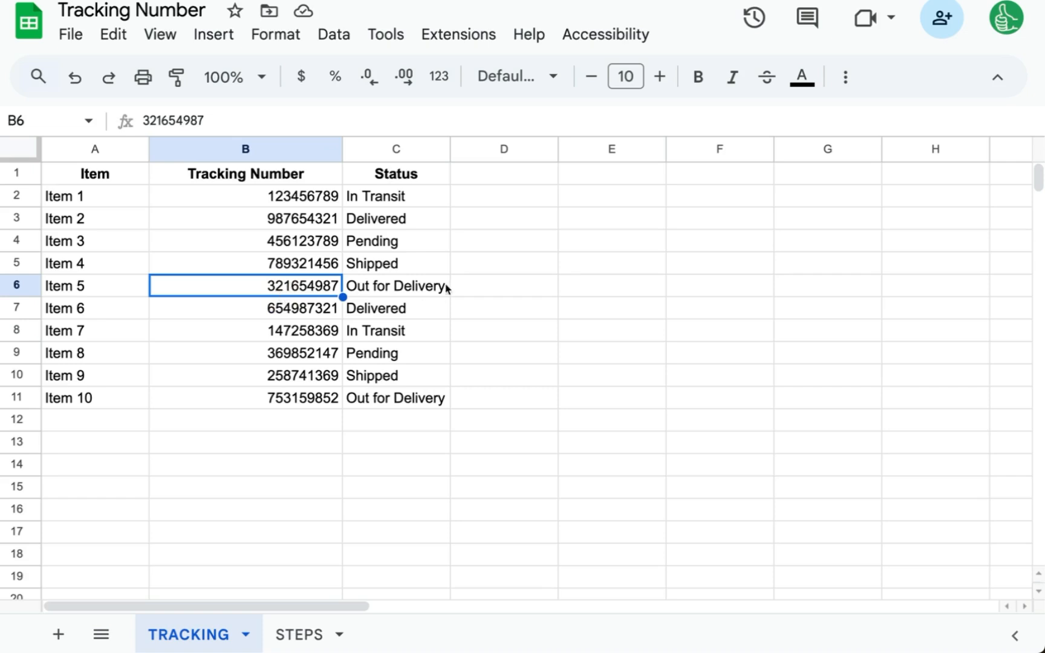
pyautogui.click(395, 286)
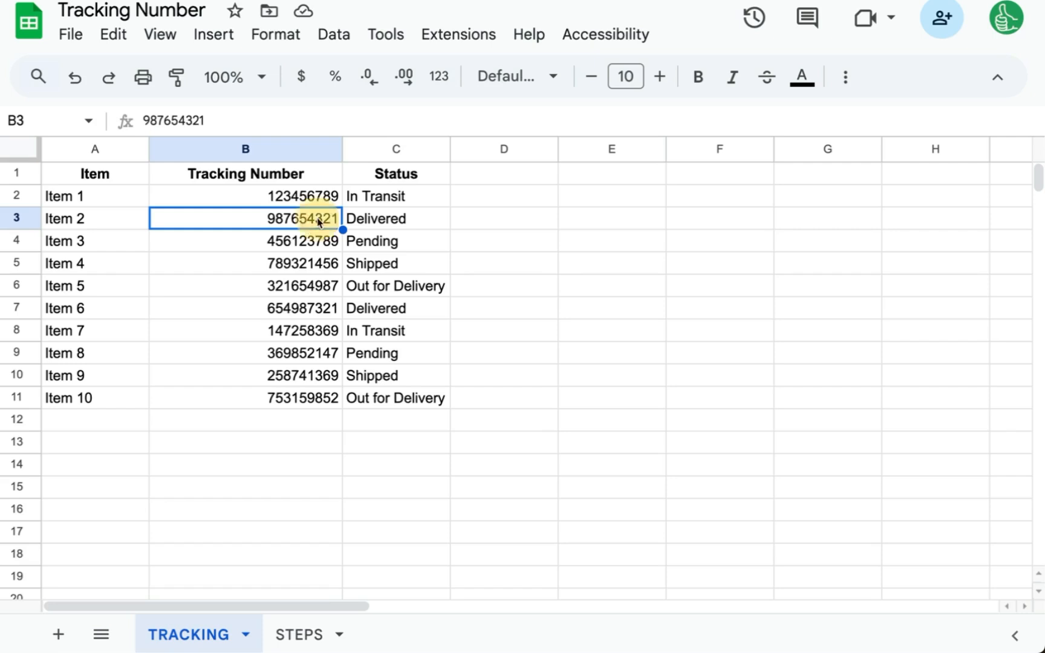
pyautogui.press('Ctrl+c')
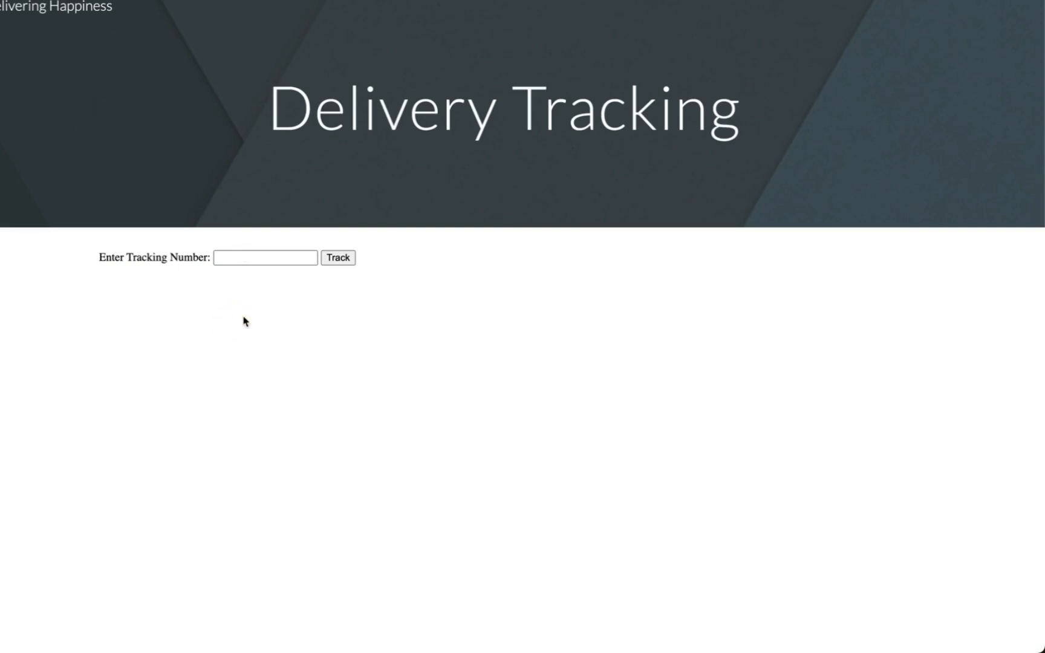
pyautogui.write('987654321')
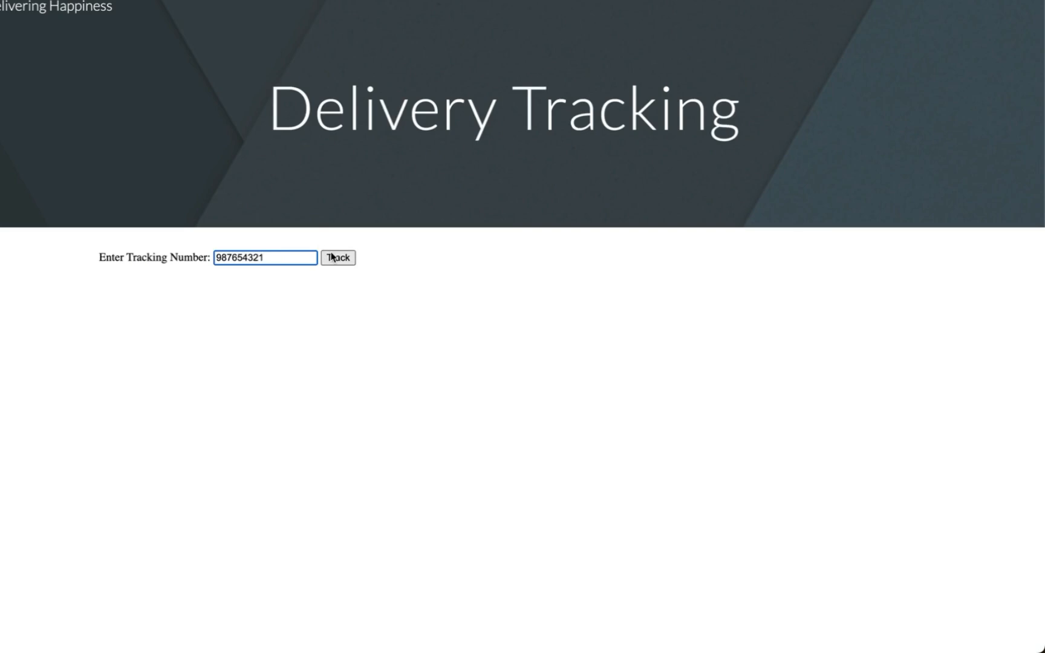
pyautogui.click(338, 258)
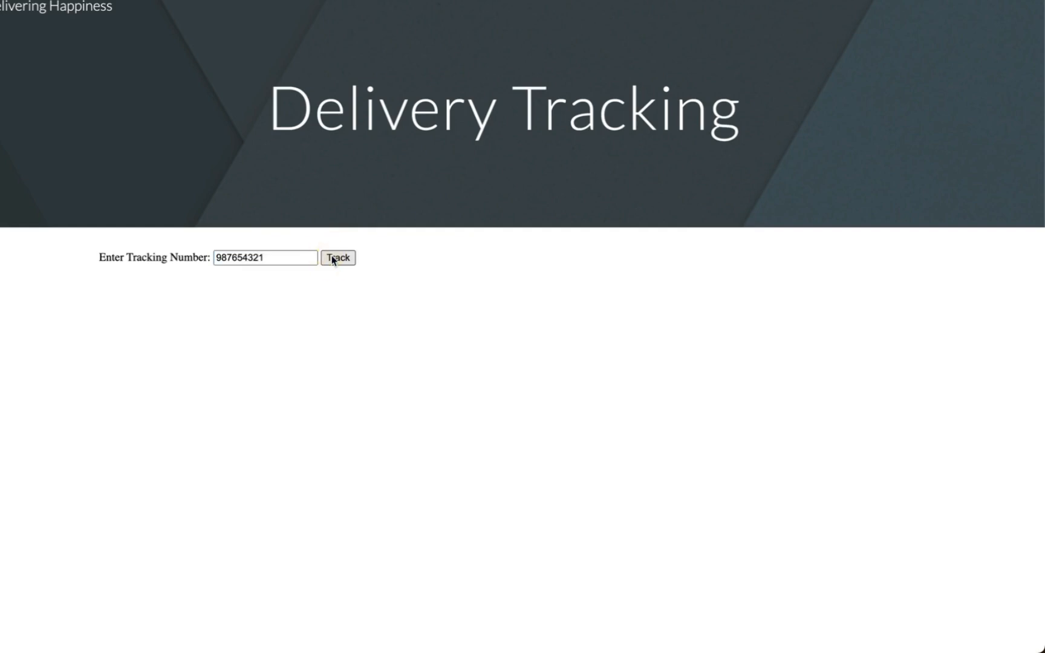
pyautogui.click(338, 258)
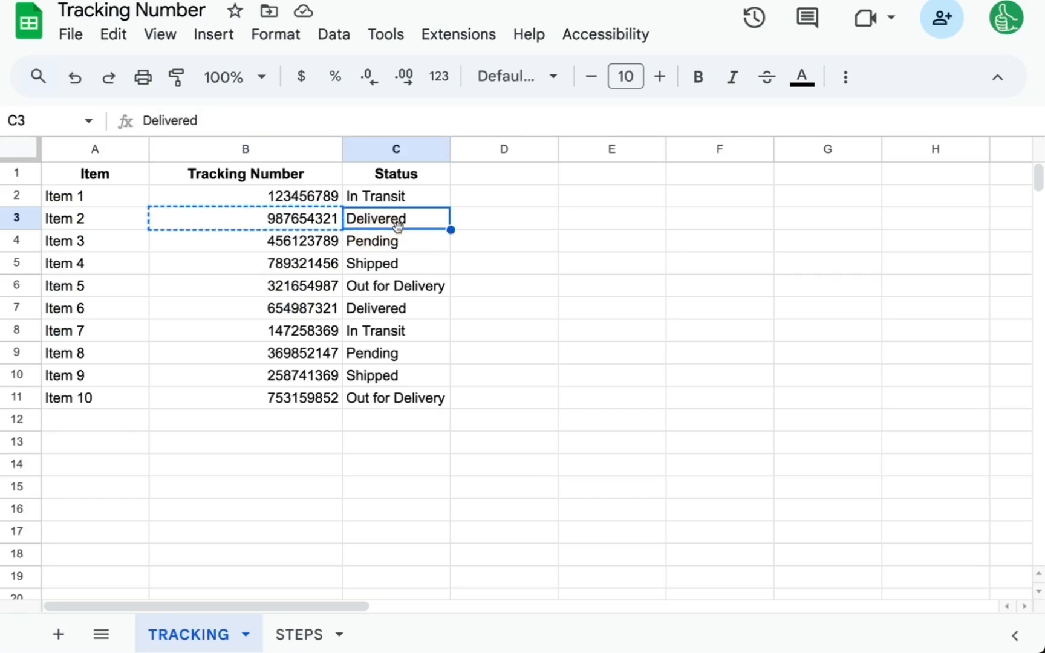
# - Look up 456123789 (Item 3) and confirm its Pending status against the sheet
pyautogui.click(245, 241)
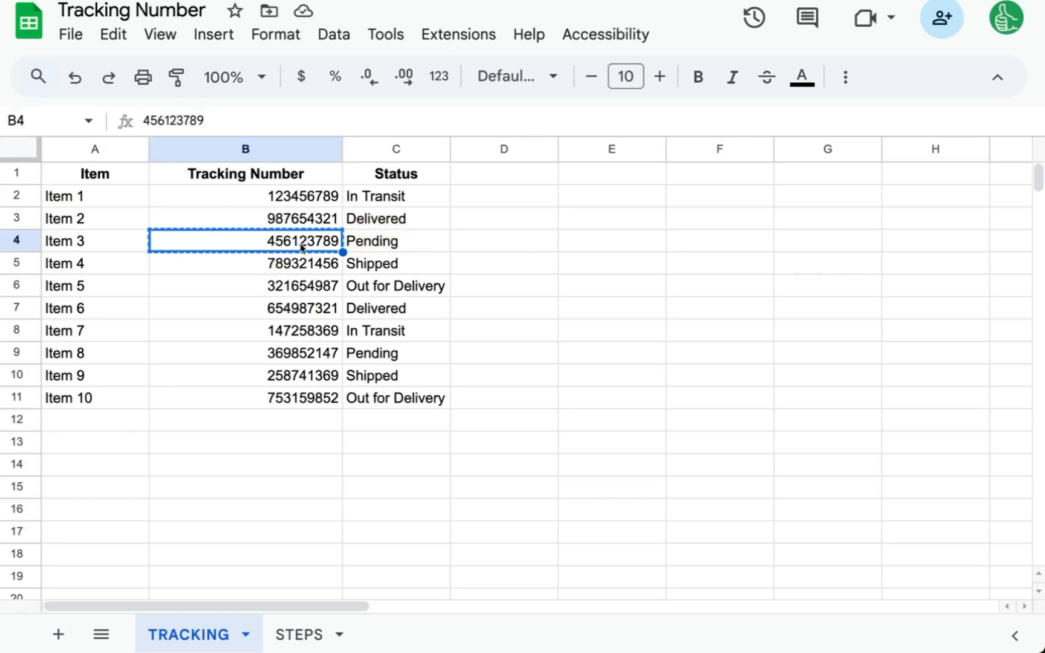
pyautogui.click(396, 264)
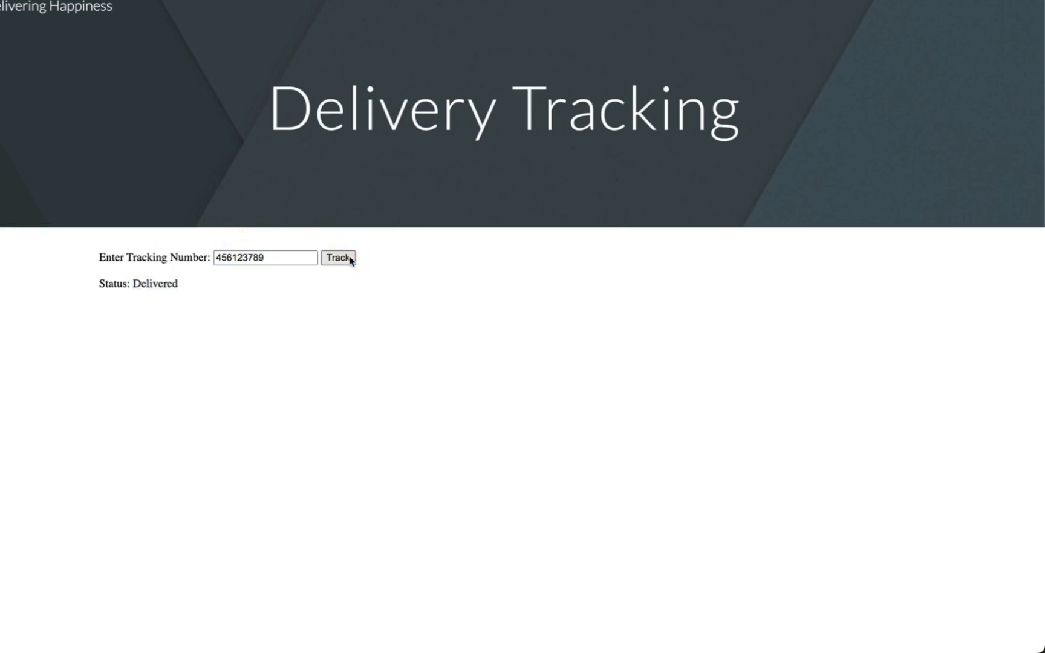
pyautogui.click(338, 257)
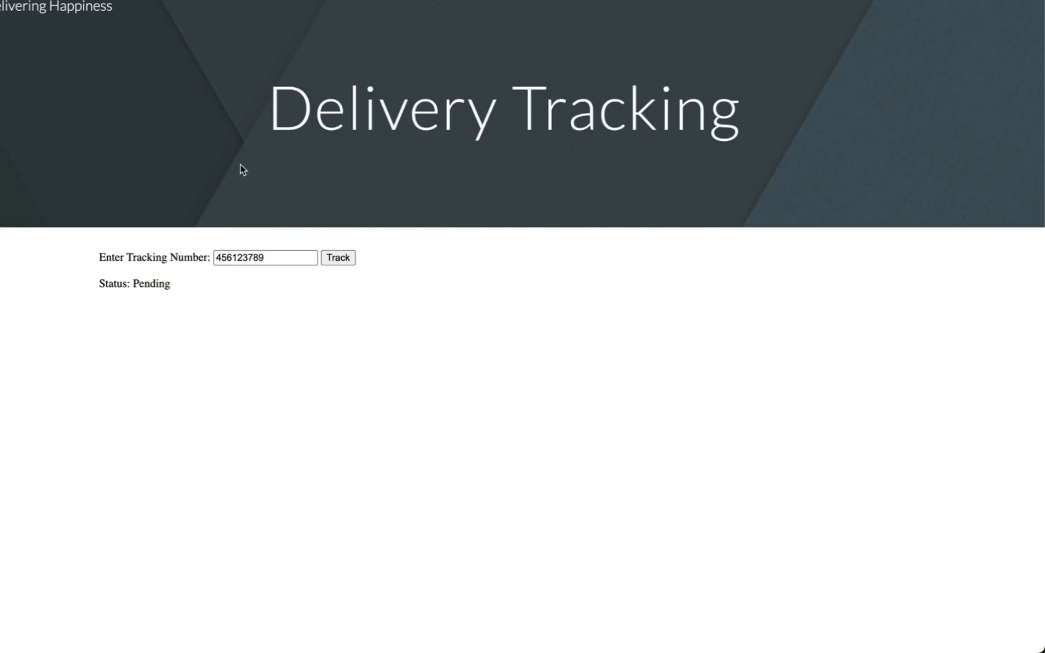
pyautogui.click(234, 257)
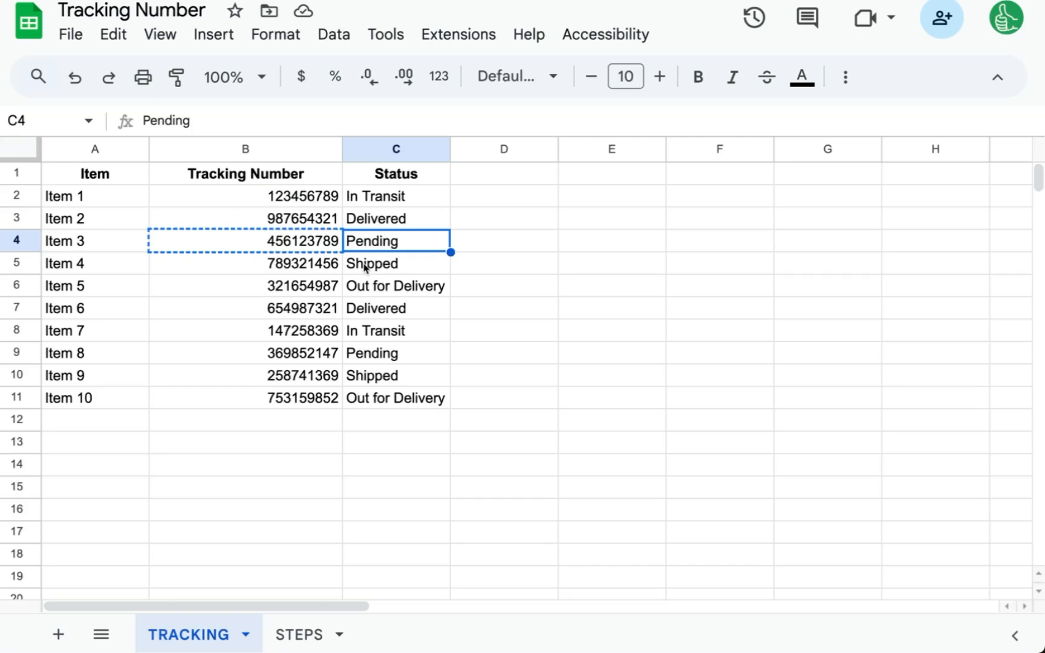
pyautogui.moveTo(285, 349)
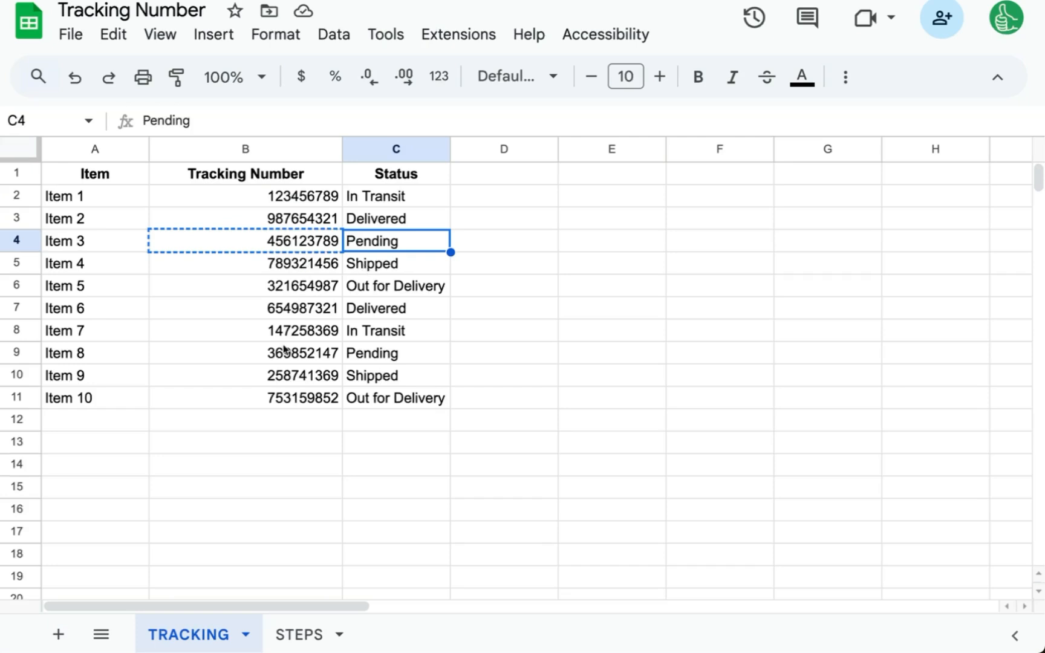
# - Review the STEPS checklist and the embed.html tracking form file
pyautogui.click(297, 634)
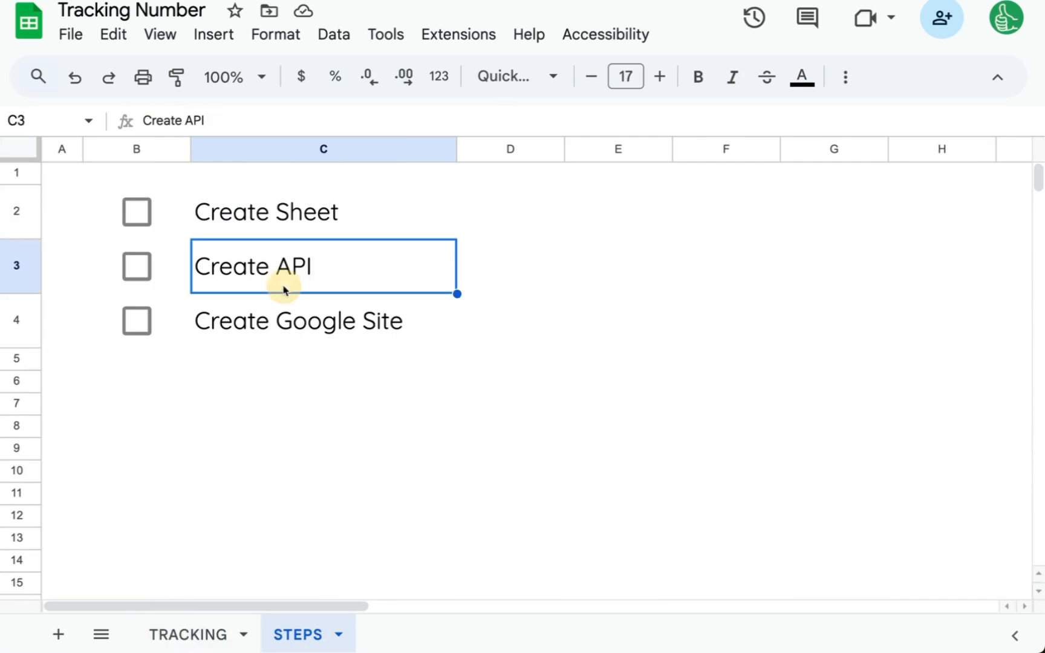
pyautogui.moveTo(327, 273)
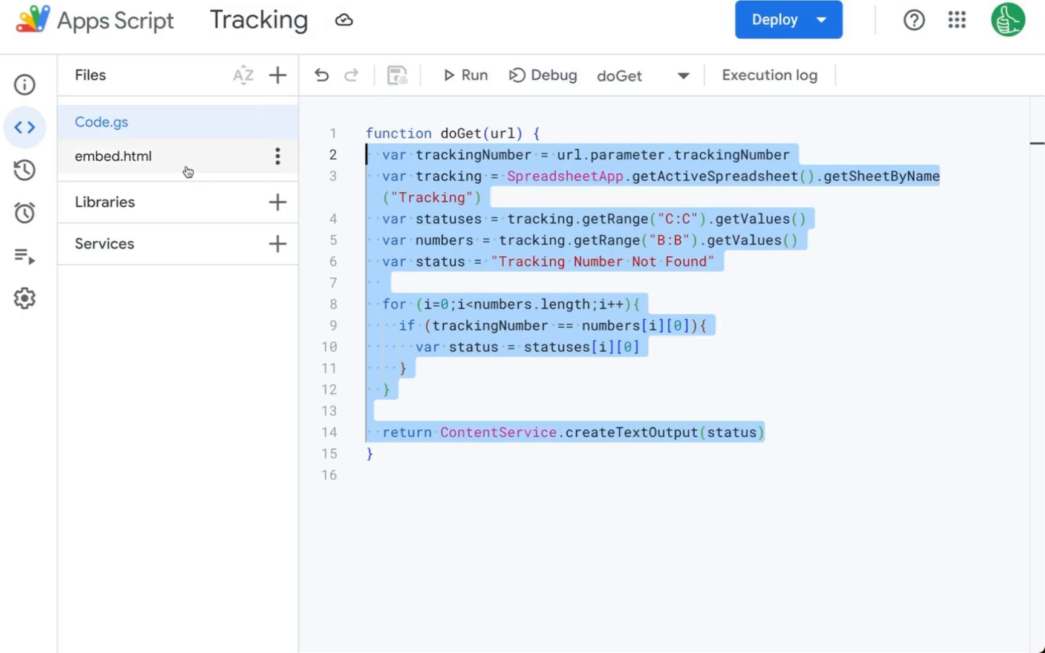
pyautogui.click(113, 156)
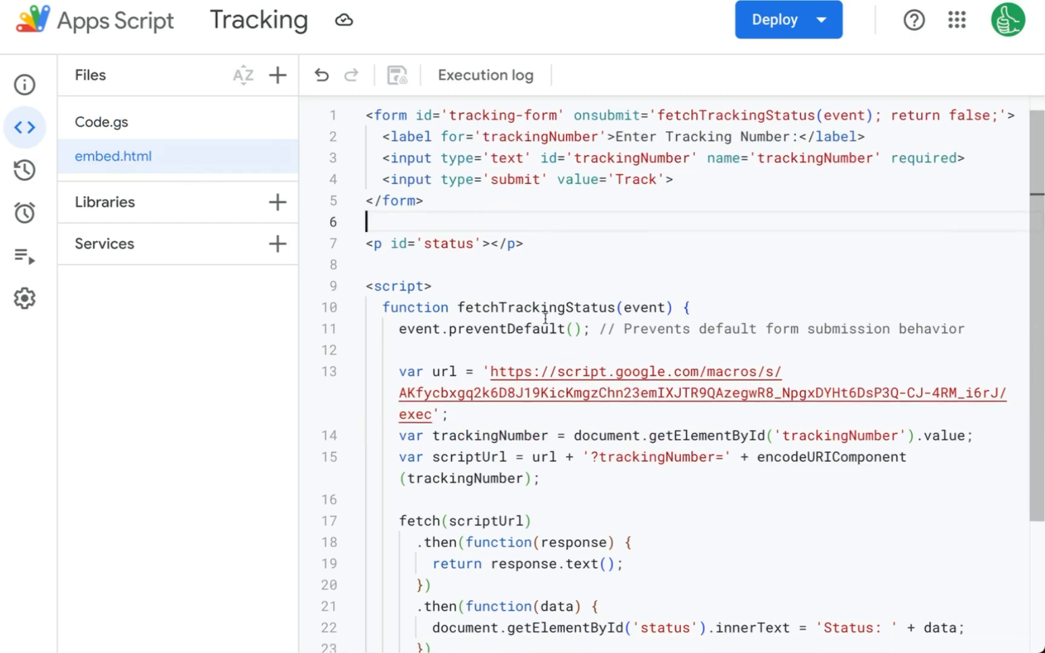
pyautogui.scroll(-3)
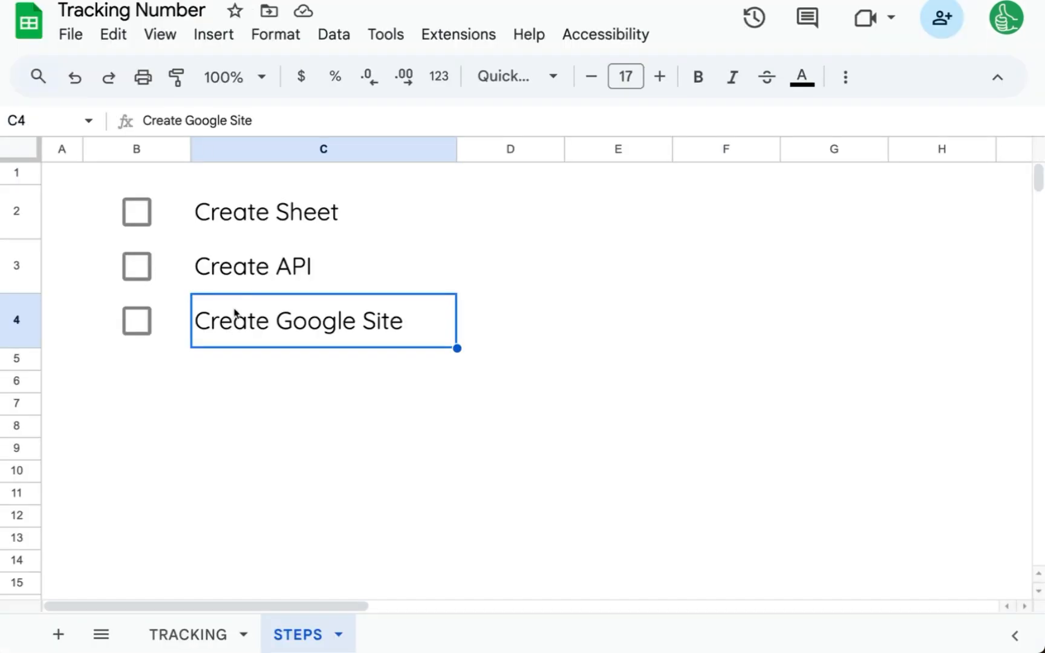
# - Review the TRACKING sheet's Status column, tick Create Sheet, and bring up the Extensions menu
pyautogui.click(323, 211)
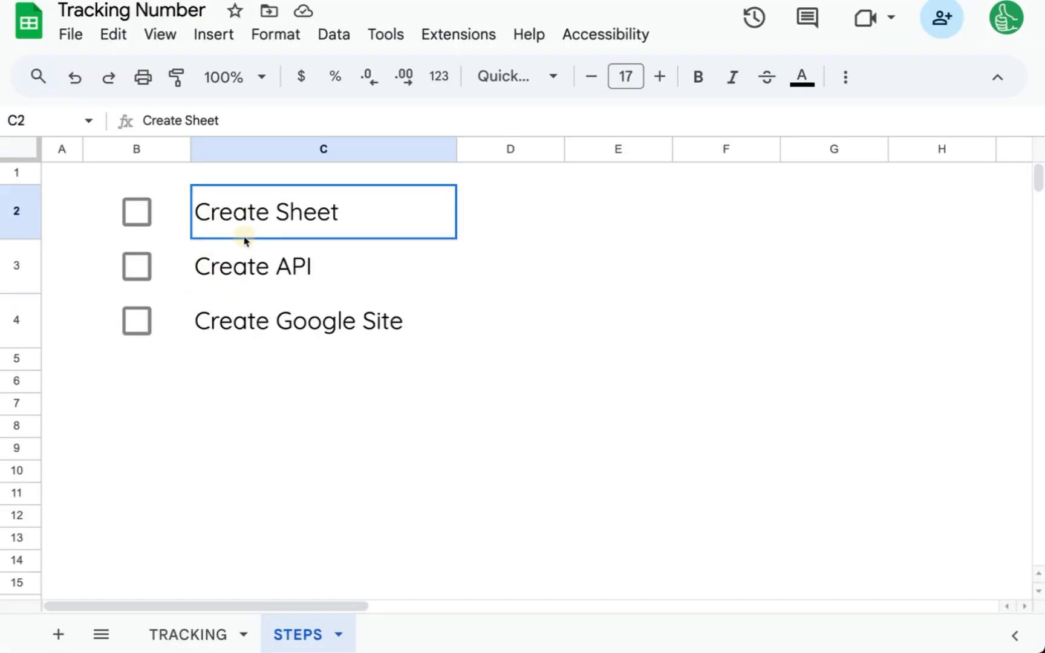
pyautogui.click(189, 634)
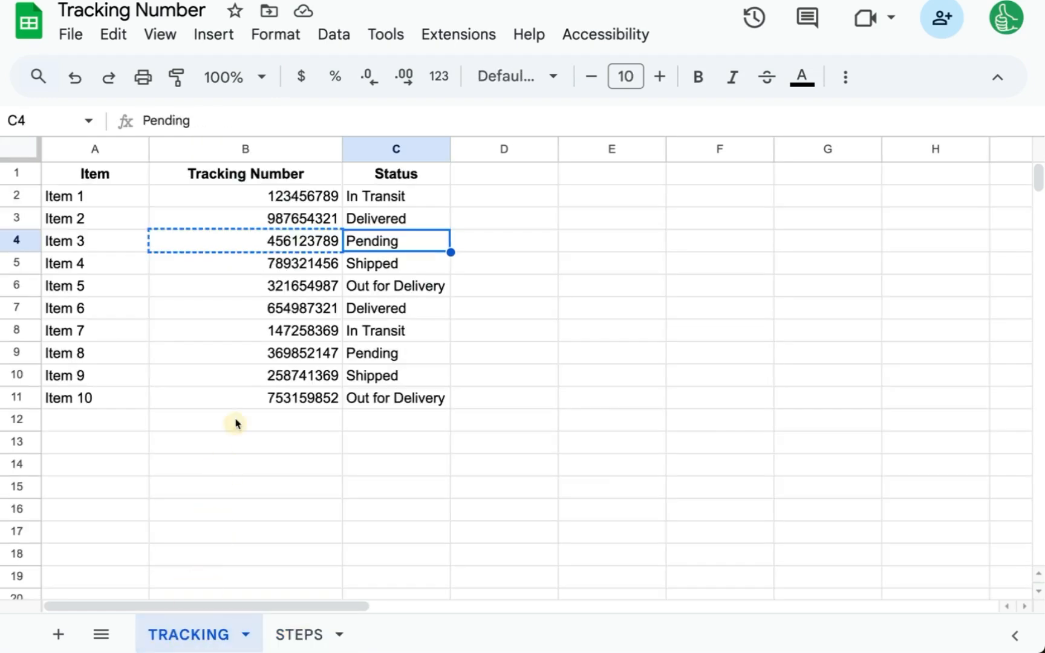
pyautogui.moveTo(244, 218); pyautogui.dragTo(245, 353)
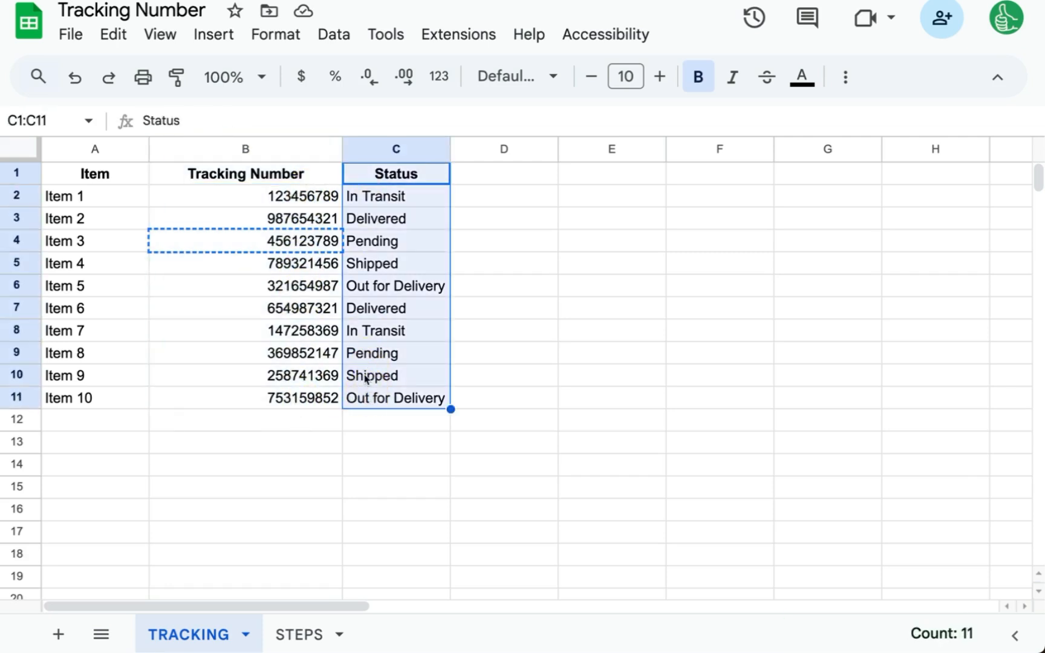
pyautogui.click(395, 196)
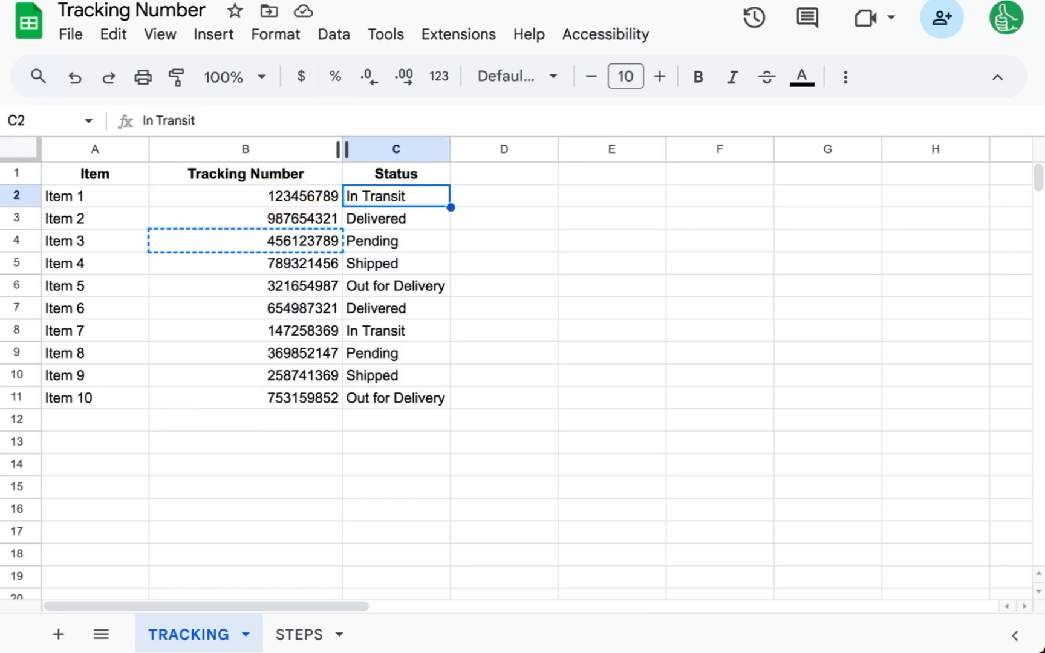
pyautogui.click(300, 651)
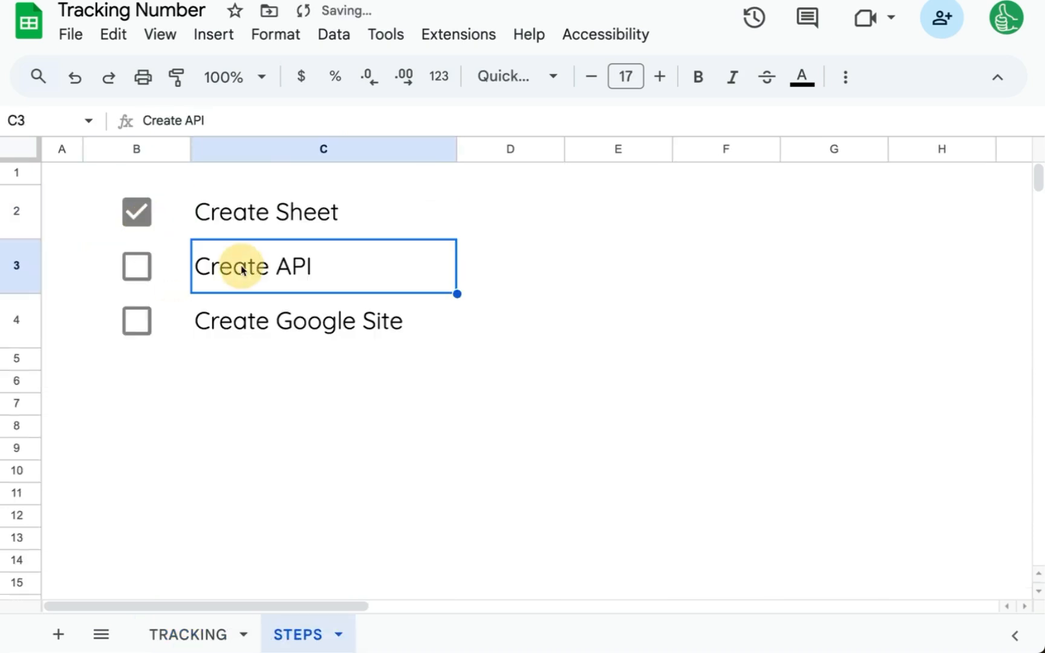
pyautogui.click(458, 34)
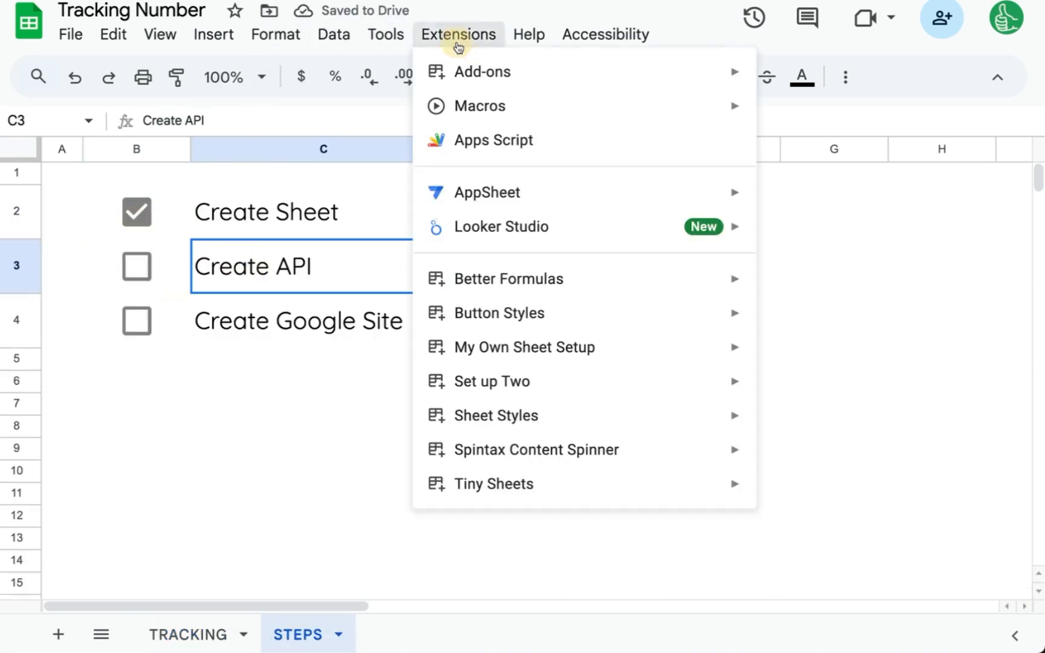
# - In Code.gs, rename myFunction to doGet with a url parameter
pyautogui.click(493, 140)
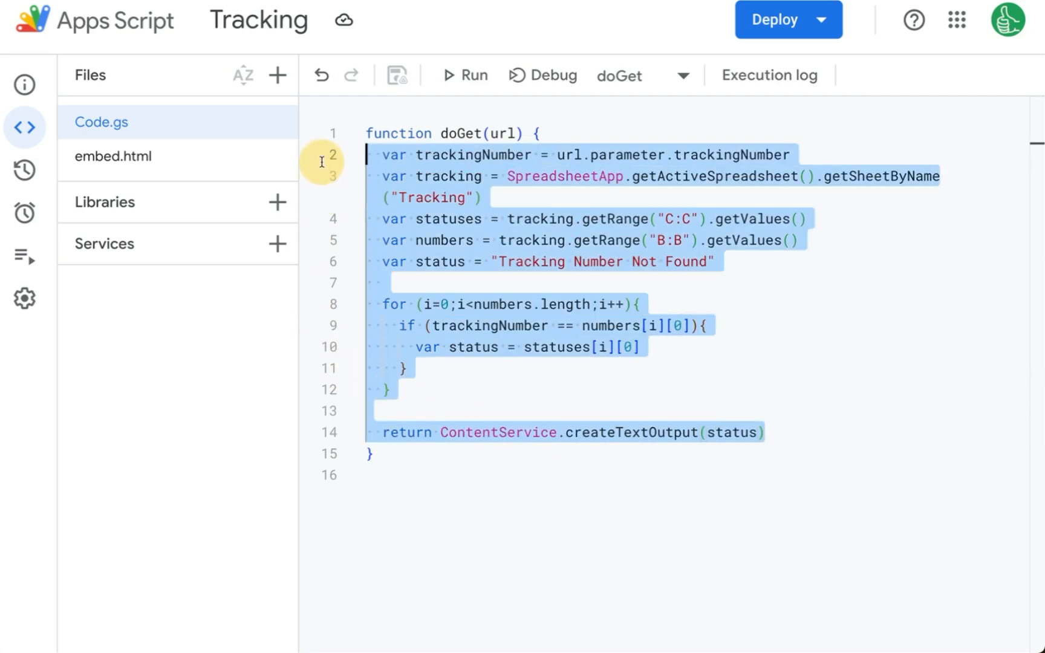
pyautogui.write('function')
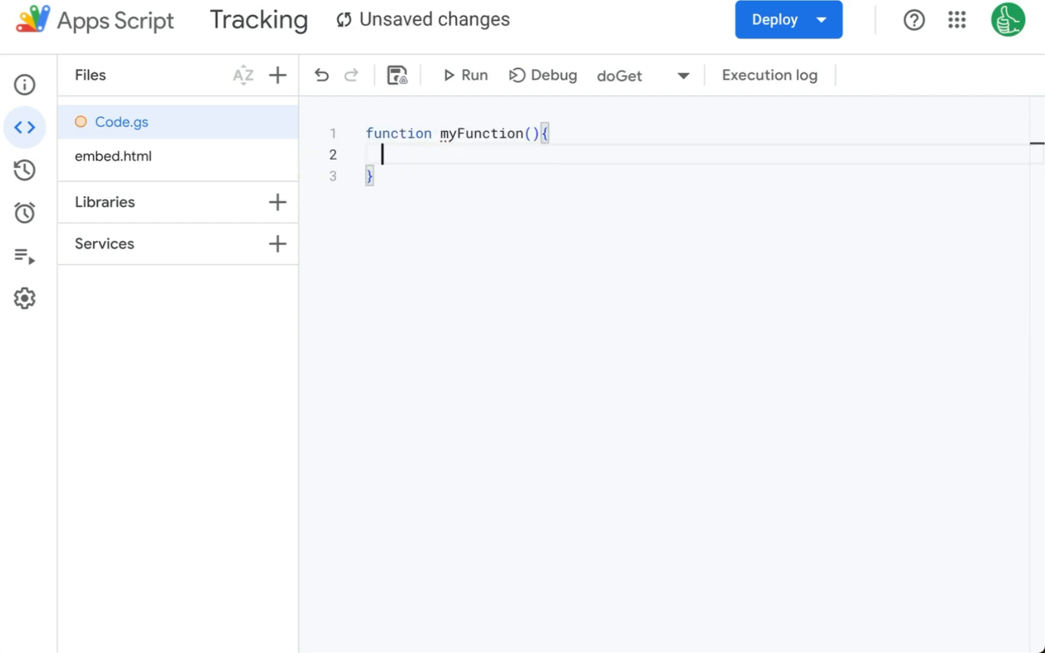
pyautogui.doubleClick(478, 133)
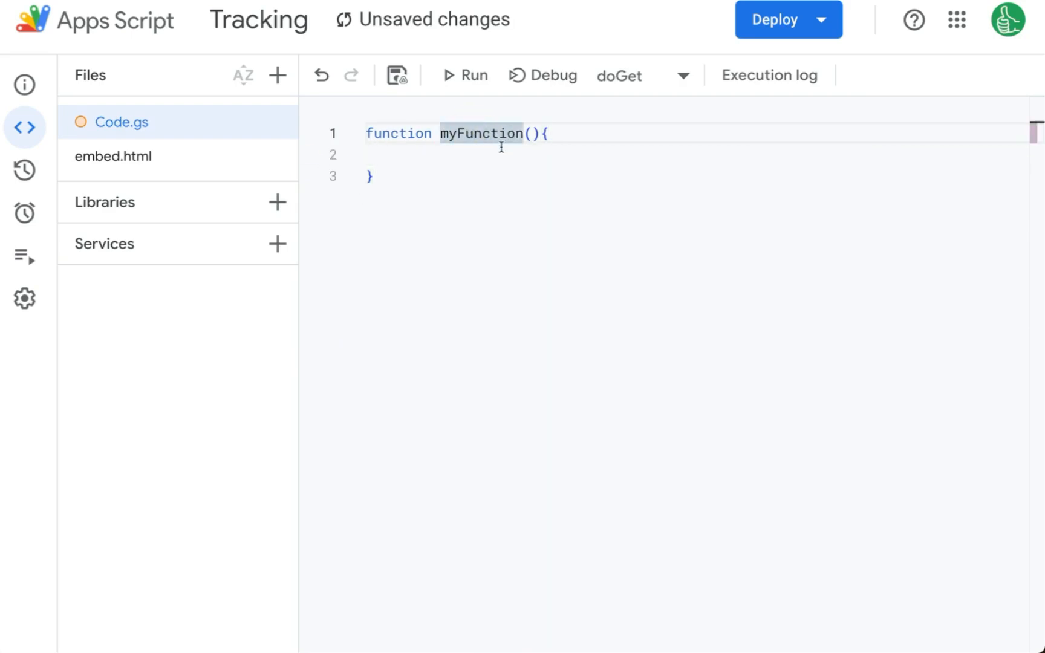
pyautogui.doubleClick(477, 133)
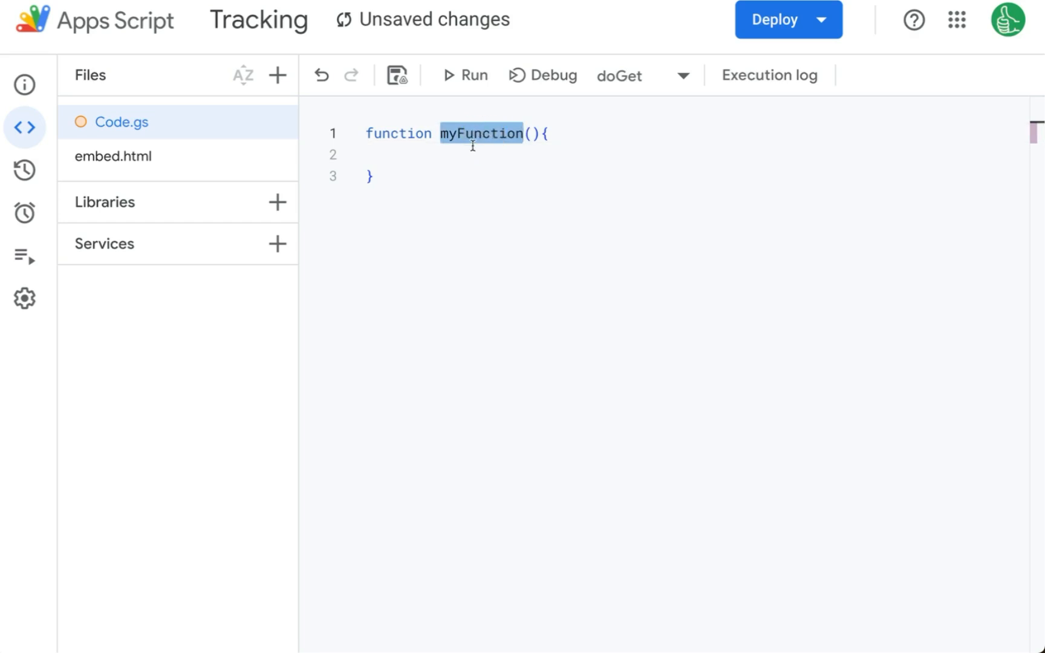
pyautogui.write('doGet')
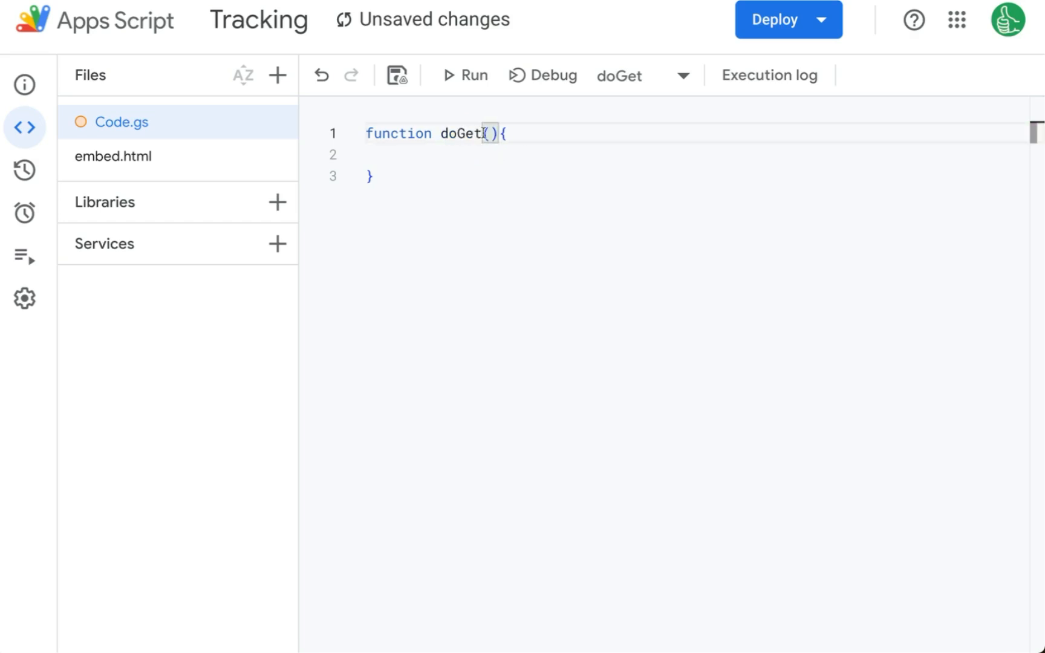
pyautogui.doubleClick(460, 133)
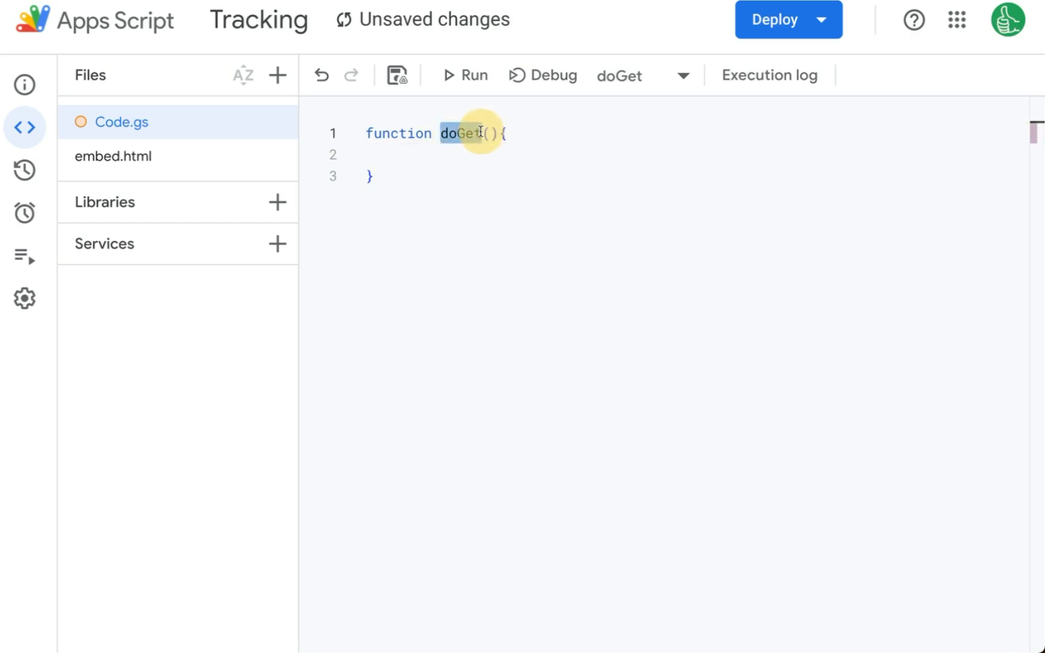
pyautogui.click(489, 133)
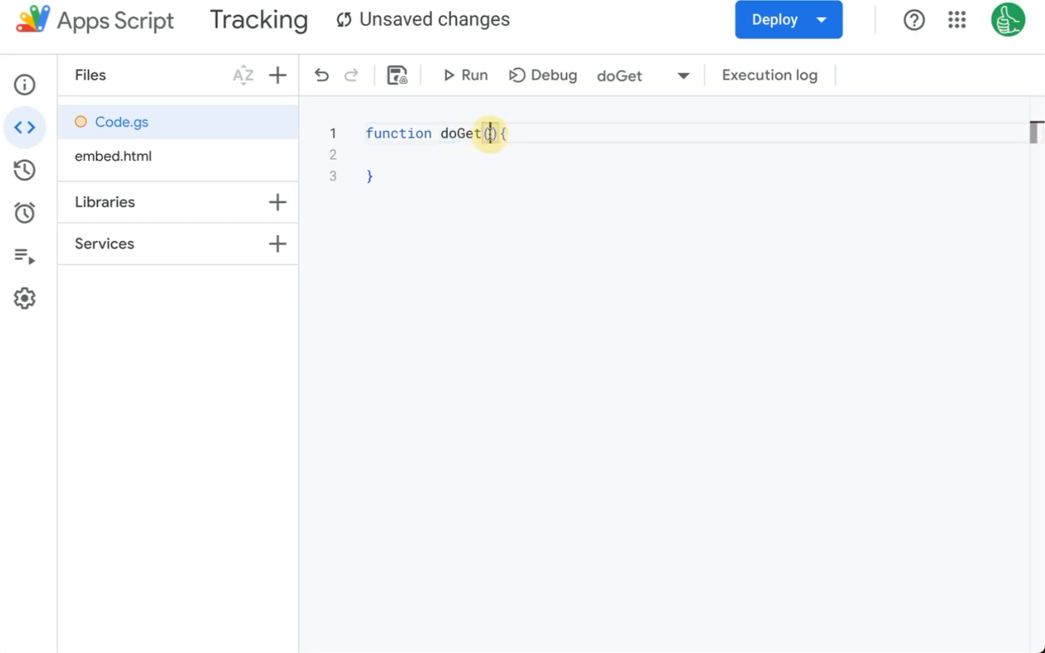
pyautogui.write('url')
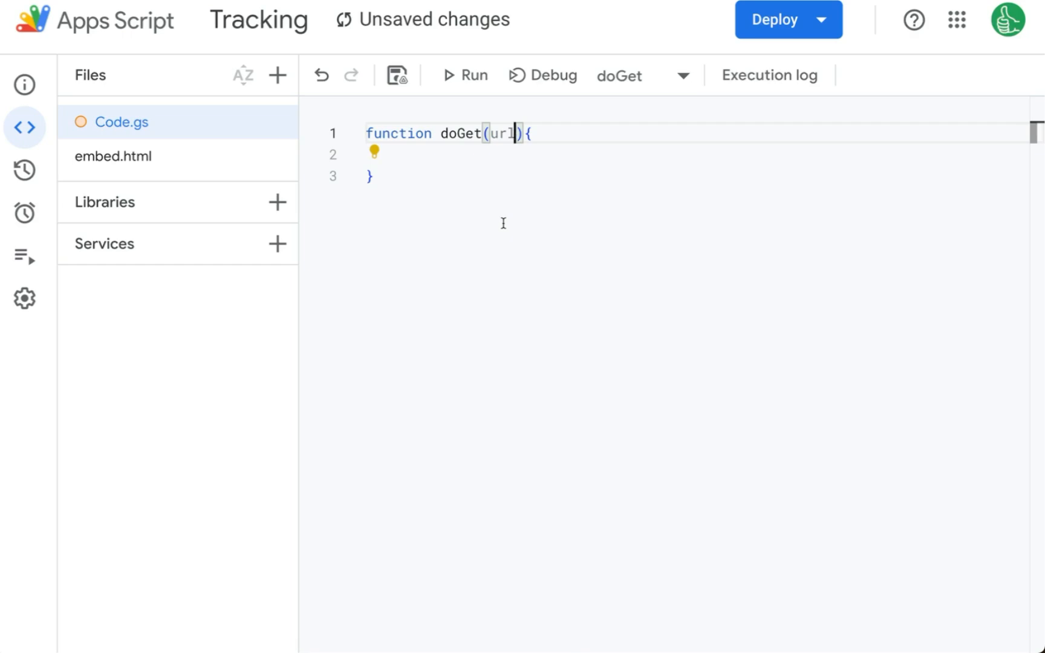
pyautogui.click(532, 133)
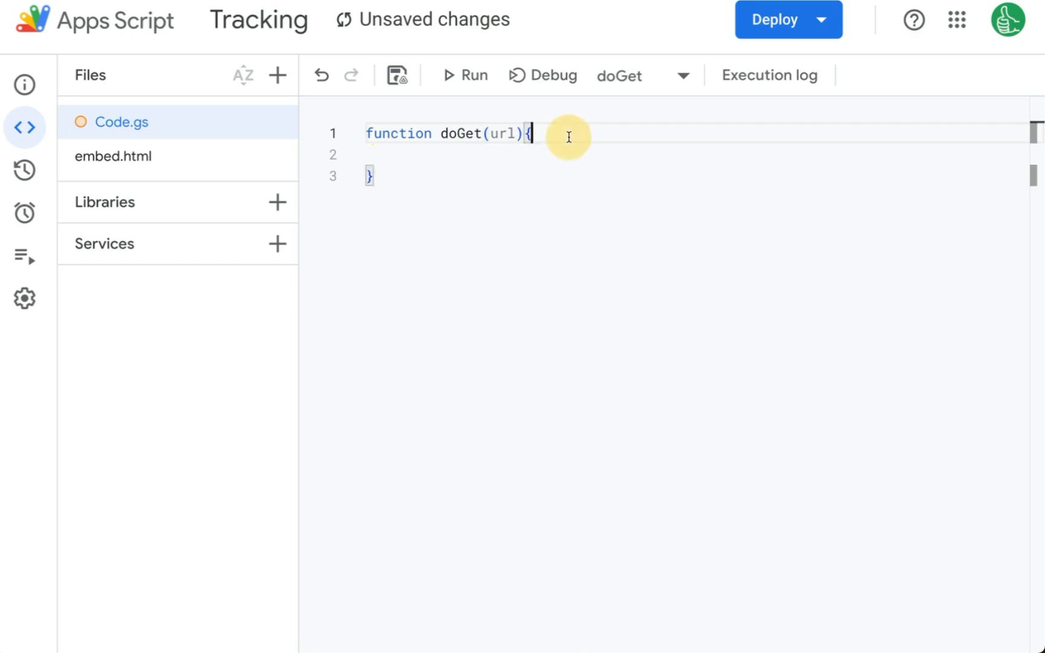
pyautogui.press('Enter')
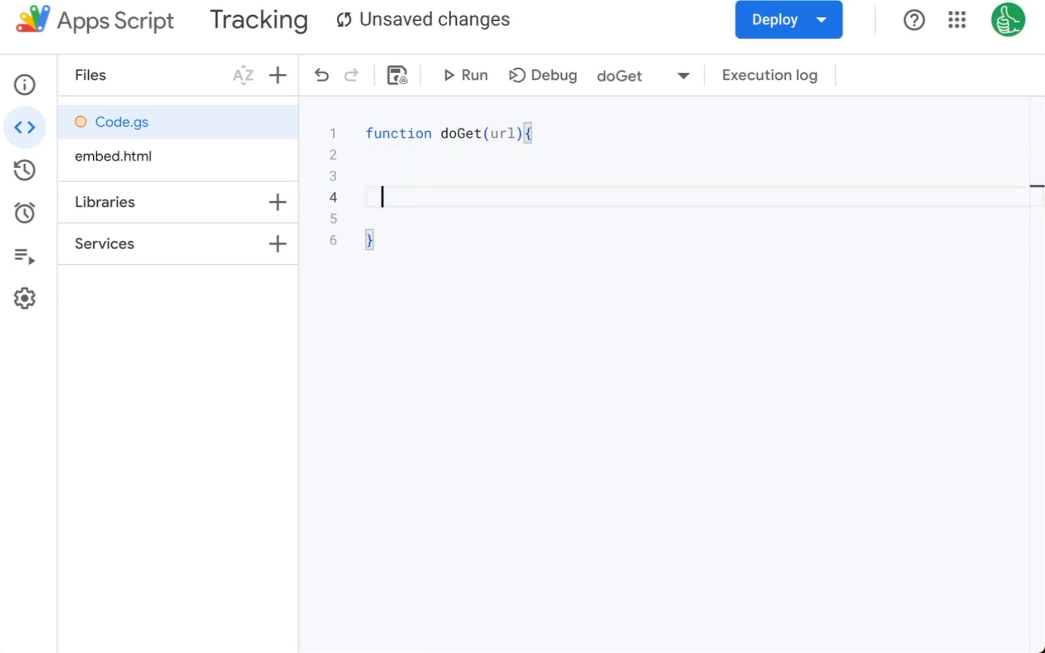
# - Declare var status = "Tracking Number Not Found" and return ContentService.createTextOutput(status)
pyautogui.write('return')
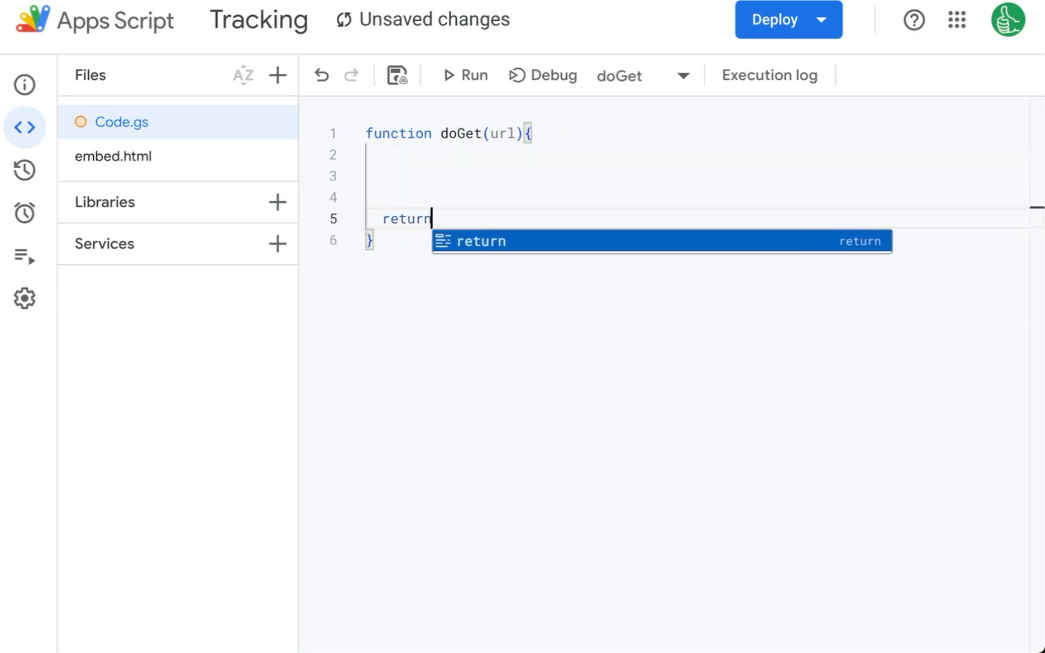
pyautogui.write('(')
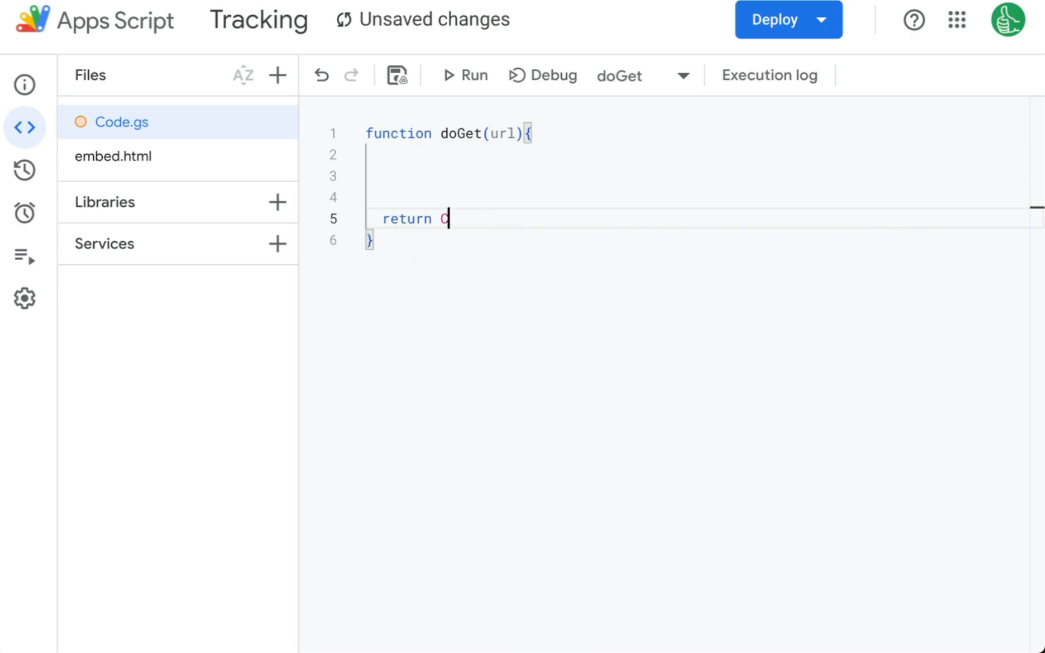
pyautogui.write('ContentService.createTextOutput(status')
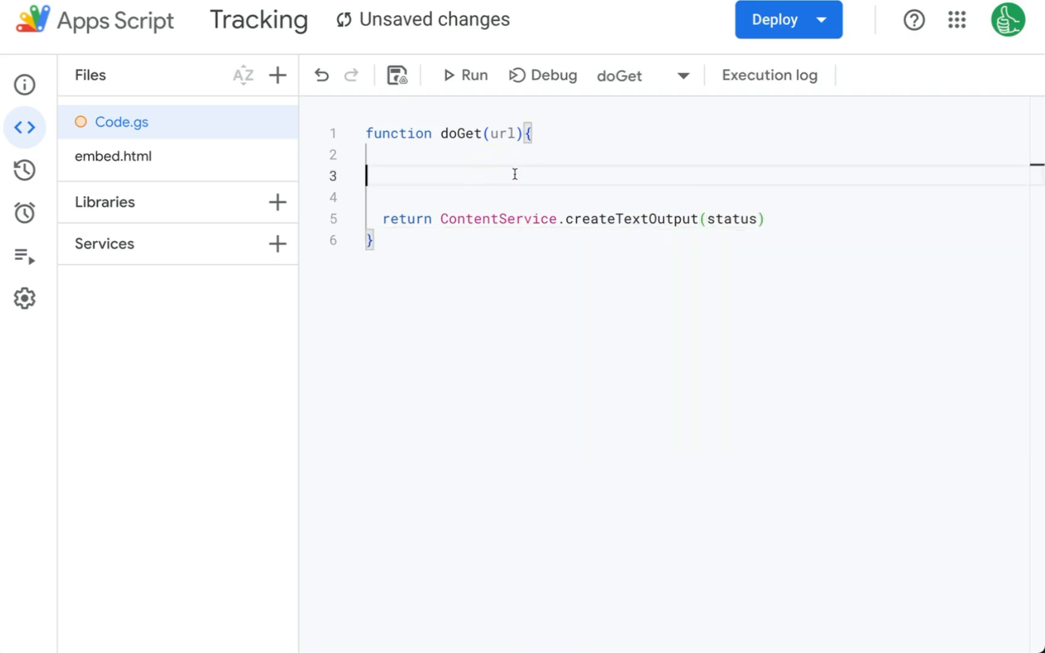
pyautogui.press('Enter')
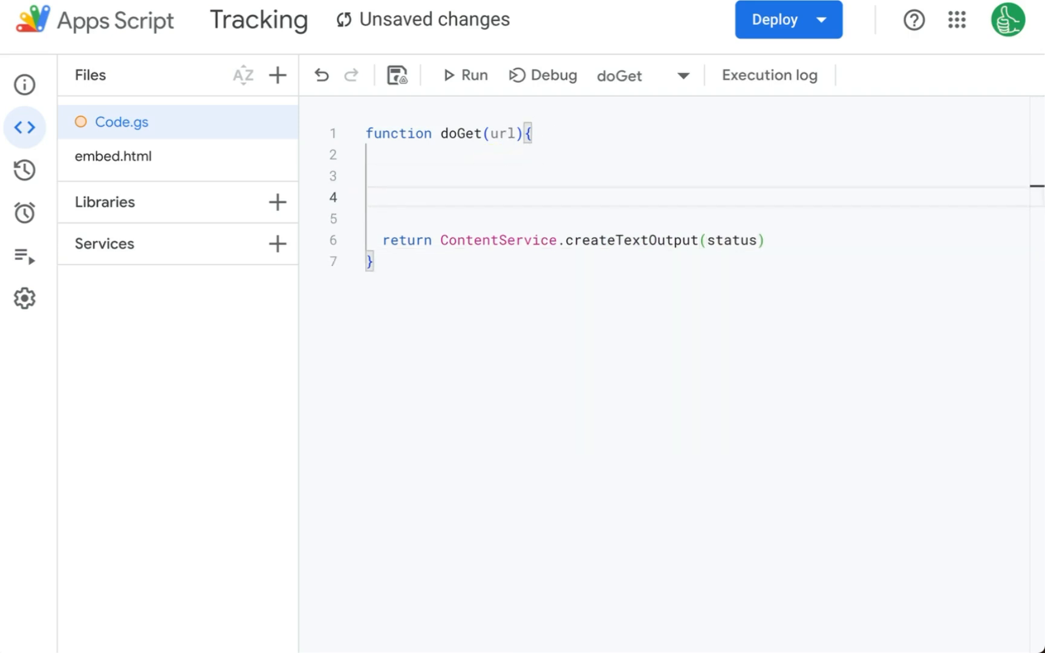
pyautogui.write('var')
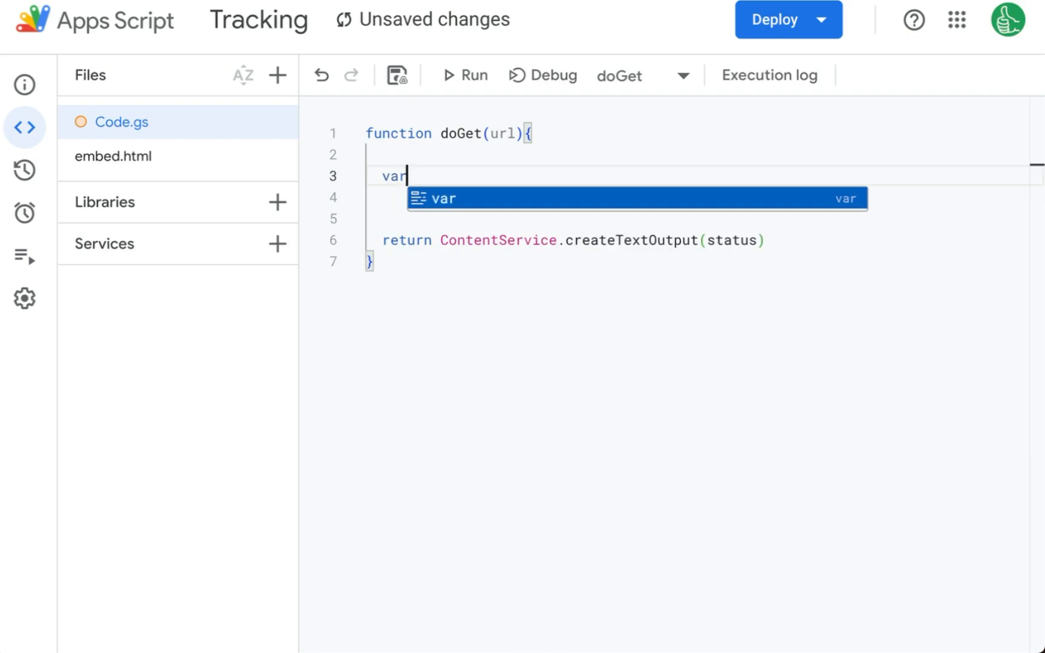
pyautogui.write('status = "')
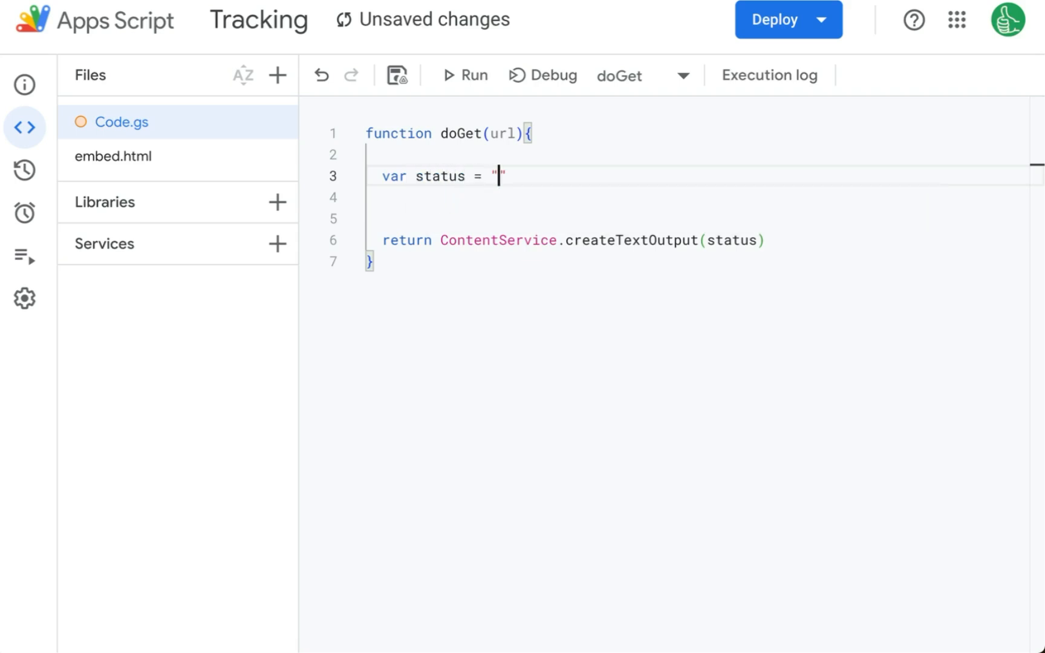
pyautogui.write('Tracking Number')
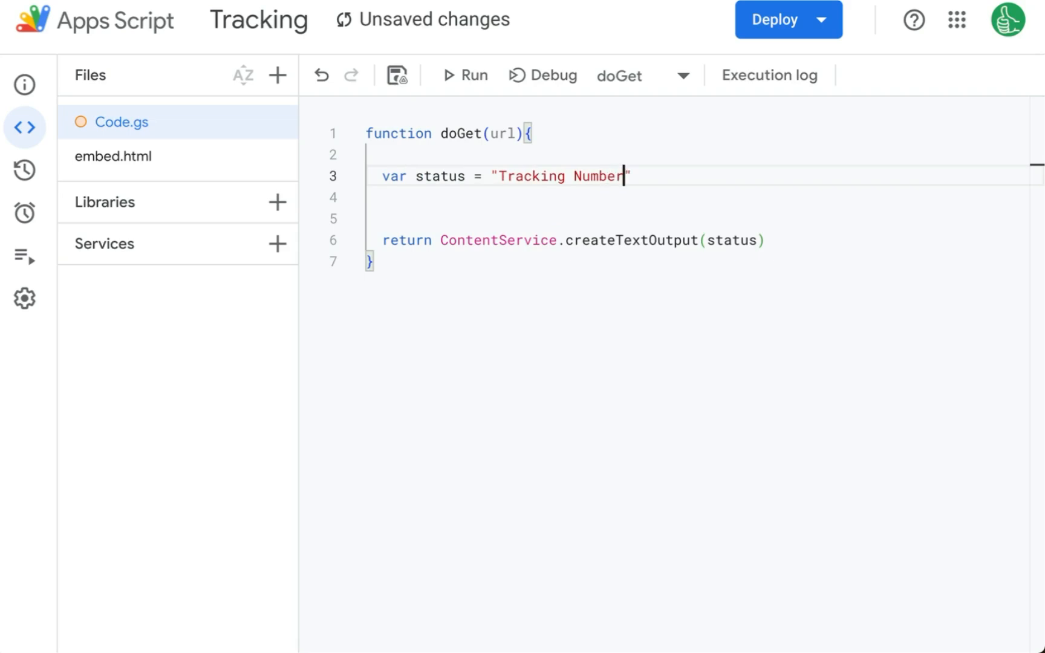
pyautogui.write('Not Found"')
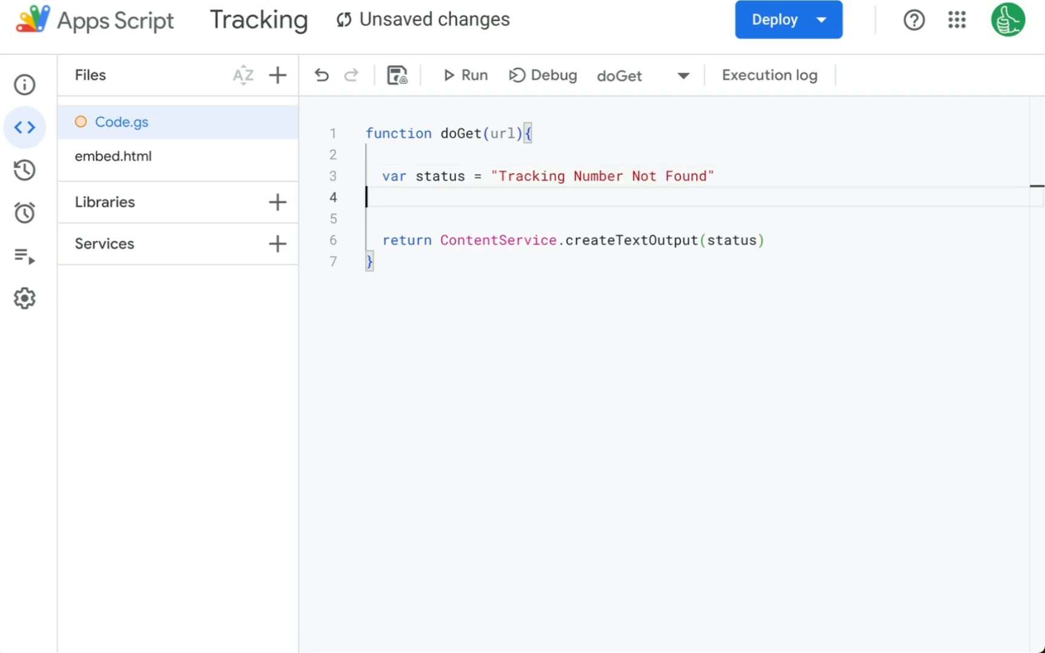
pyautogui.moveTo(432, 176); pyautogui.dragTo(715, 176)
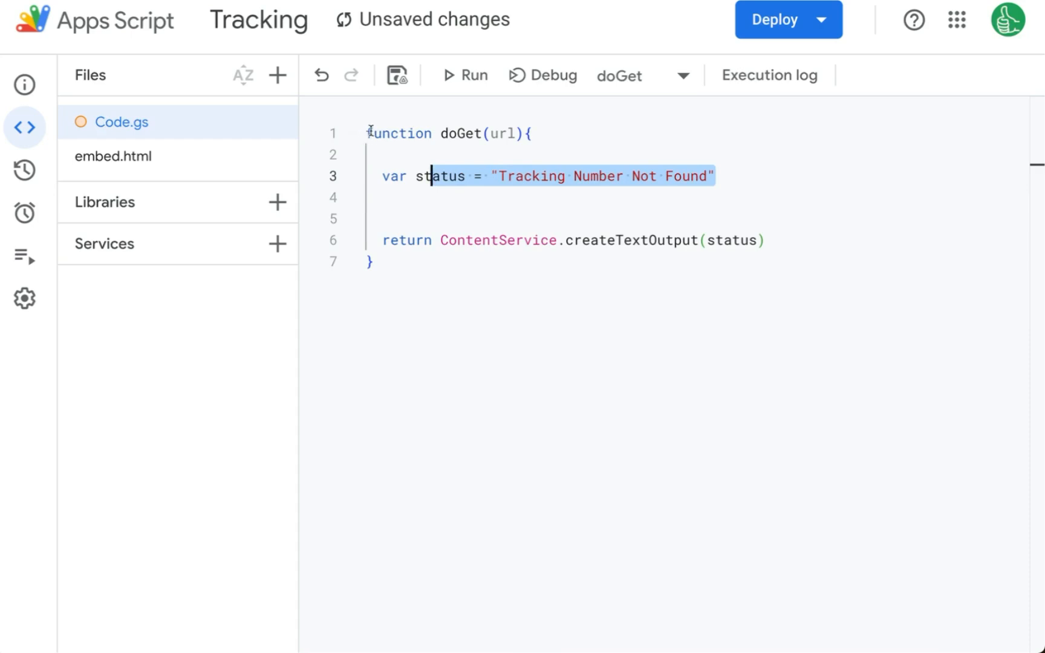
pyautogui.click(788, 19)
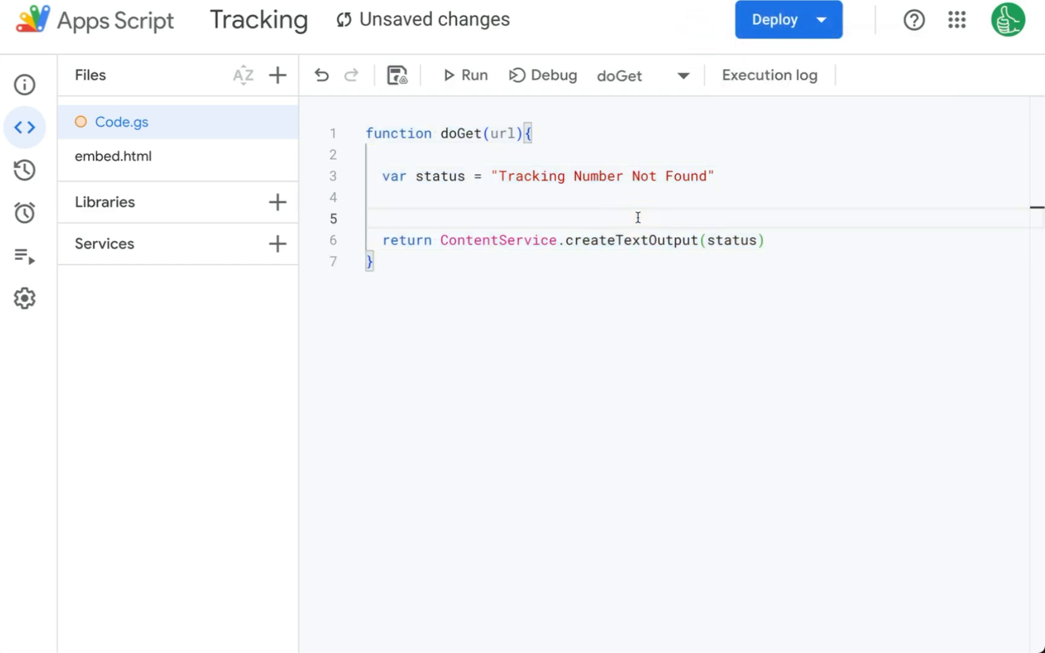
pyautogui.click(450, 153)
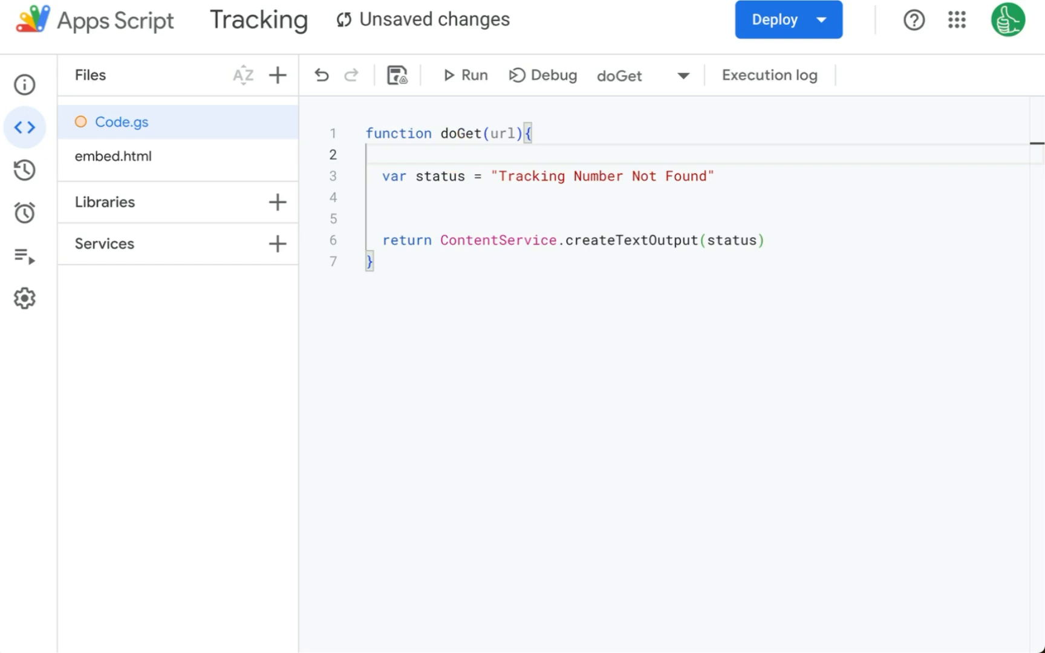
pyautogui.write('var t')
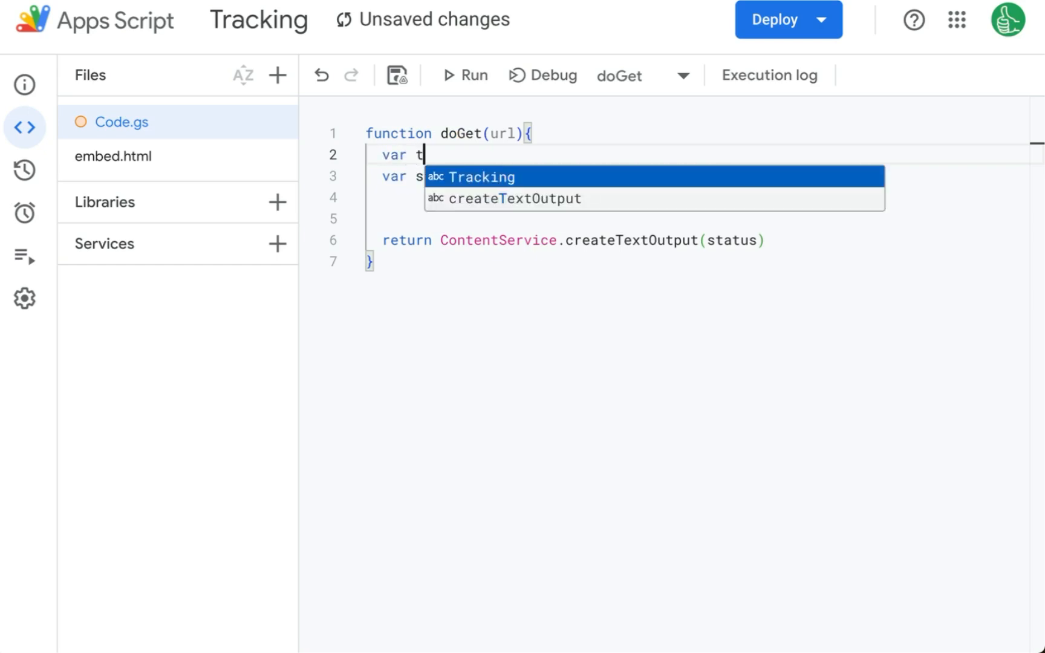
# - Add var trackingNumber = url.parameter.trackingNumber at the top of doGet
pyautogui.write('rackingNumber')
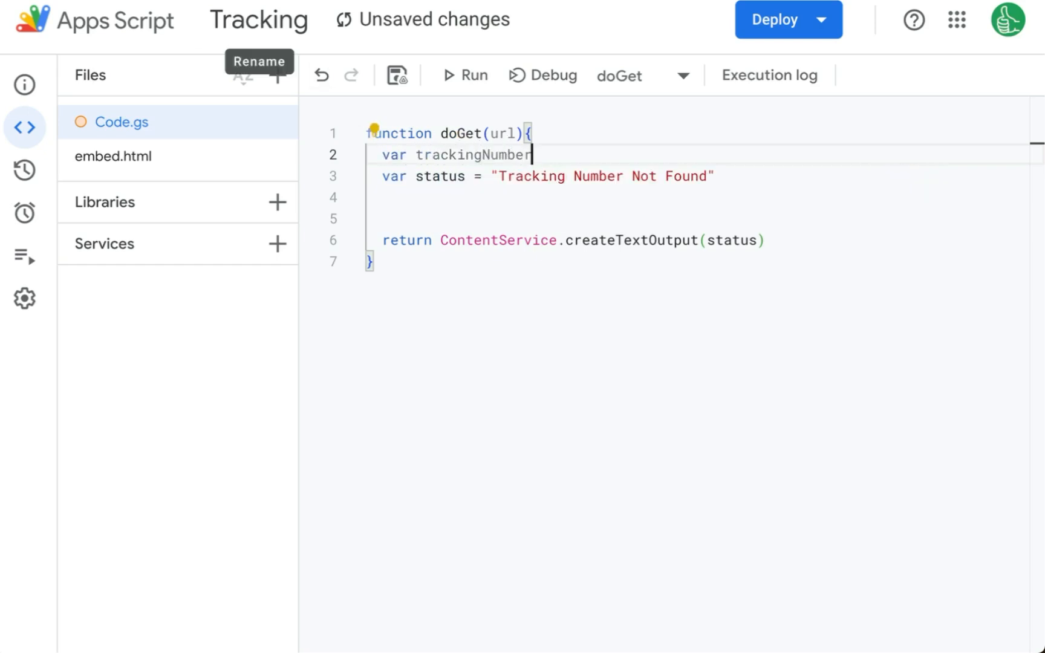
pyautogui.moveTo(585, 132)
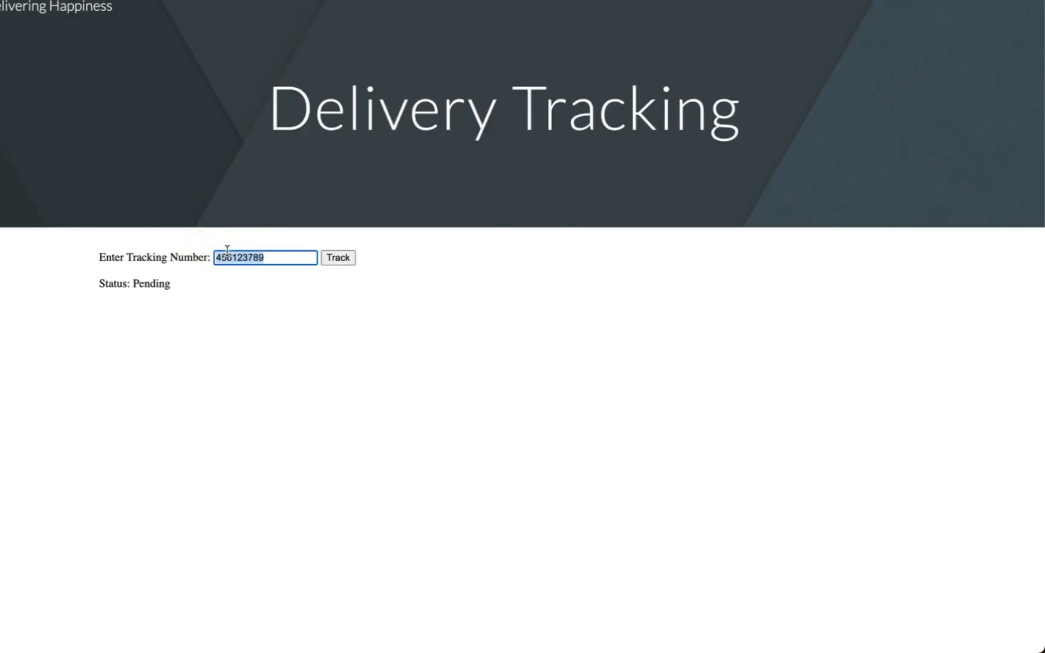
pyautogui.moveTo(298, 272)
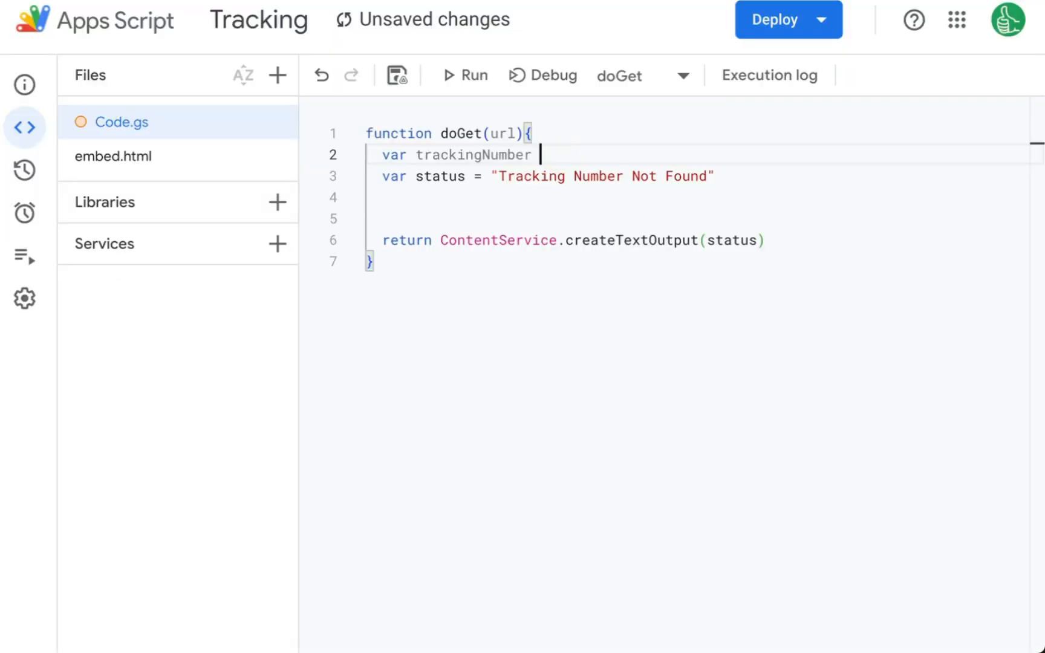
pyautogui.write('=')
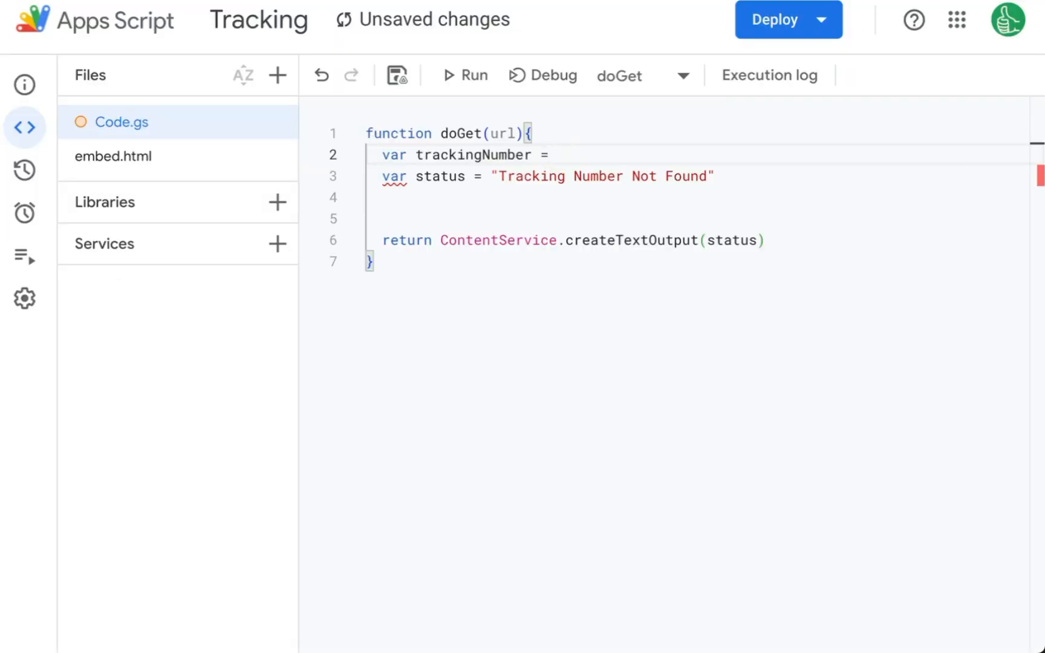
pyautogui.write('url.parameter')
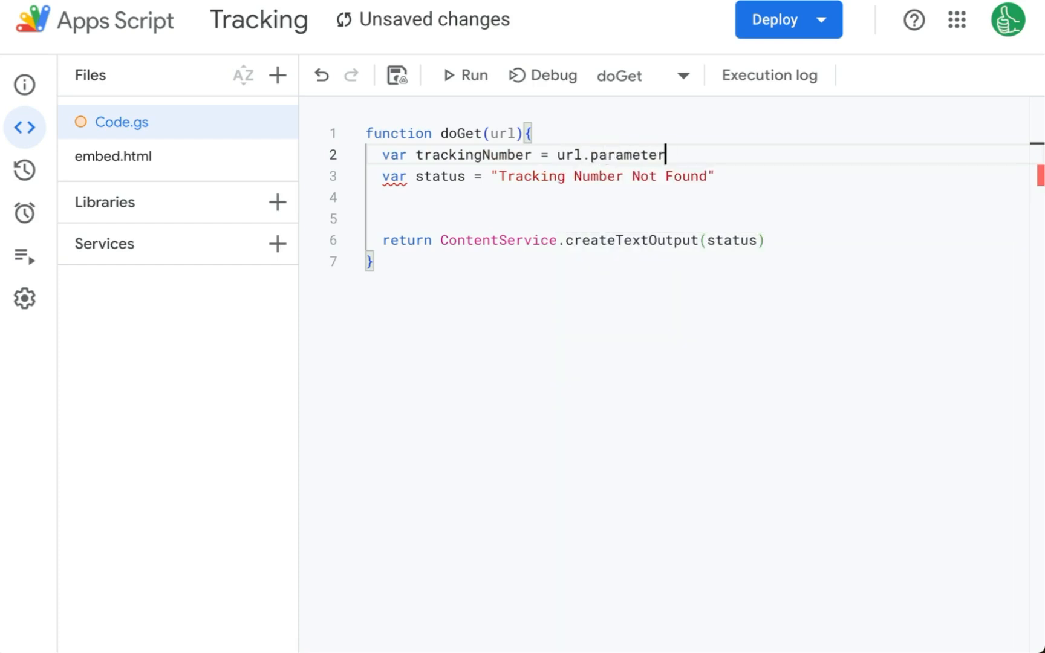
pyautogui.write('.trackingNumber')
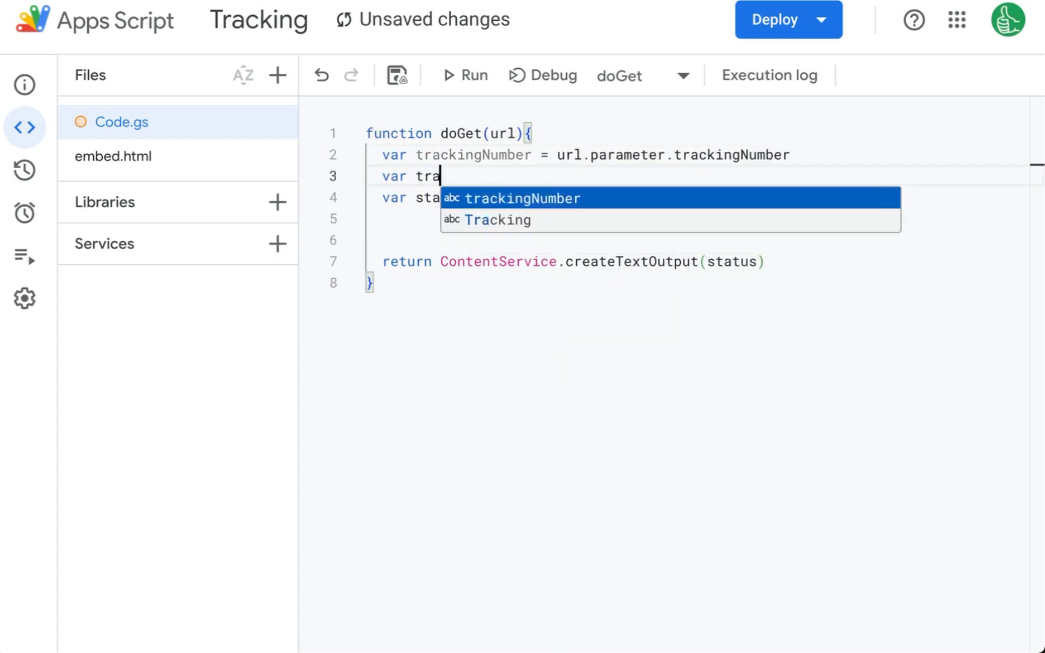
# - Add var tracking = SpreadsheetApp.getActiveSpreadsheet().getSheetByName("Tracking")
pyautogui.write('cking =')
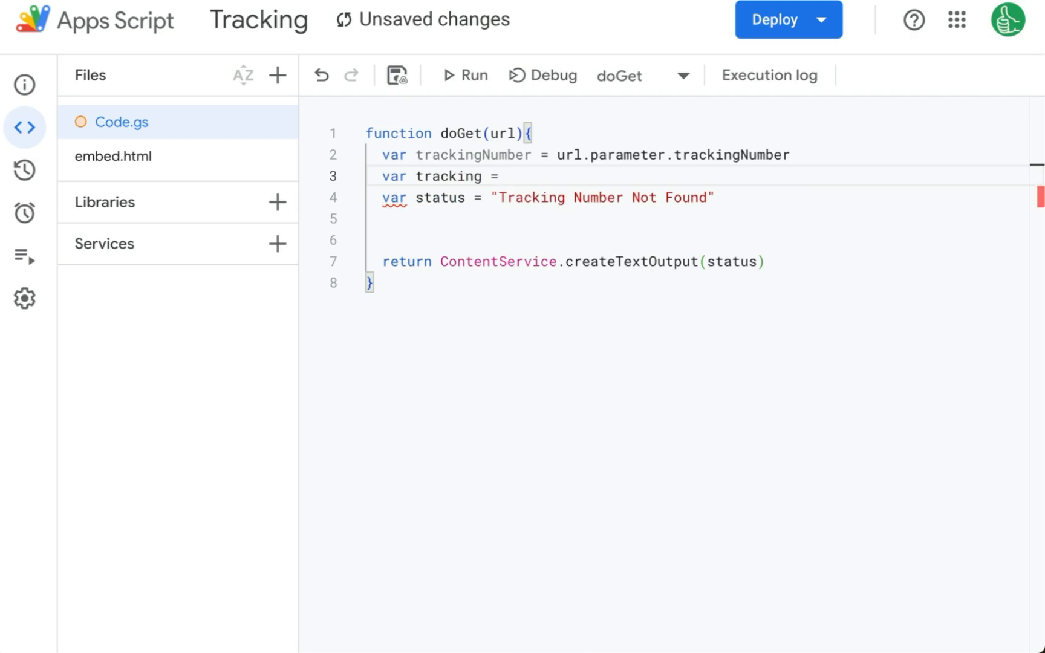
pyautogui.write('SpreadsheetApp')
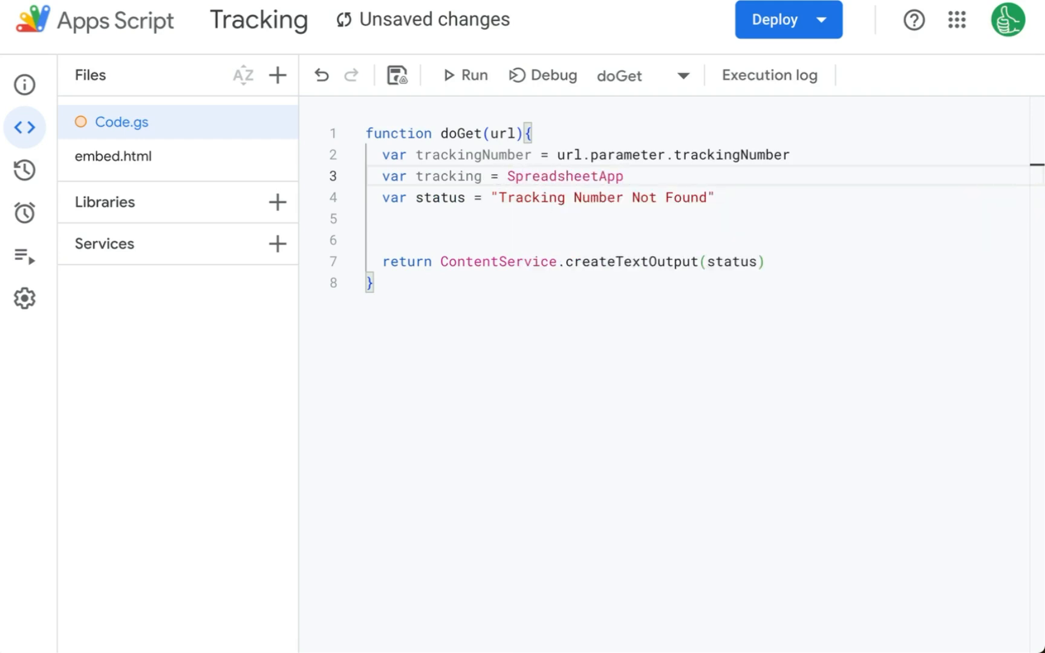
pyautogui.write('.getActiveSpreadsheet')
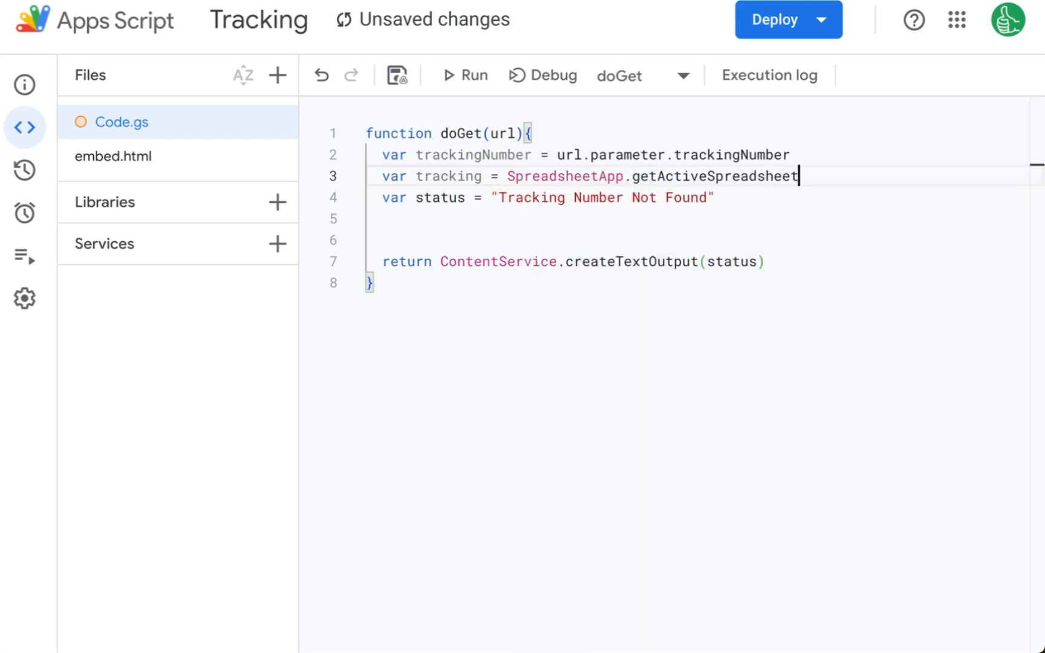
pyautogui.write('().getSheetByName("Tracking')
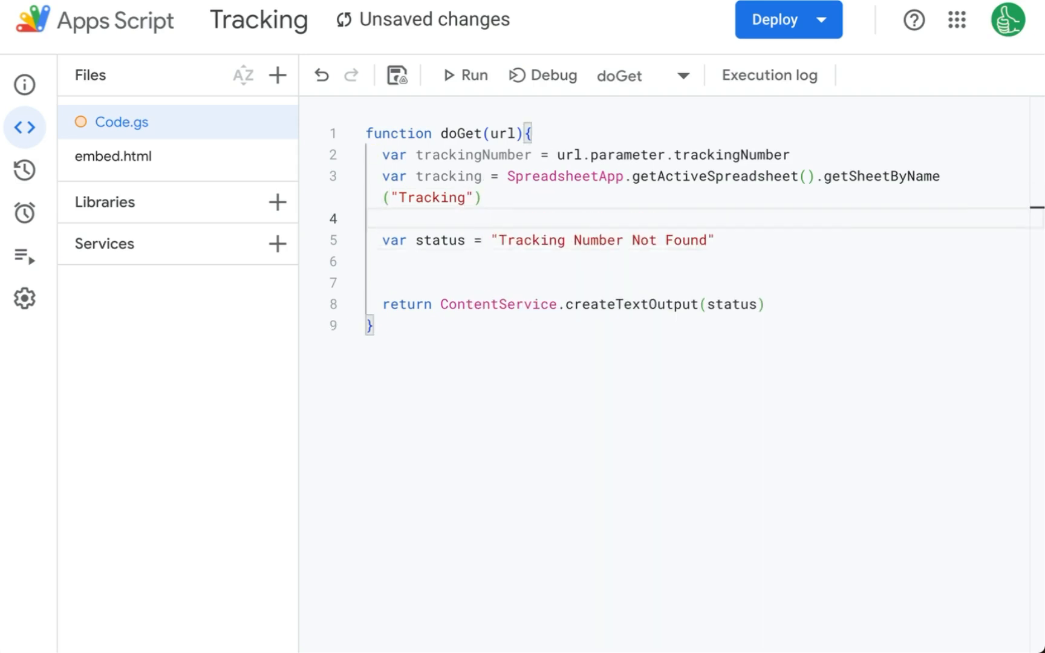
# - Add var statuses = tracking.getRange("C:C").getValues()
pyautogui.write('var statuses =')
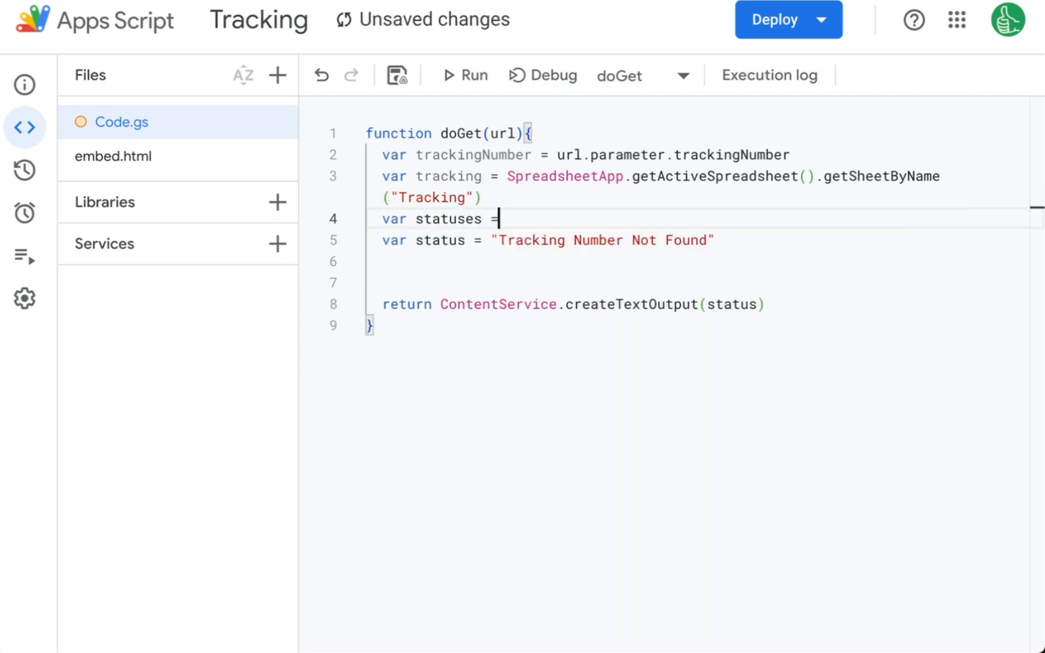
pyautogui.write('tracking.')
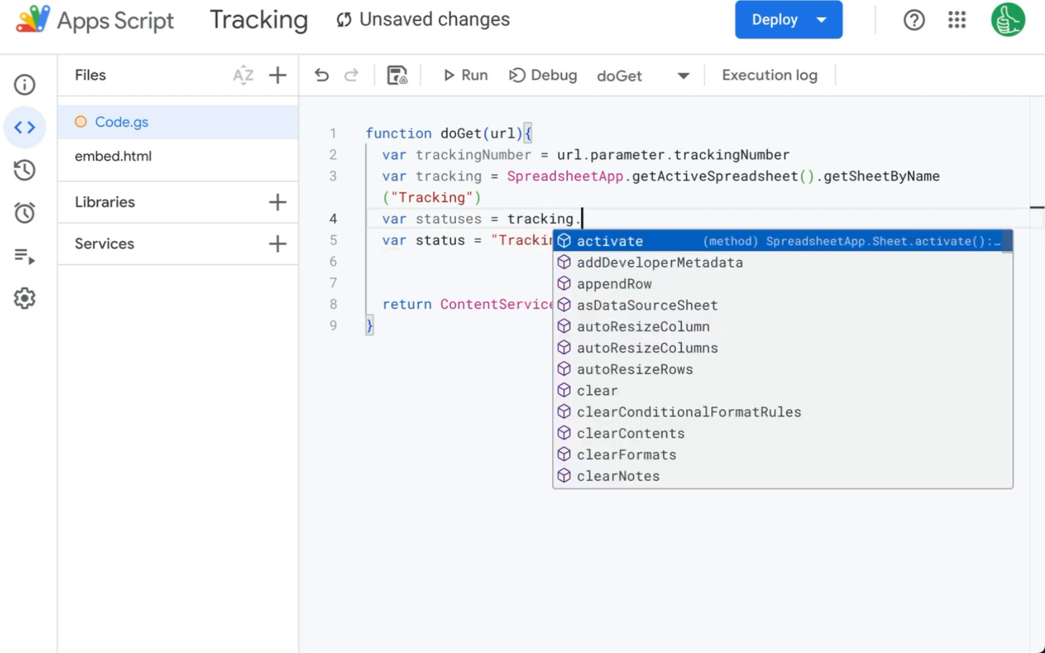
pyautogui.write('getRange("C:C")')
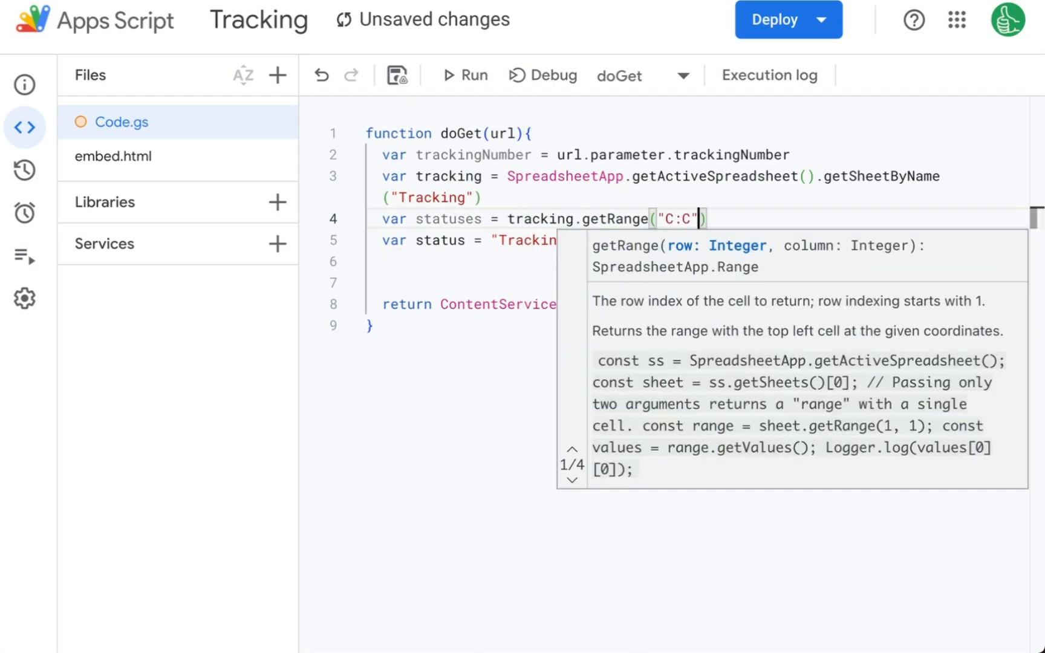
pyautogui.write('.getValues(')
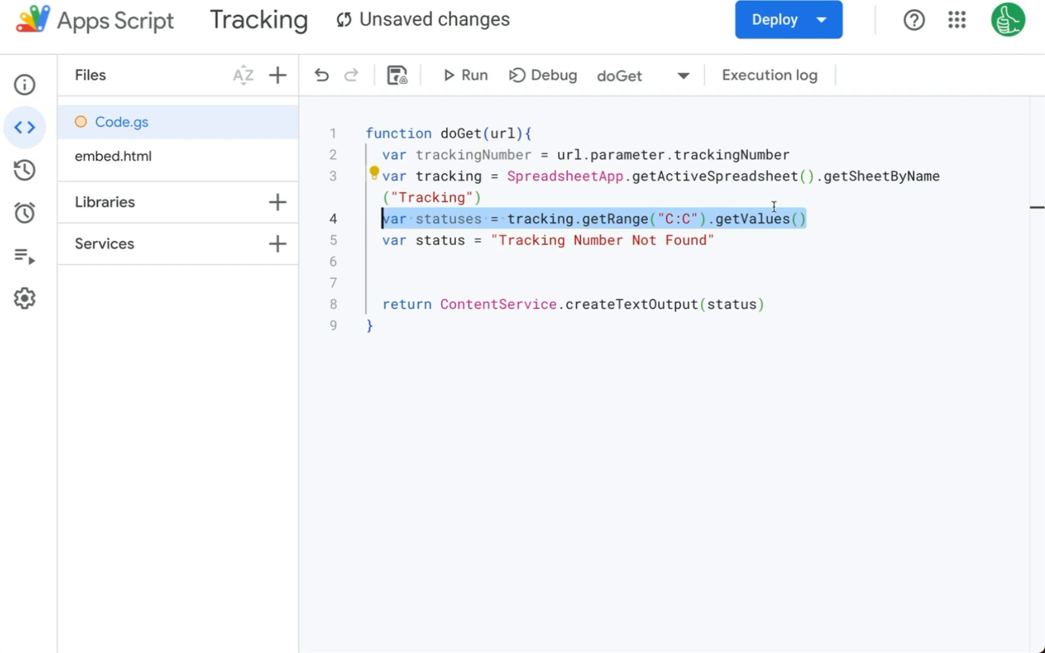
# - Add var numbers = tracking.getRange("B:B").getValues() below it
pyautogui.press('Enter')
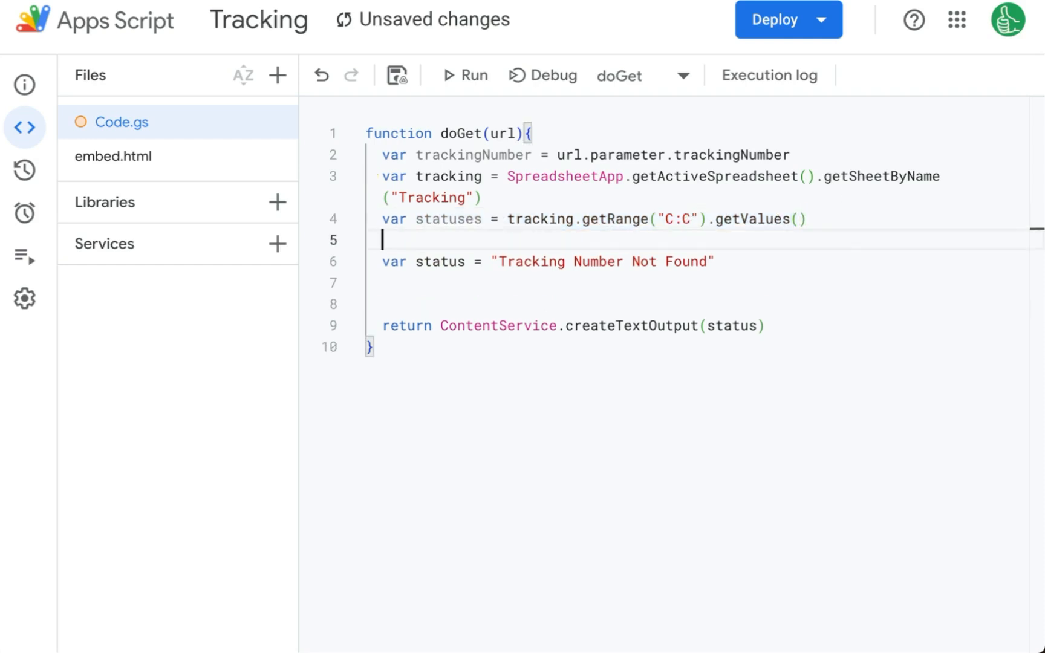
pyautogui.write('var numbers =')
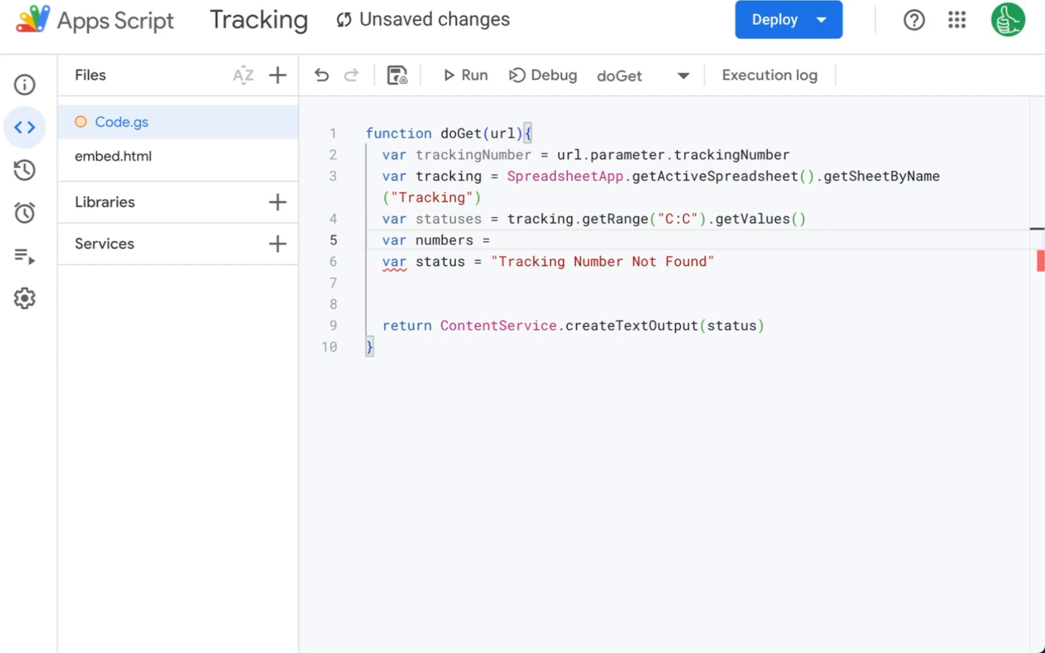
pyautogui.write('tracking.getRange("B:B").getValues(')
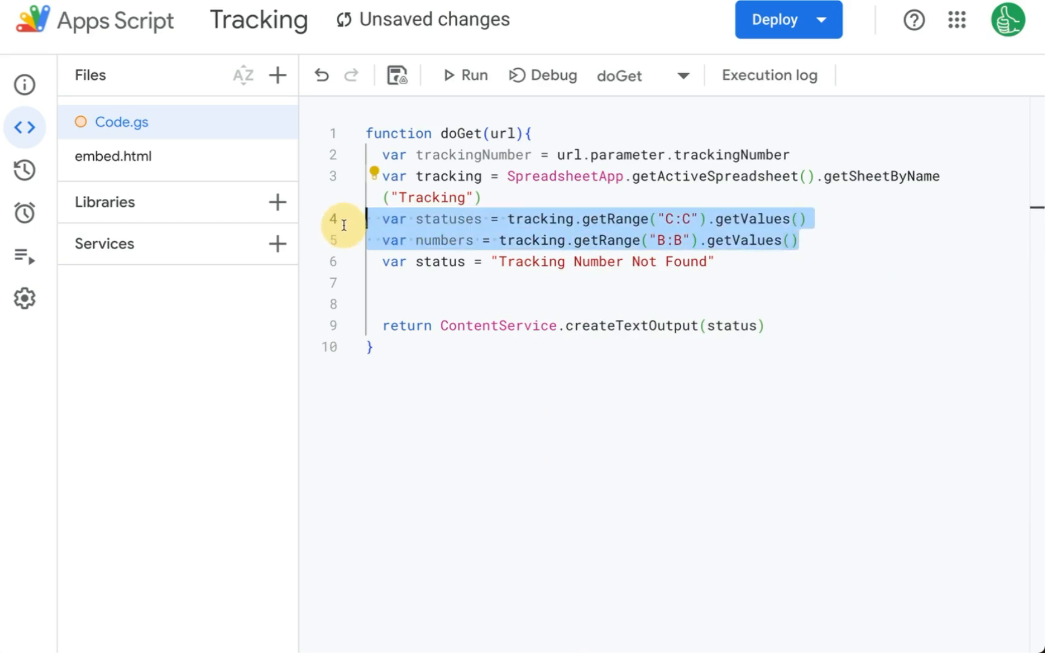
pyautogui.click(698, 219)
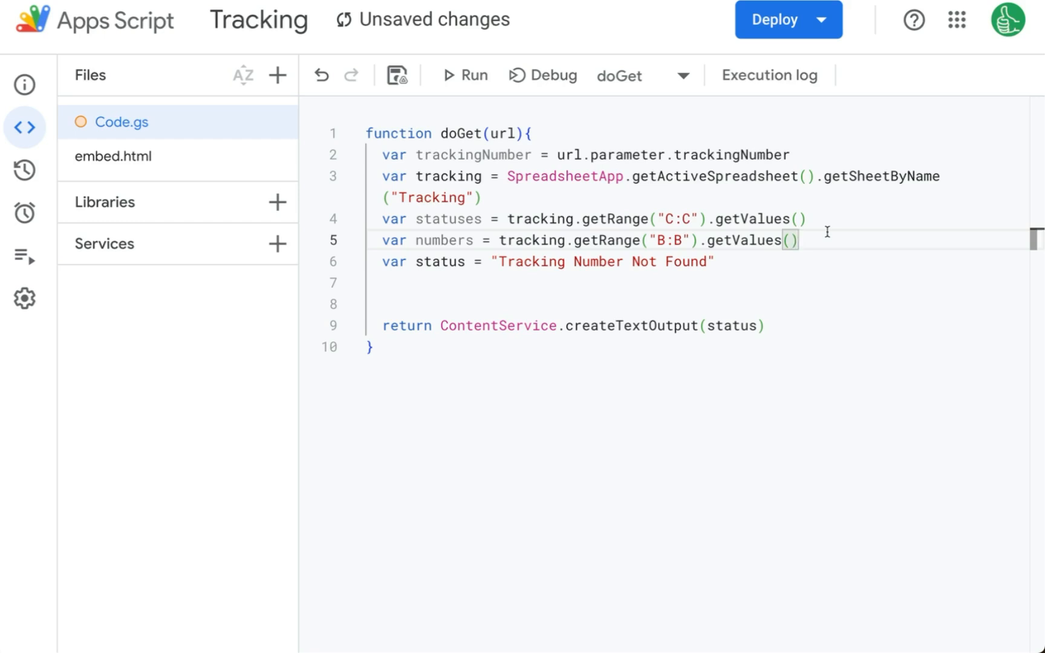
pyautogui.moveTo(767, 265)
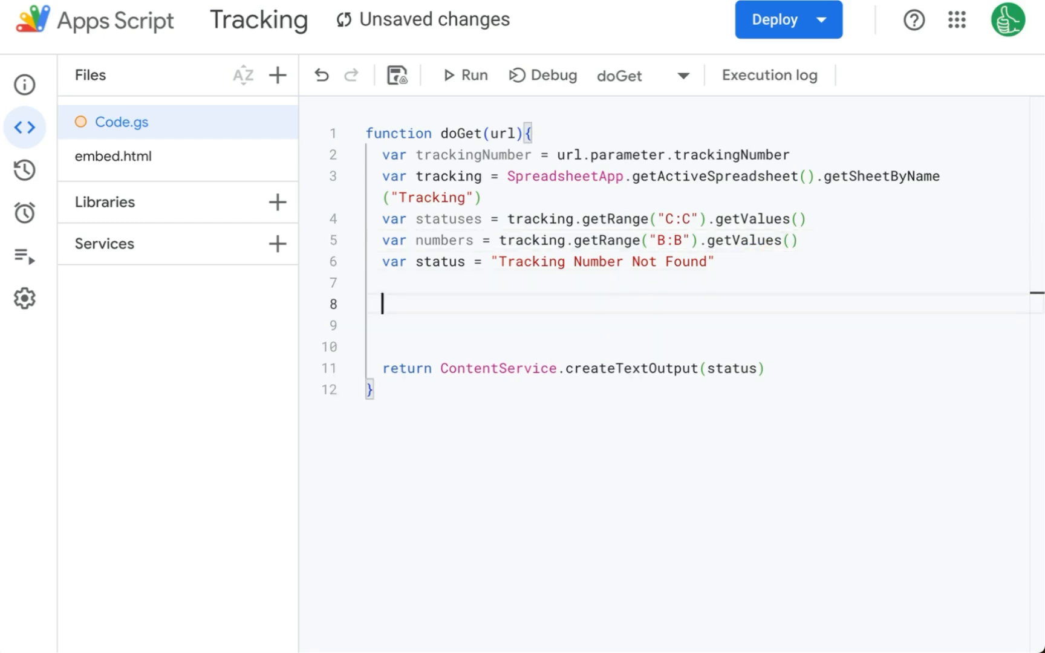
# - Write a for loop over numbers from 0 to numbers.length
pyautogui.write('for (i')
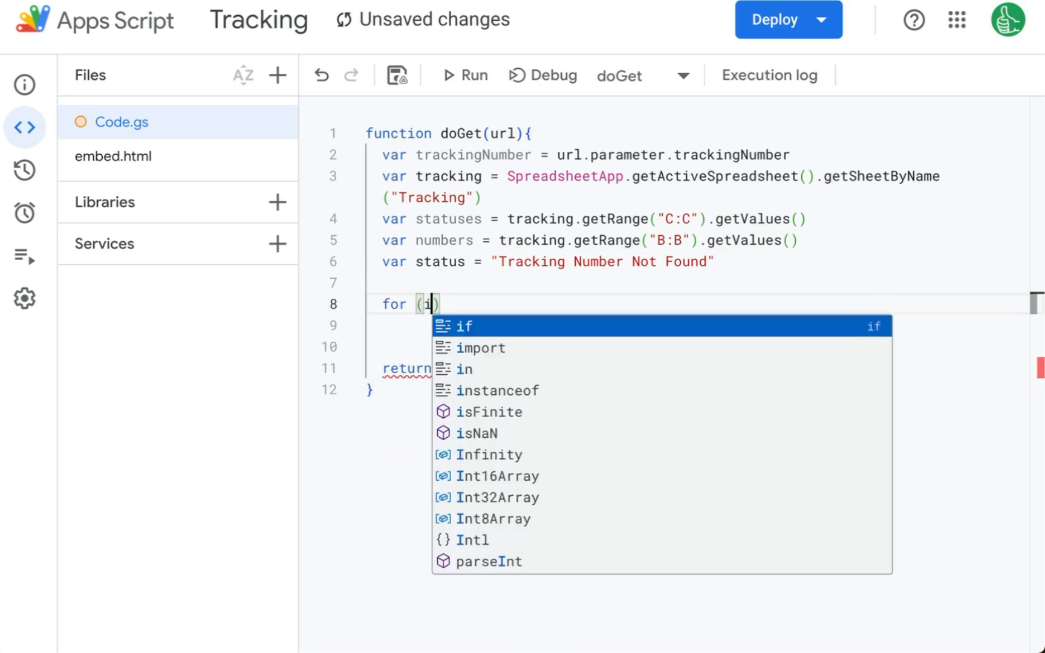
pyautogui.write('=0;i')
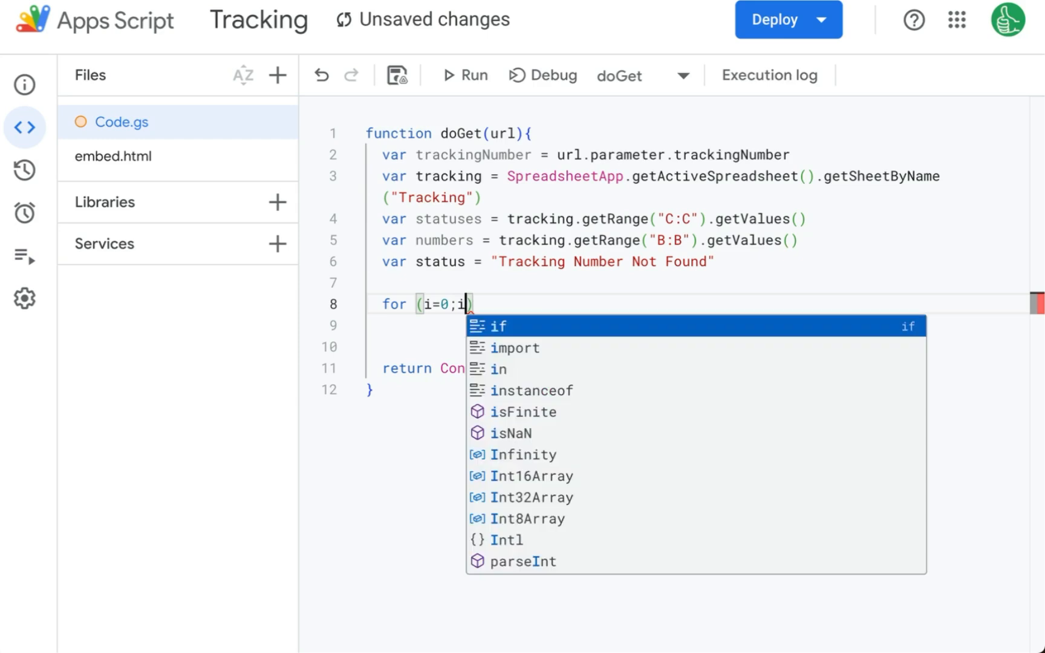
pyautogui.write('<numbers')
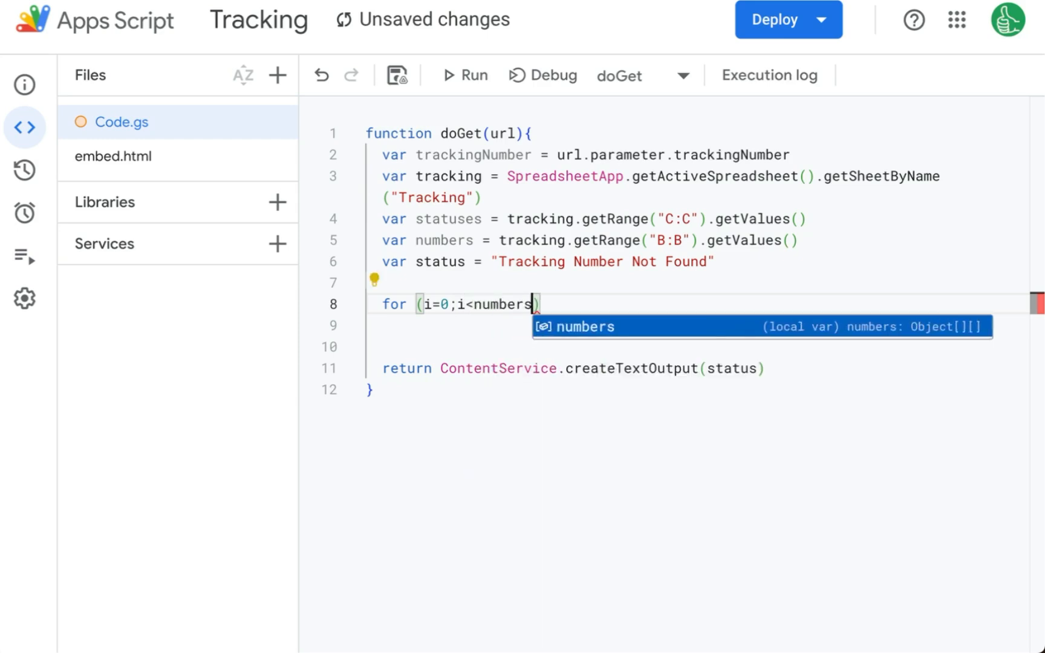
pyautogui.write('.length;i++)')
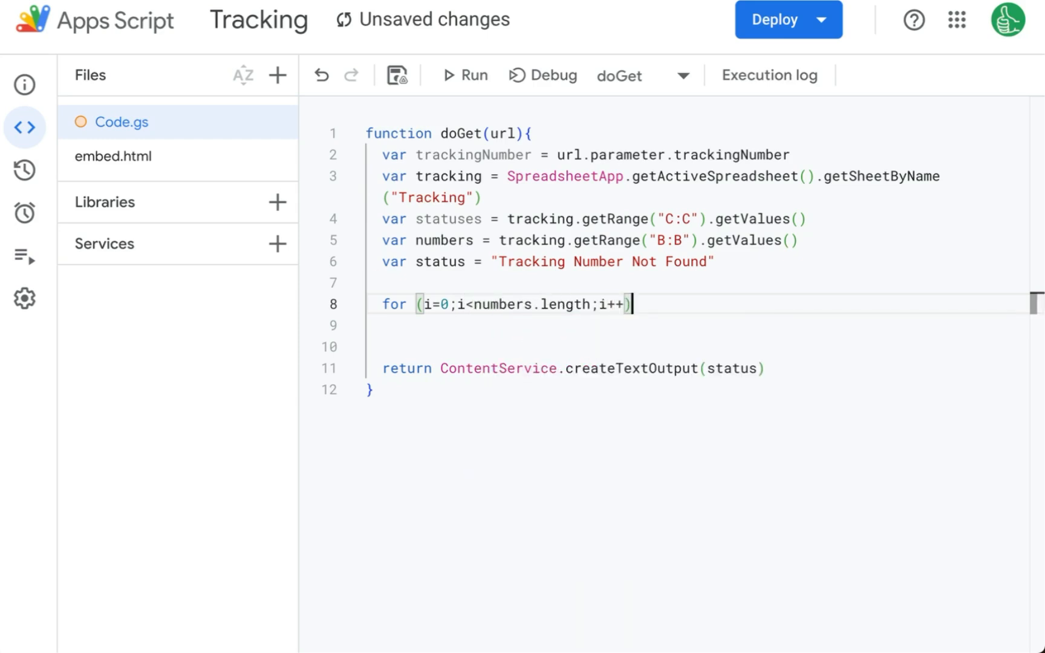
pyautogui.write('{')
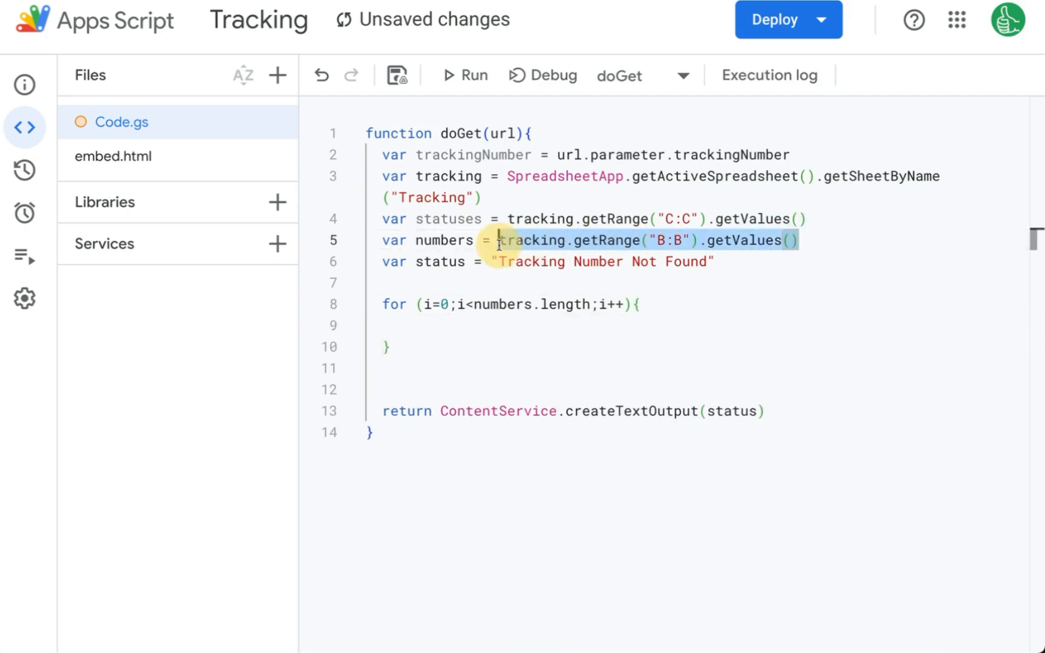
# - Inside the loop set status = statuses[i][0] when trackingNumber matches numbers[i][0], then save
pyautogui.write('if')
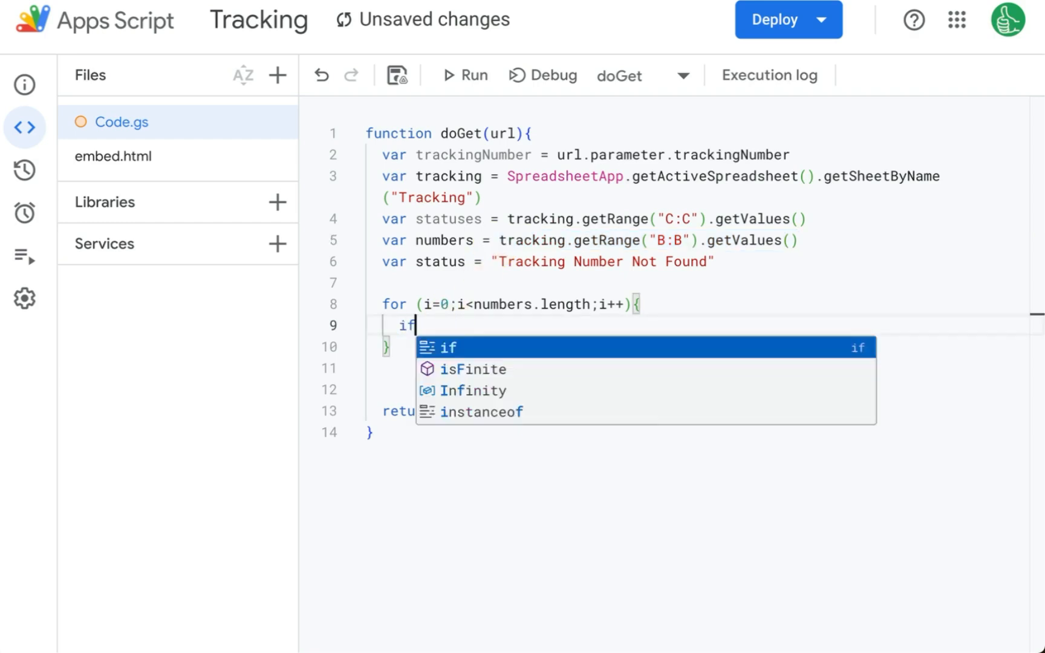
pyautogui.write('(trackingNumber')
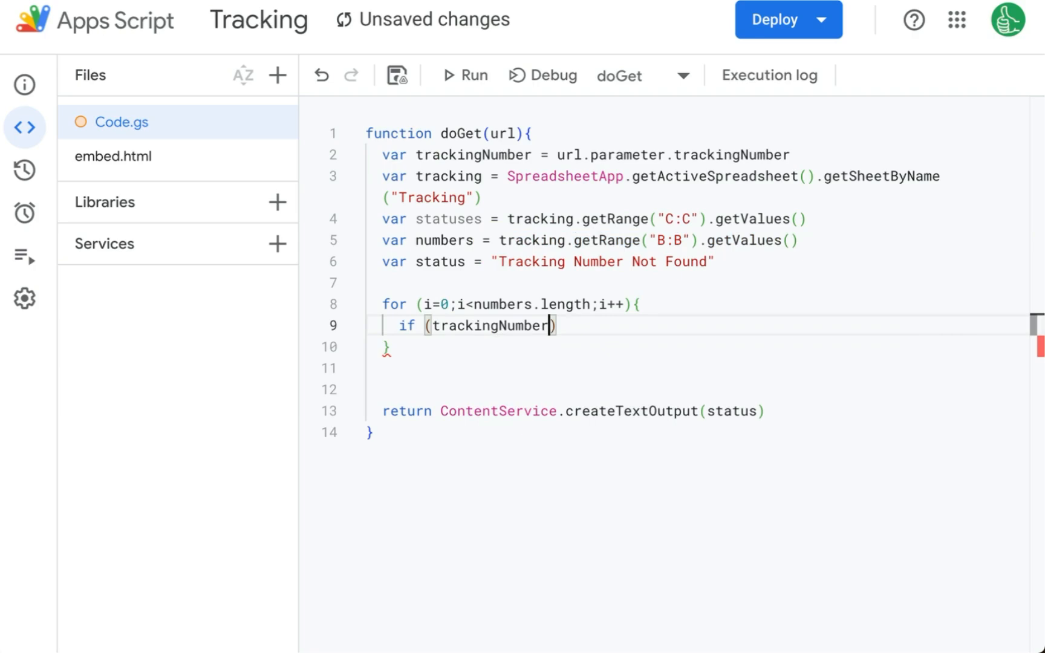
pyautogui.write('== numers[i')
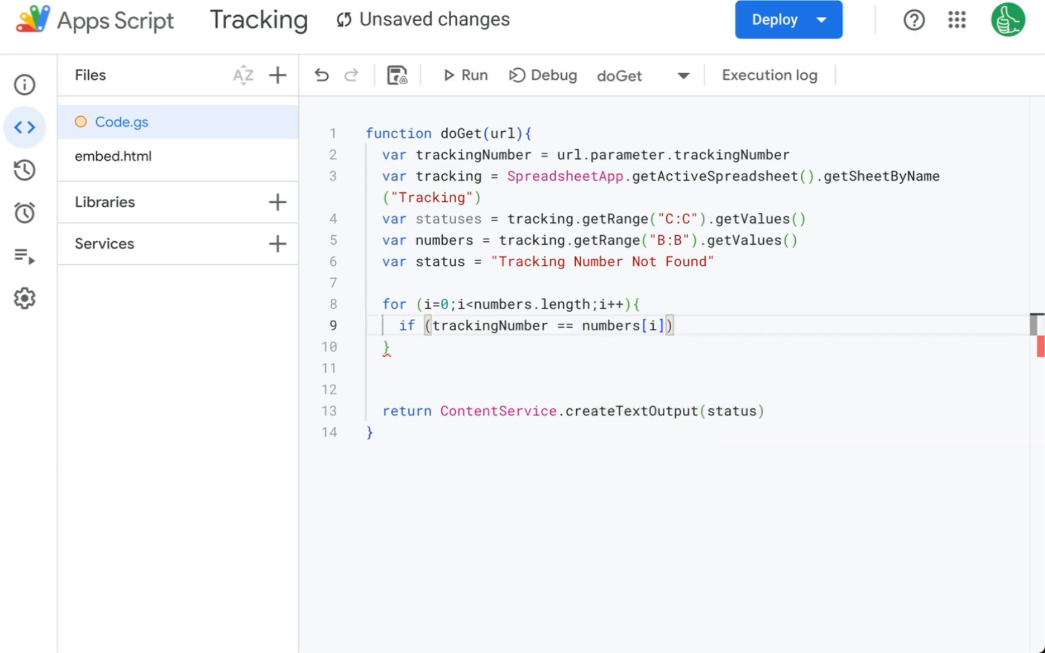
pyautogui.write('[0]')
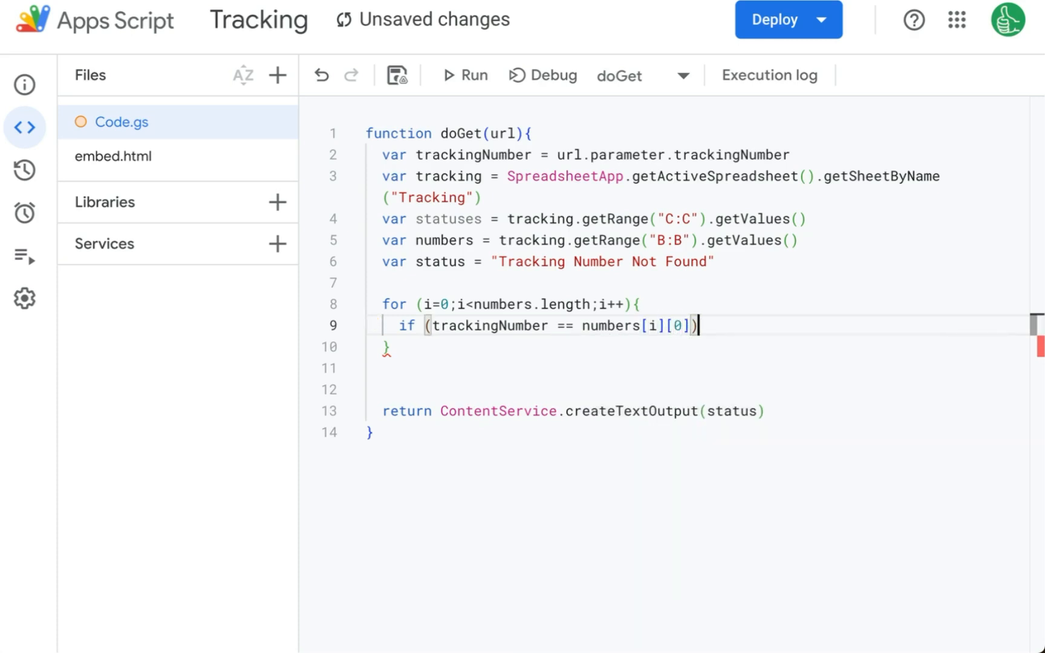
pyautogui.write('{')
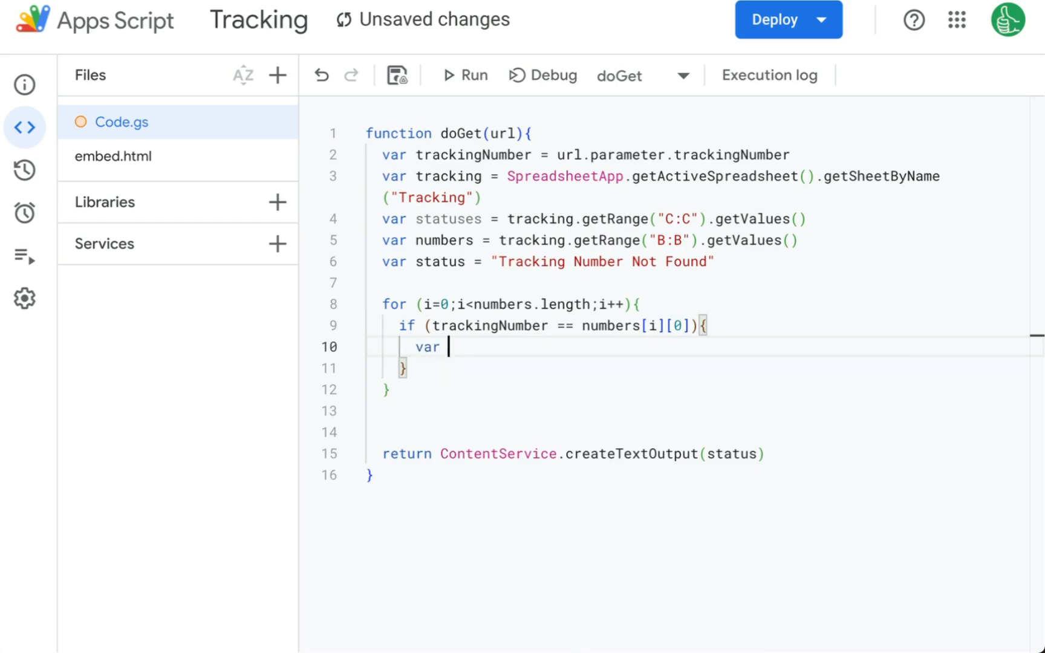
pyautogui.write('status =')
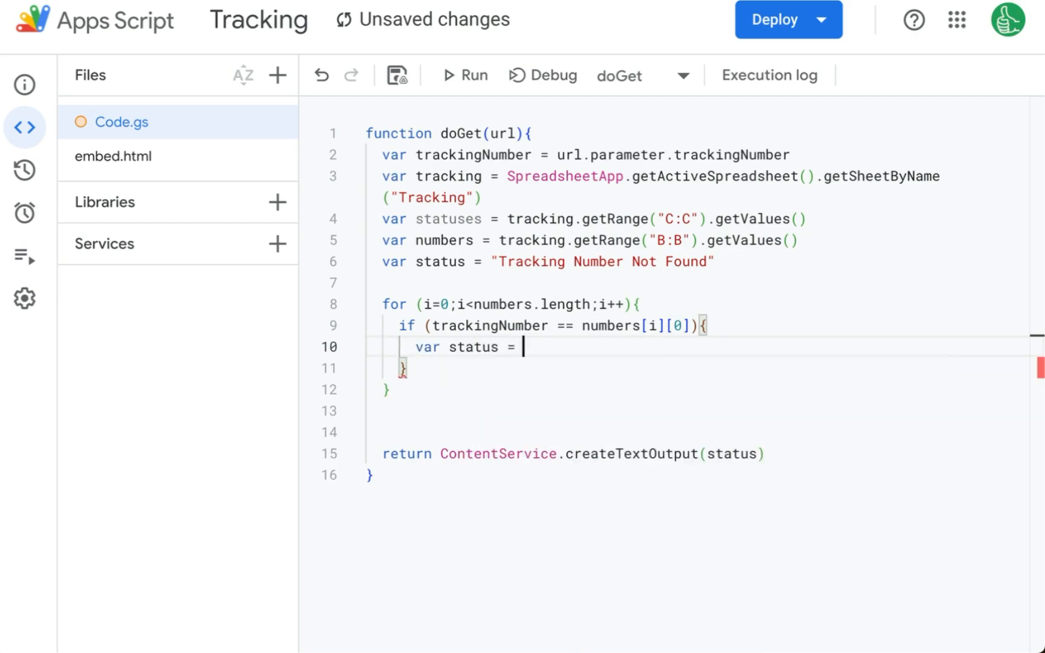
pyautogui.write('statuses[i][0')
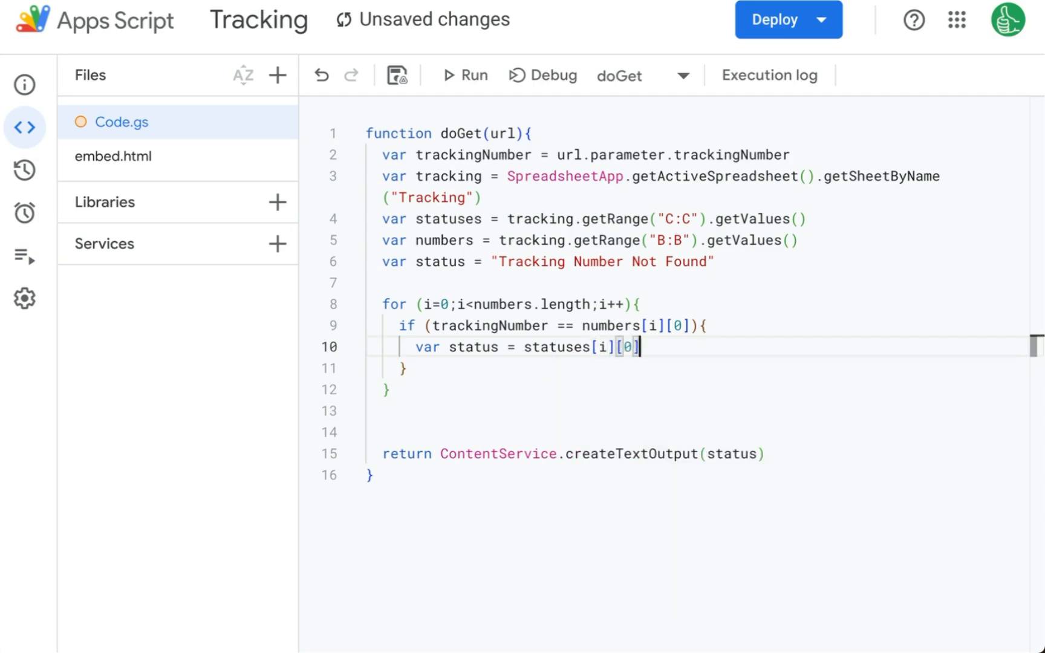
pyautogui.press('Ctrl+s')
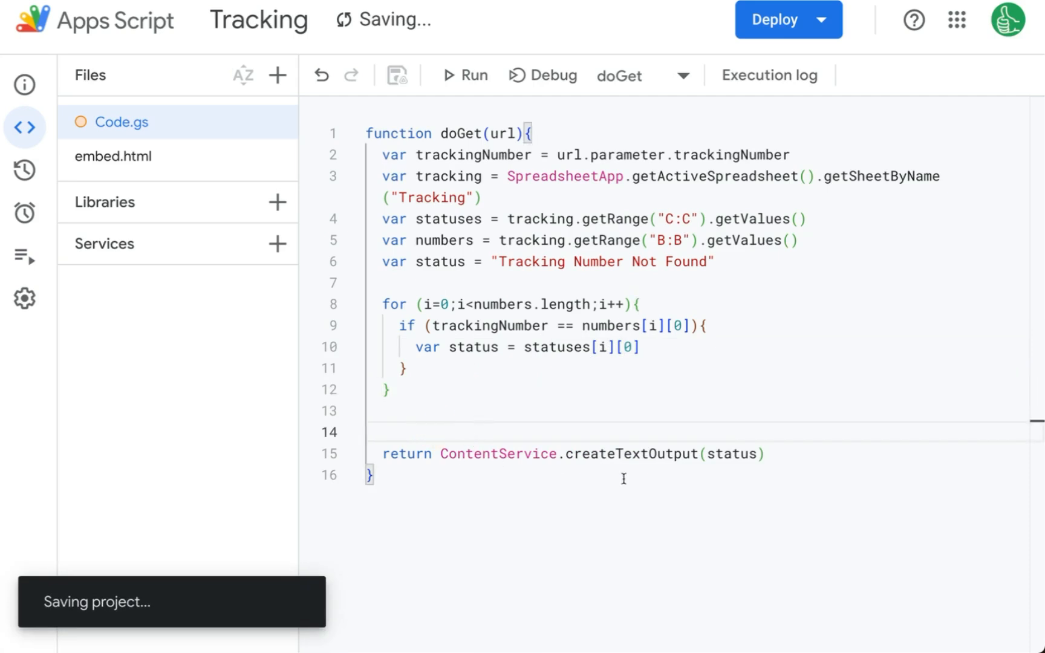
pyautogui.click(788, 19)
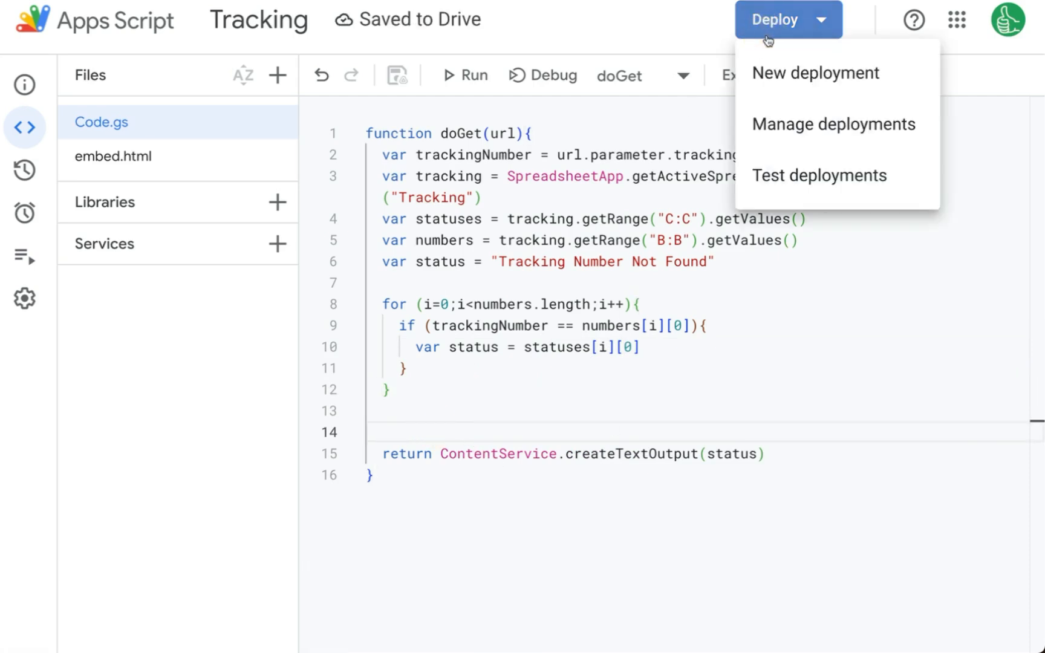
# - Deploy a new web app version with access for Anyone and copy its URL
pyautogui.click(816, 72)
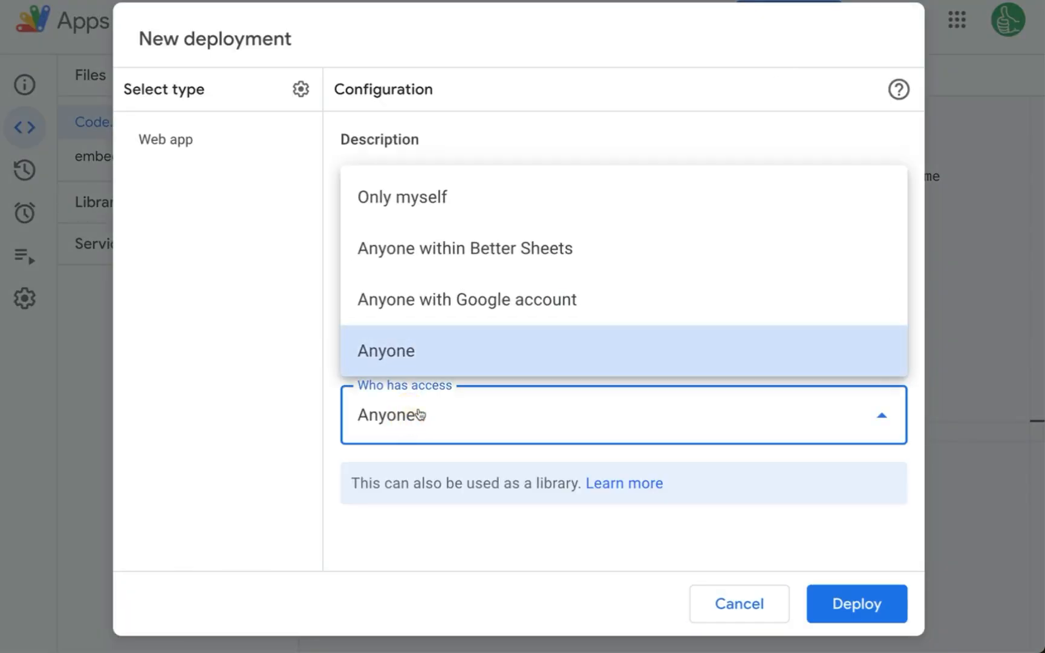
pyautogui.click(386, 351)
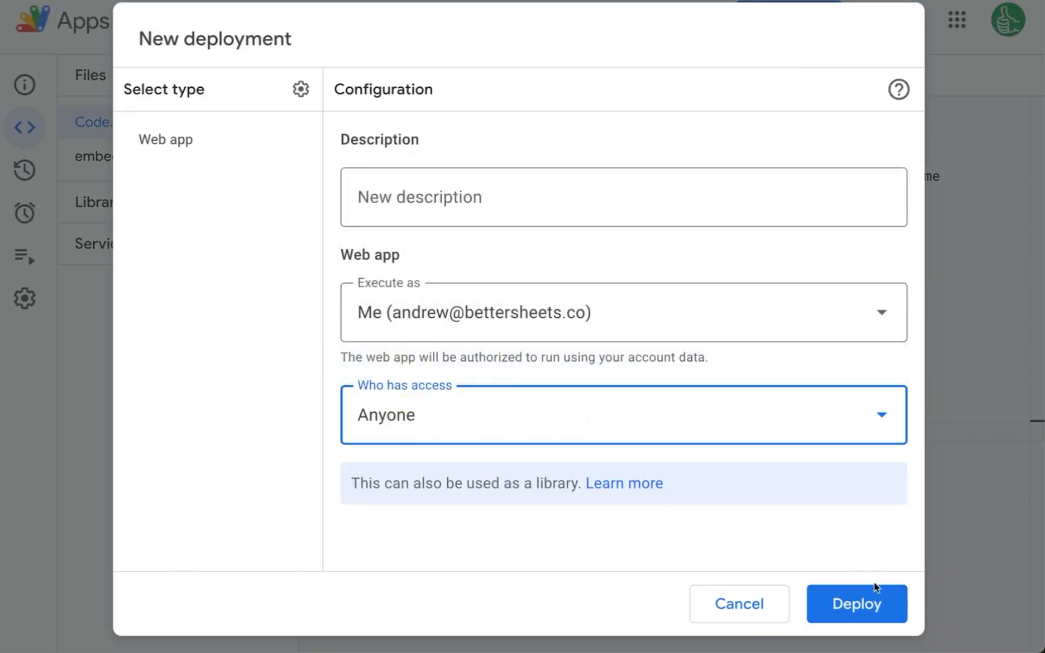
pyautogui.click(857, 621)
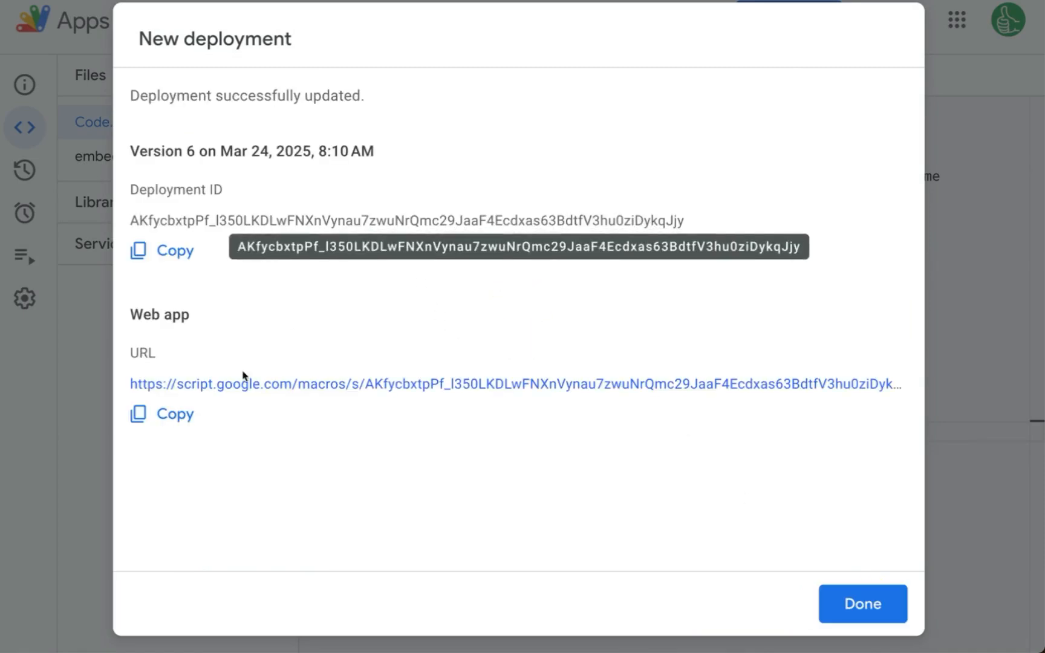
pyautogui.click(164, 414)
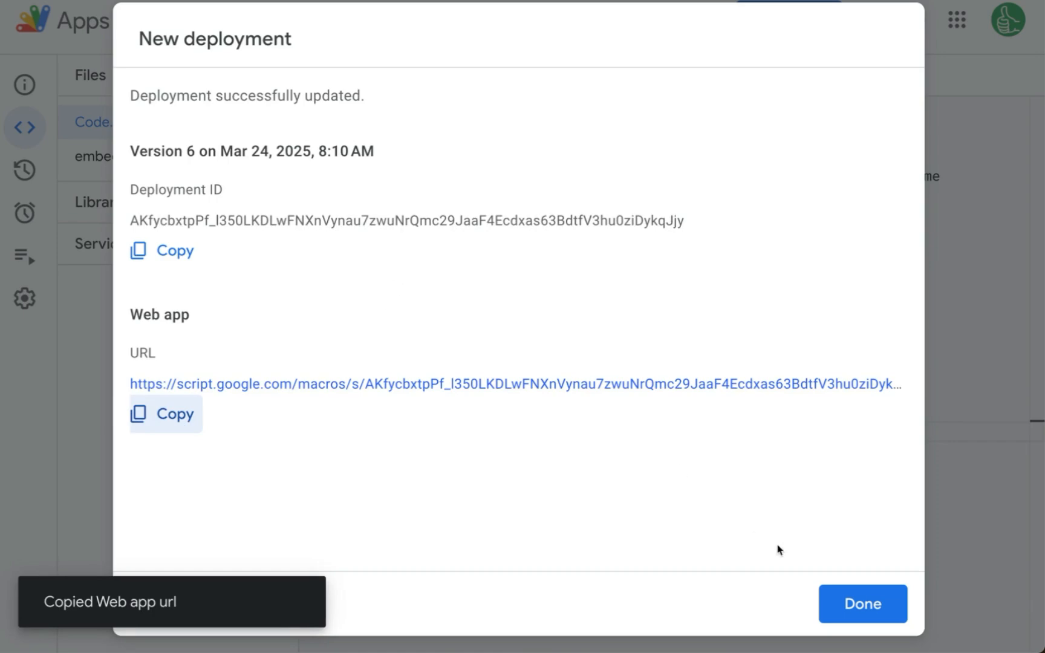
pyautogui.click(863, 621)
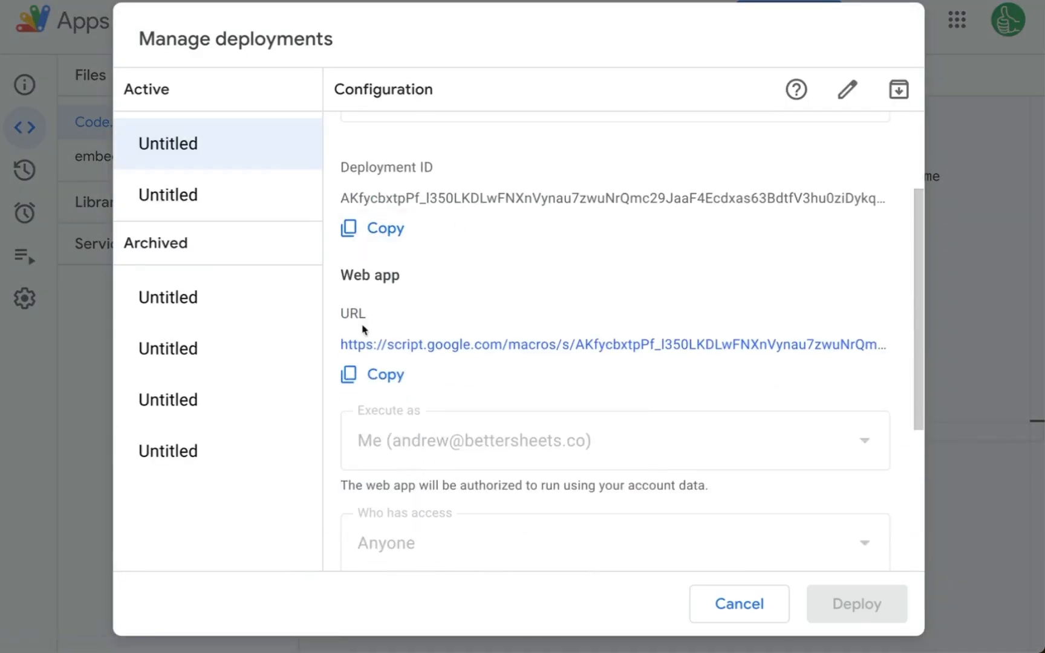
pyautogui.click(372, 374)
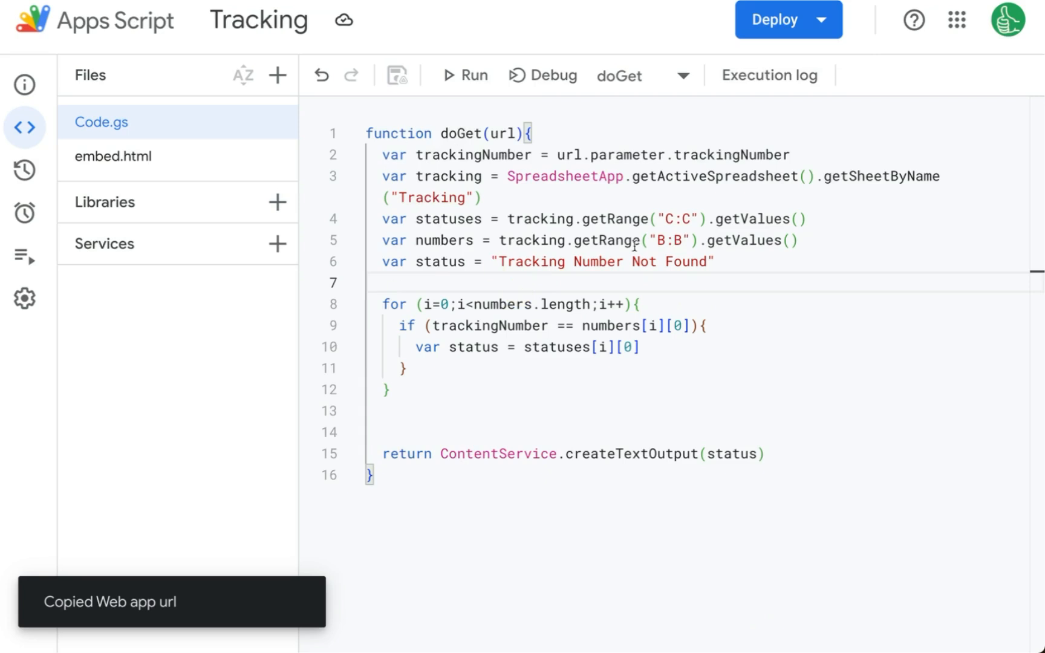
pyautogui.moveTo(552, 260)
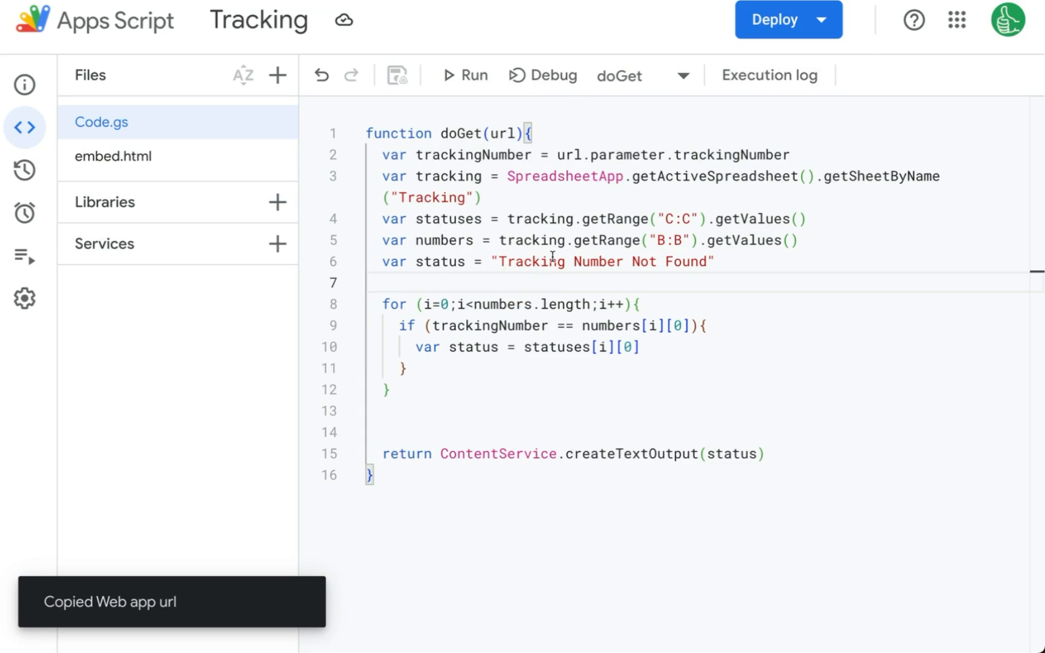
pyautogui.moveTo(139, 189)
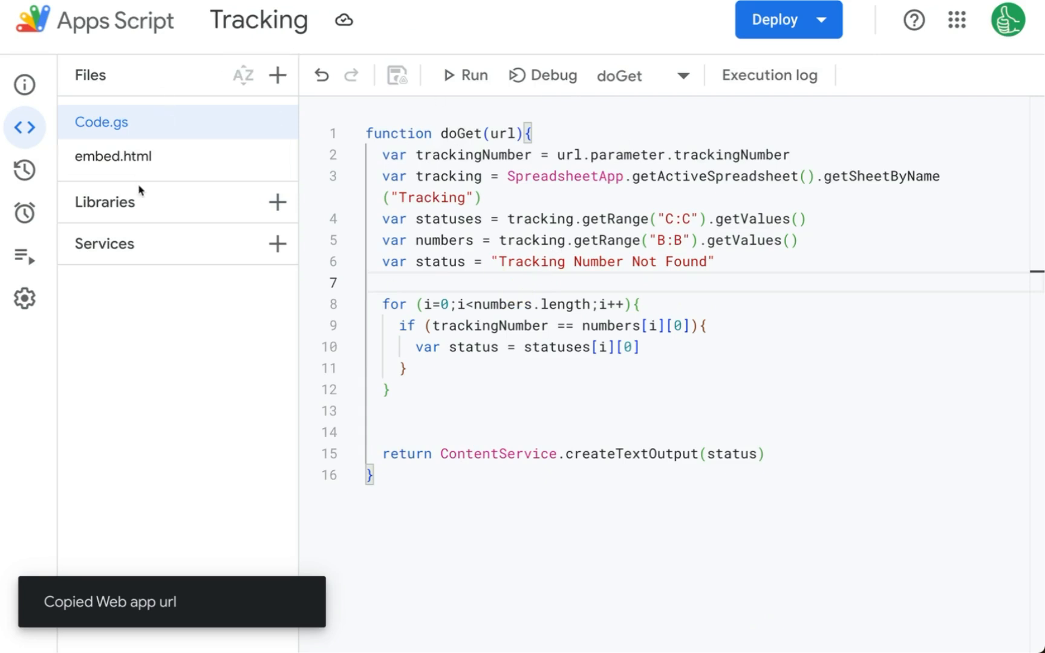
# - Replace embed.html's fetch url with the new web app URL and save
pyautogui.click(113, 156)
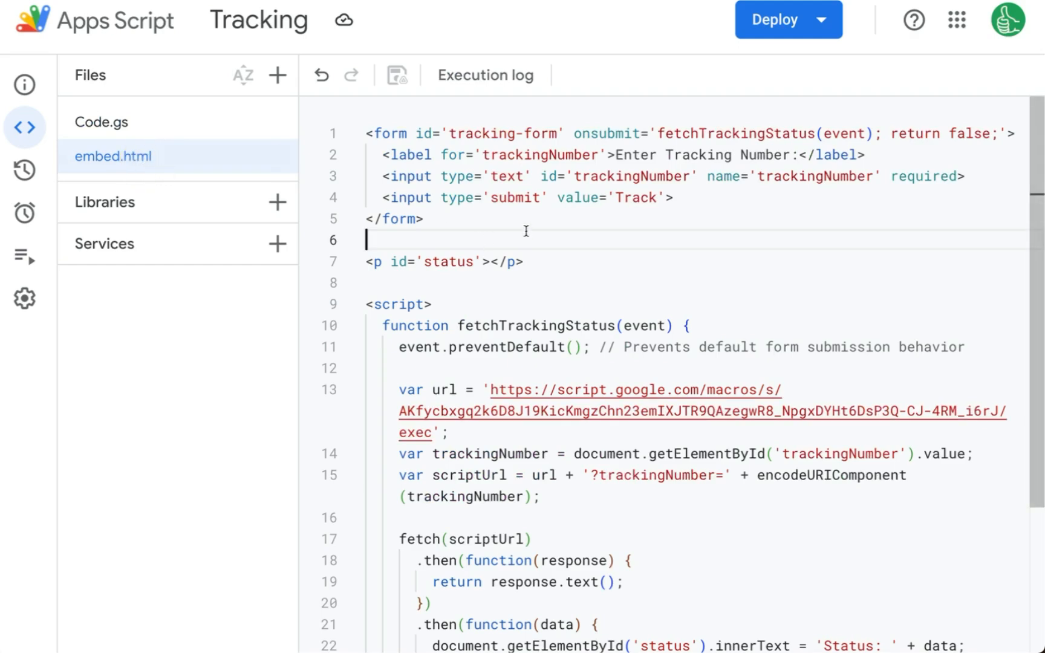
pyautogui.moveTo(536, 198)
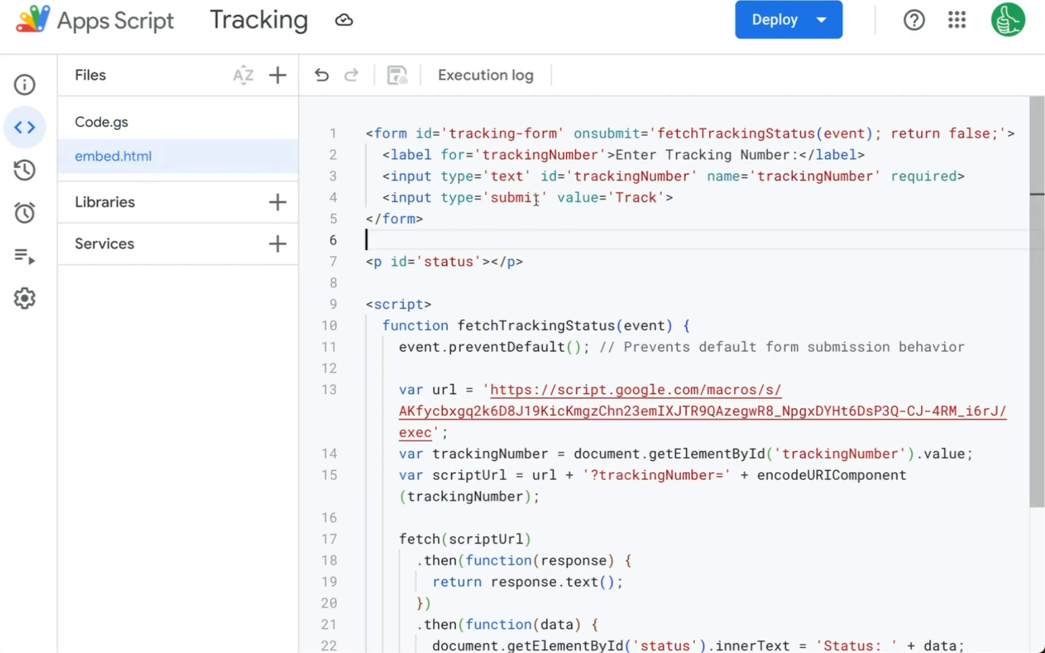
pyautogui.moveTo(371, 133); pyautogui.dragTo(740, 155)
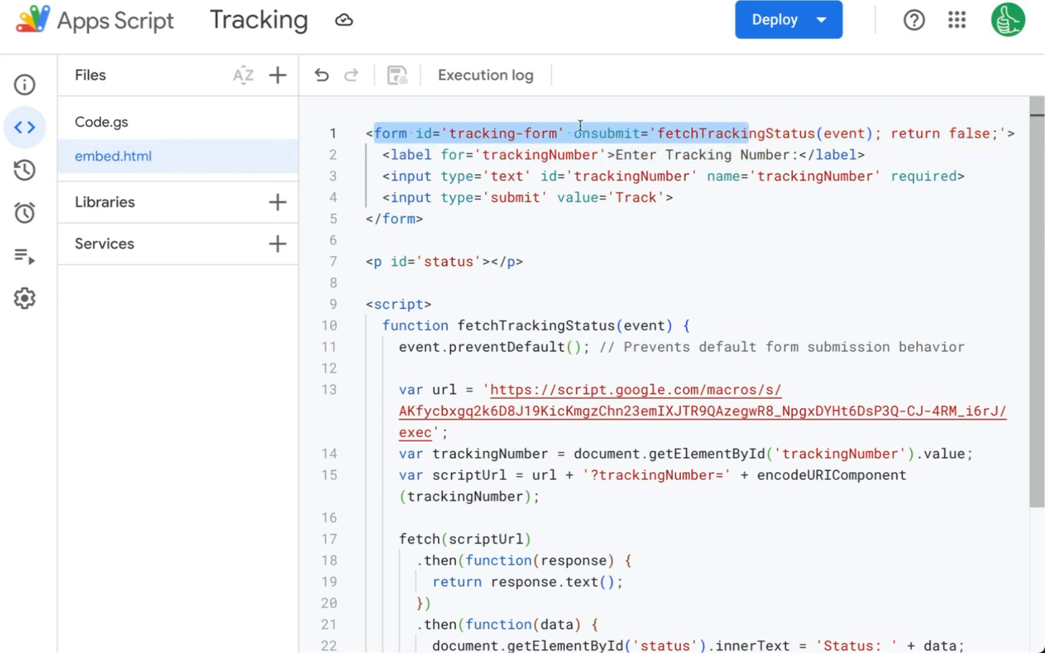
pyautogui.doubleClick(735, 134)
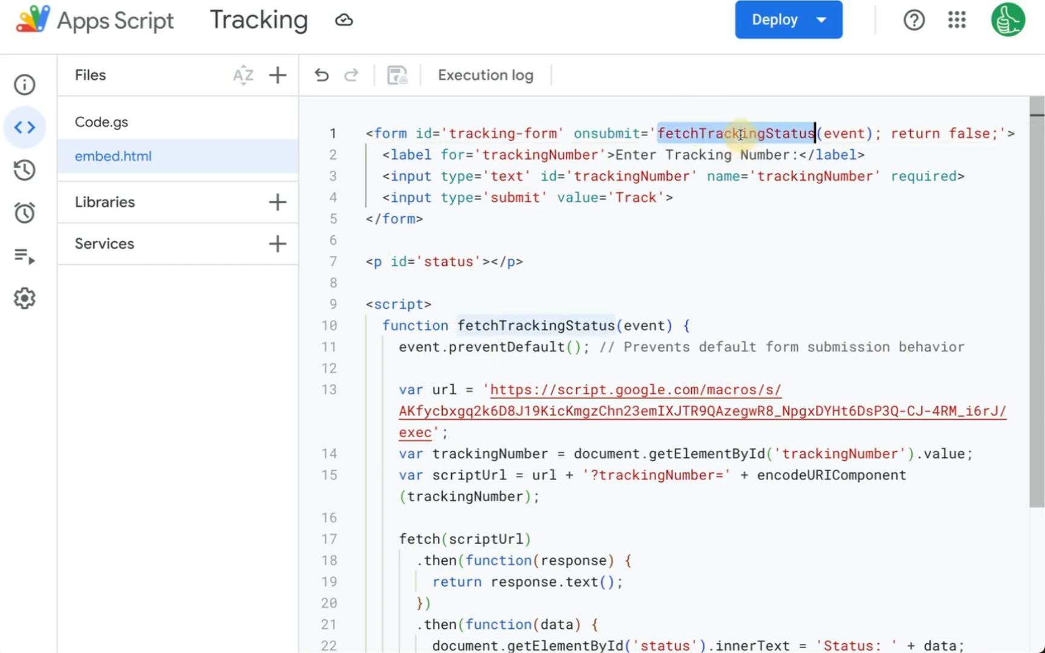
pyautogui.scroll(-3)
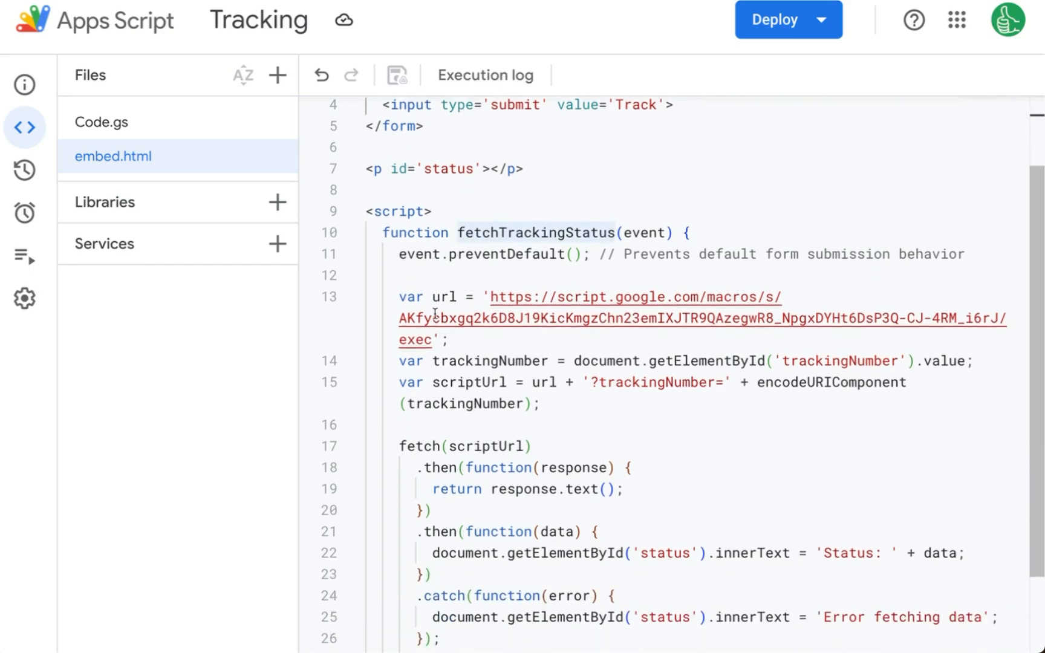
pyautogui.scroll(-3)
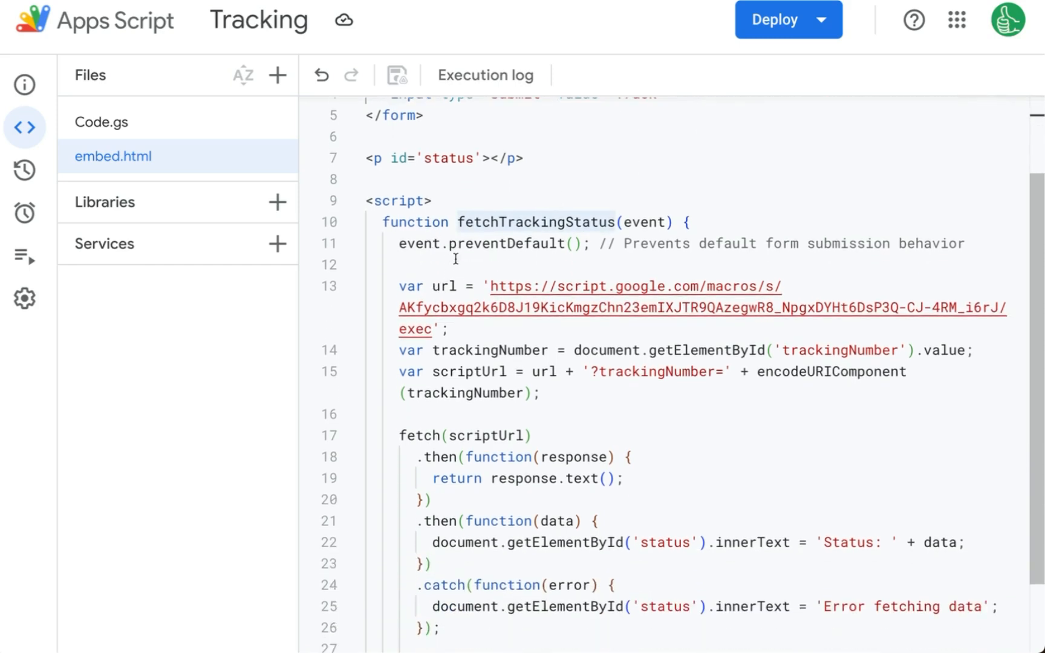
pyautogui.scroll(-3)
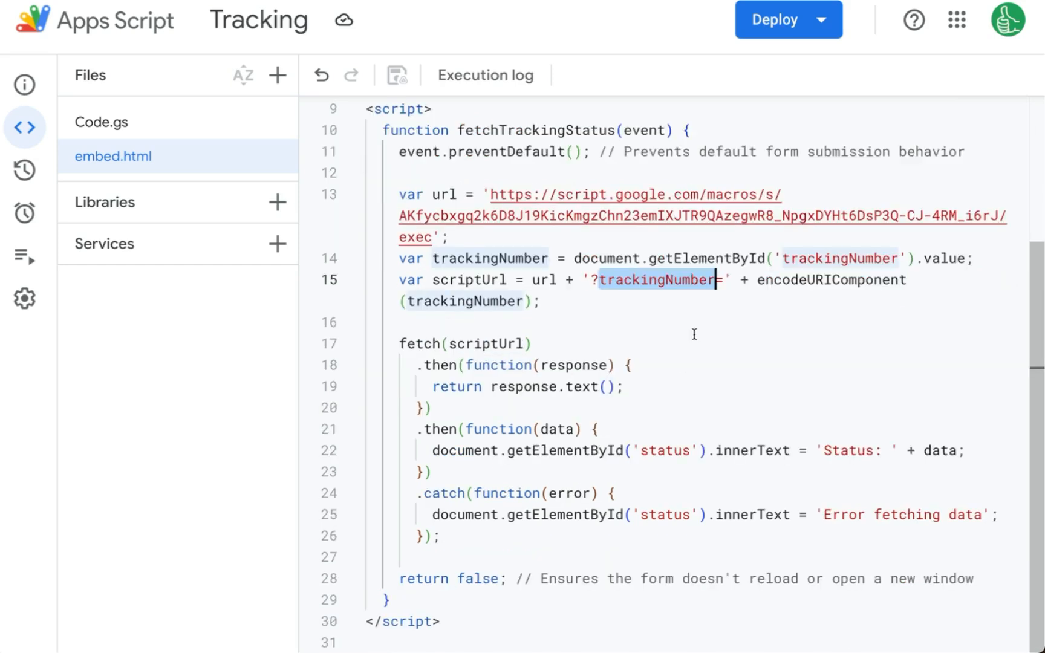
pyautogui.moveTo(858, 451)
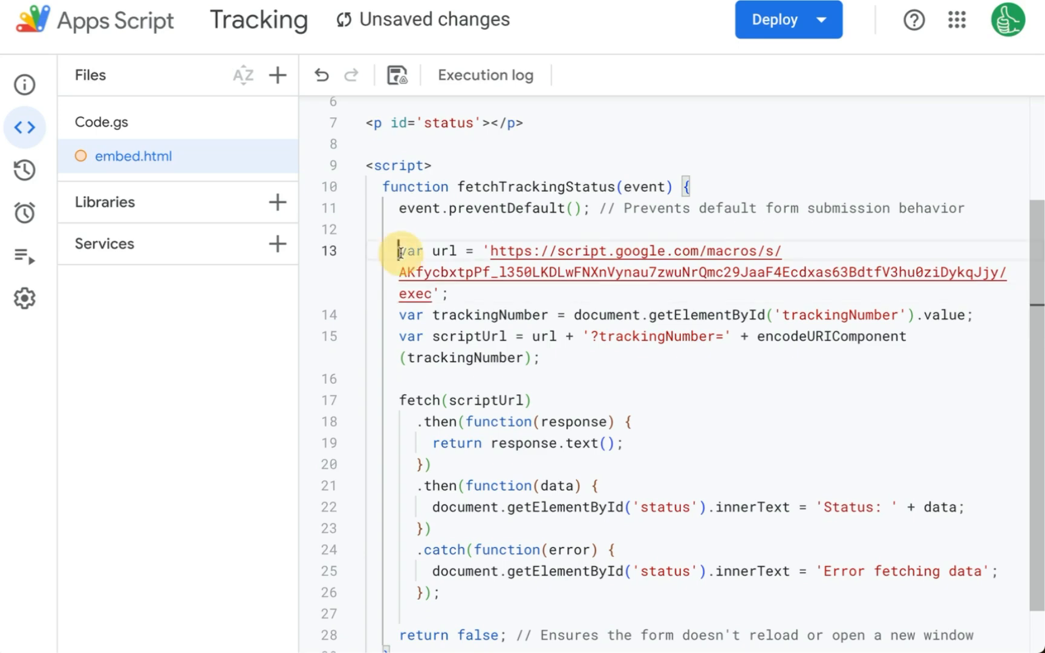
pyautogui.press('Ctrl+s')
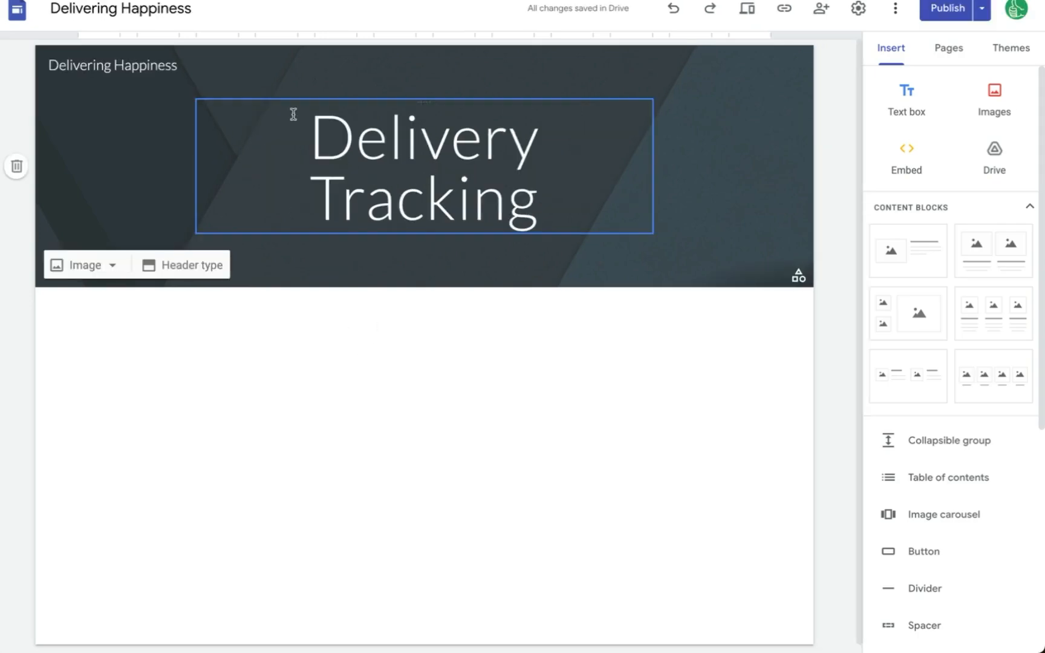
# - Insert the embed.html tracking-form code as an Embed code block on the page
pyautogui.click(398, 377)
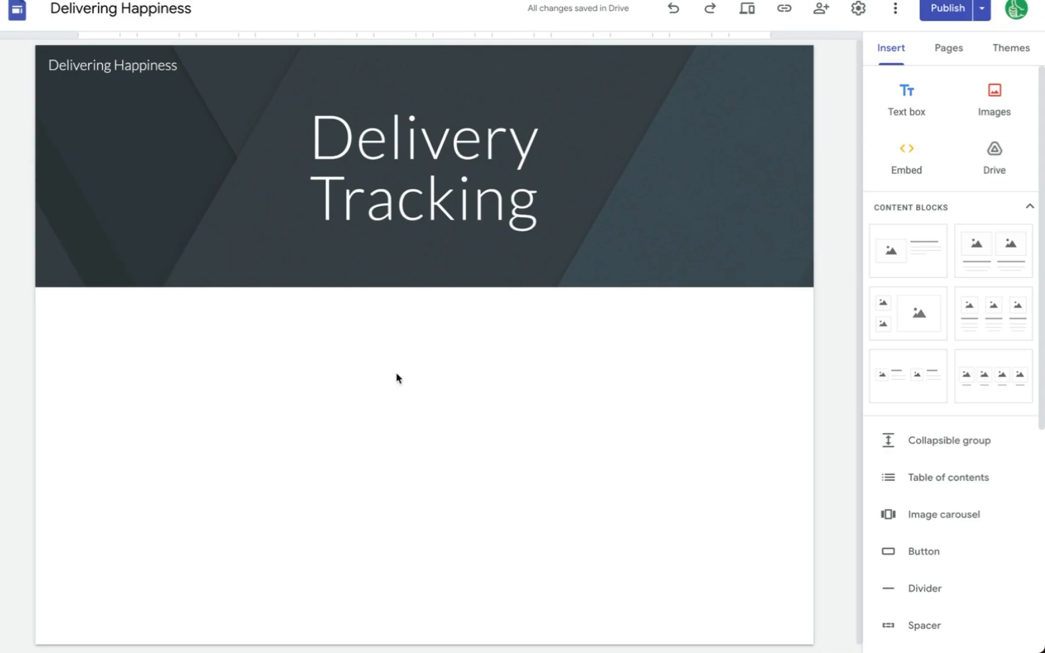
pyautogui.click(906, 149)
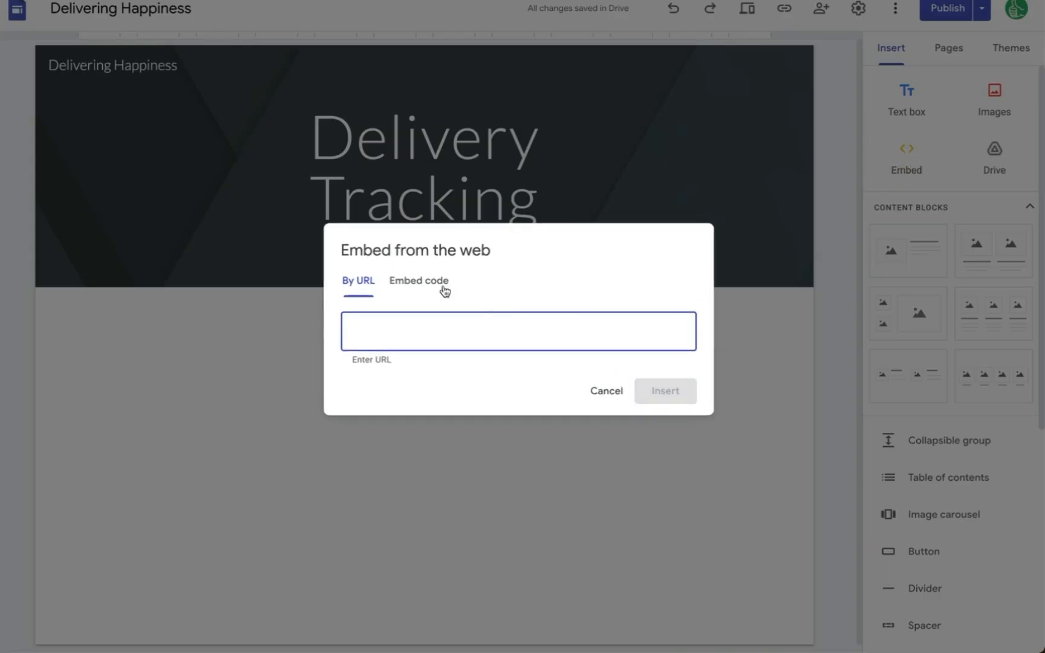
pyautogui.click(420, 281)
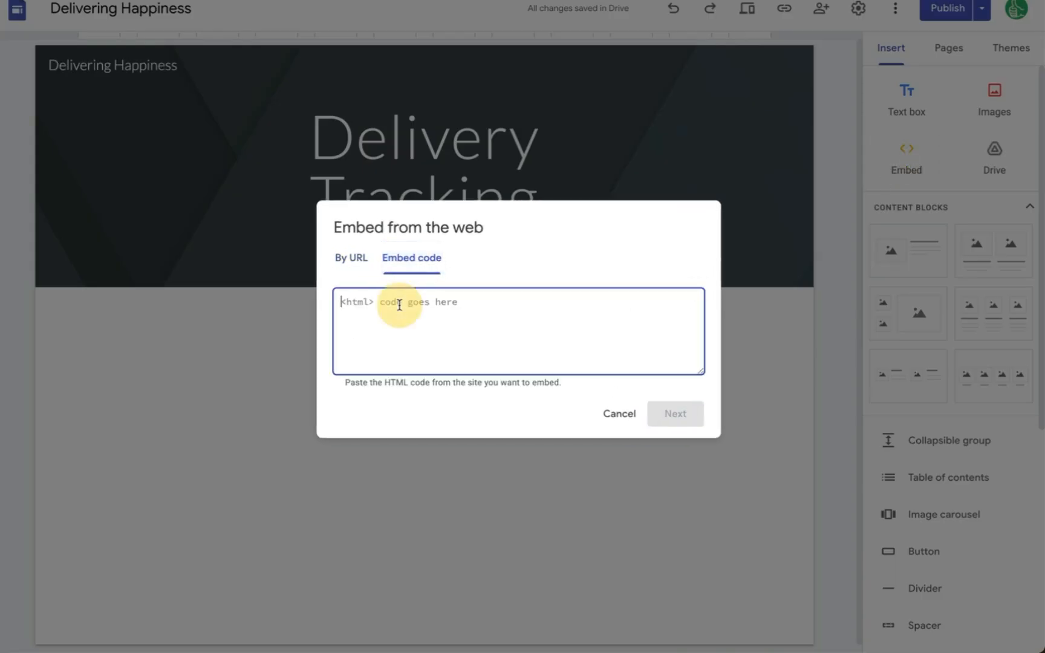
pyautogui.write("<form id='tracking-form' onsubmit='fetchTrackingStatus(event); return false;'>")
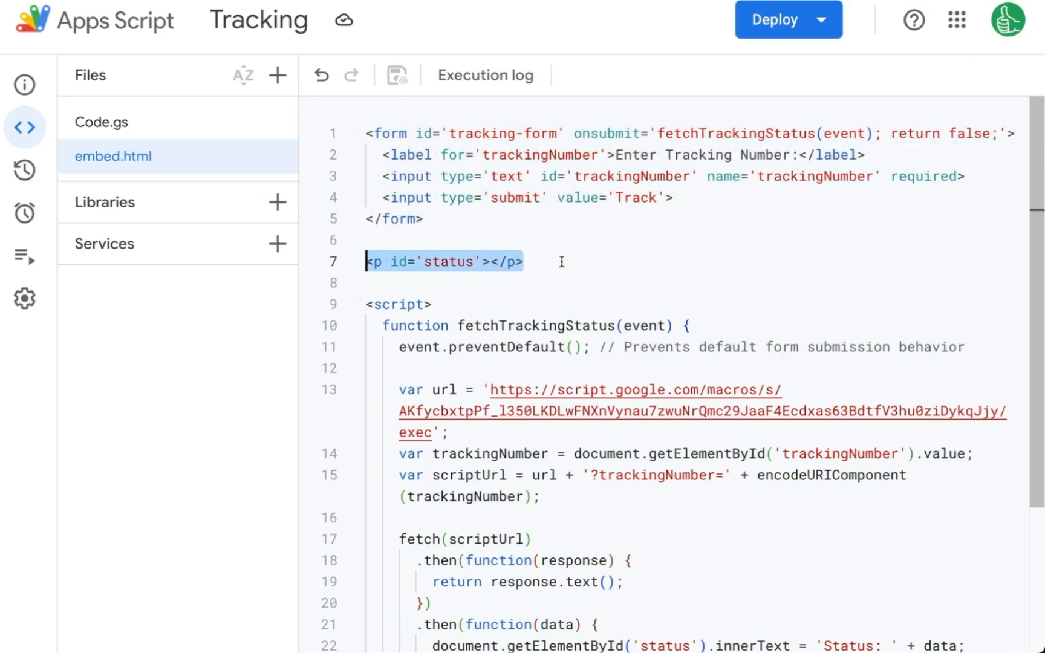
pyautogui.scroll(-3)
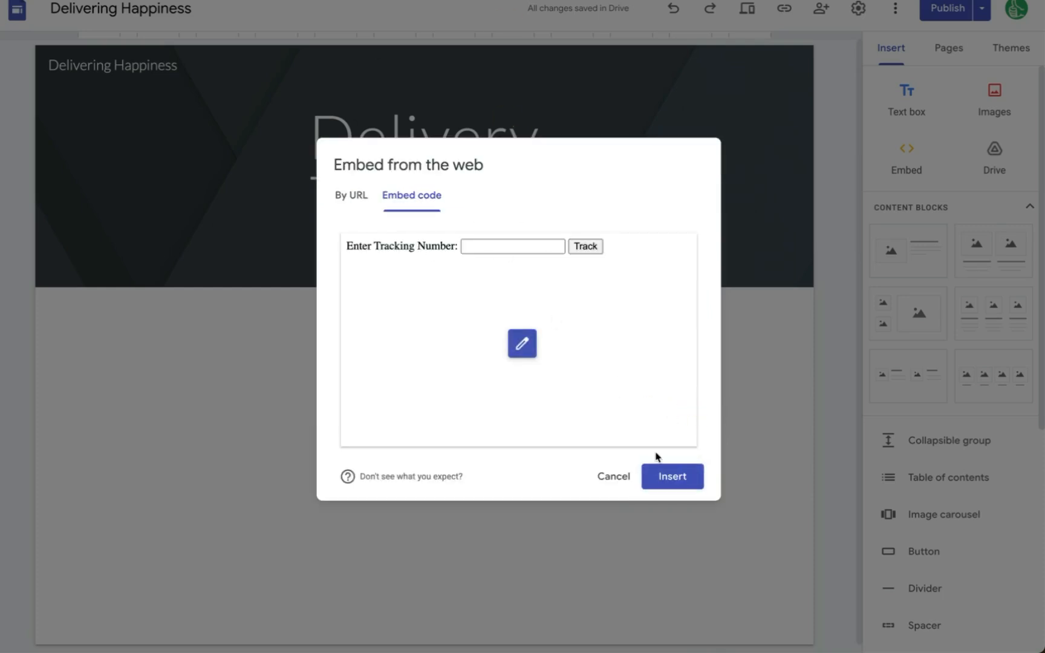
pyautogui.click(673, 477)
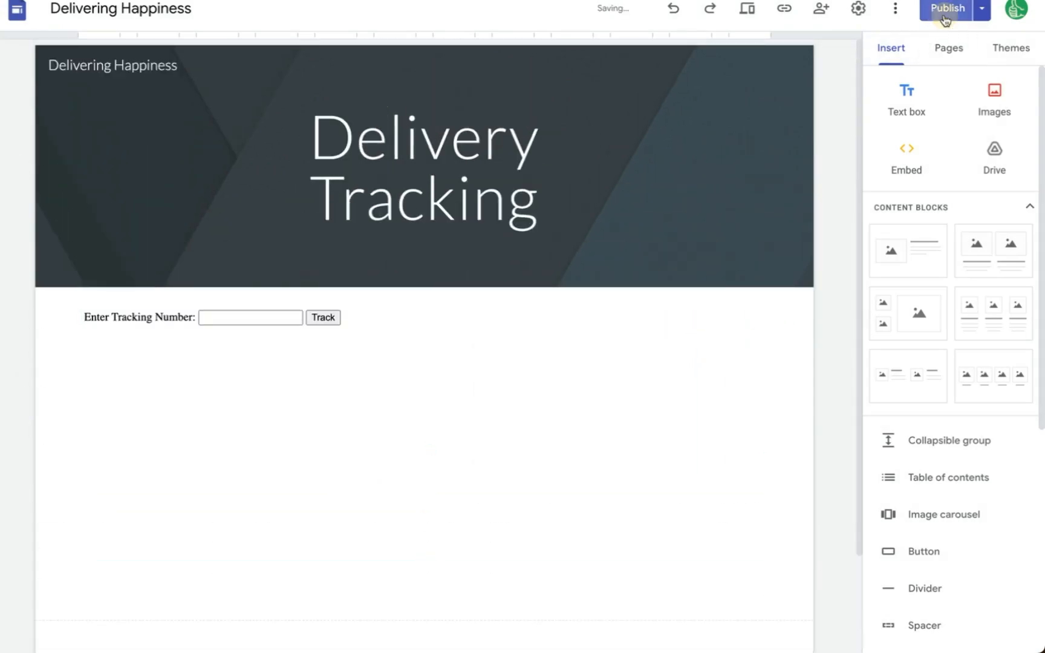
# - Publish the Delivery Tracking site, copy its published link and load the live tracking-number form
pyautogui.click(931, 8)
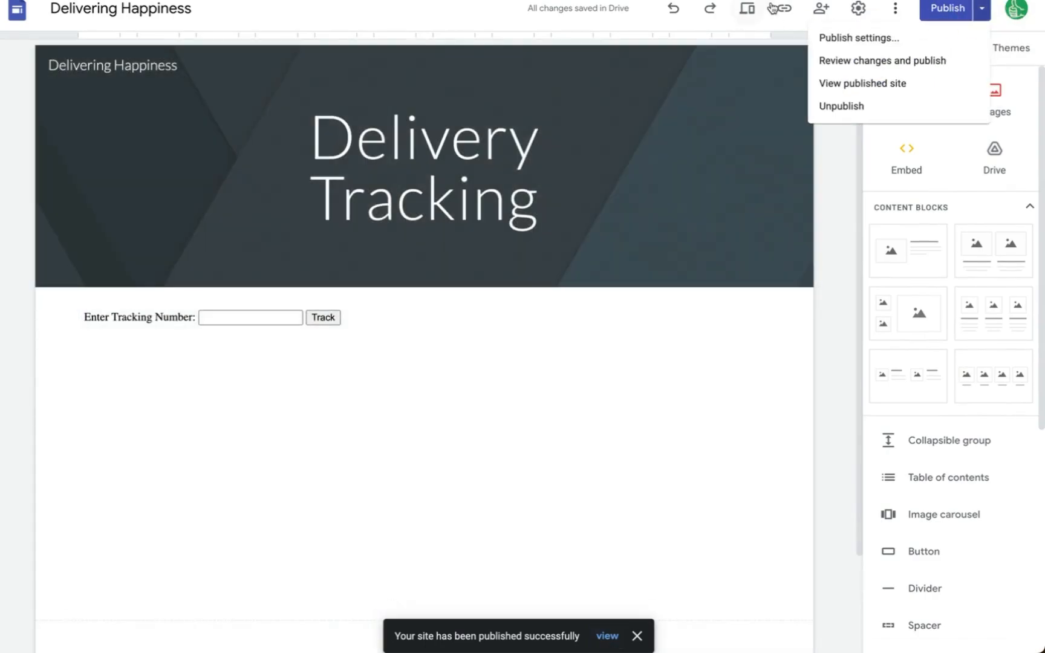
pyautogui.click(783, 9)
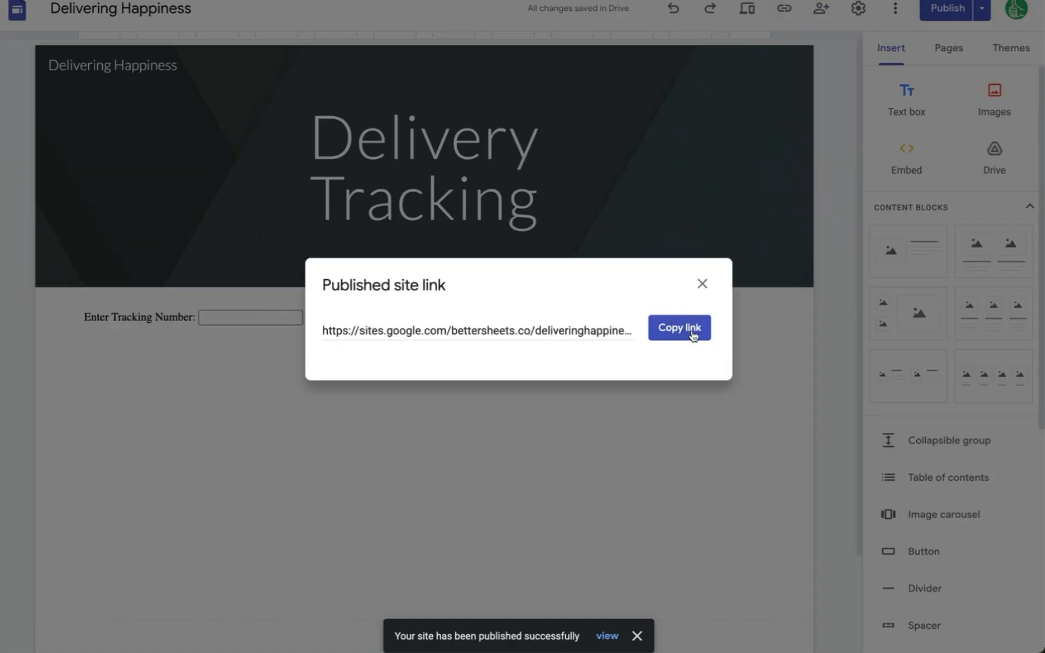
pyautogui.click(679, 327)
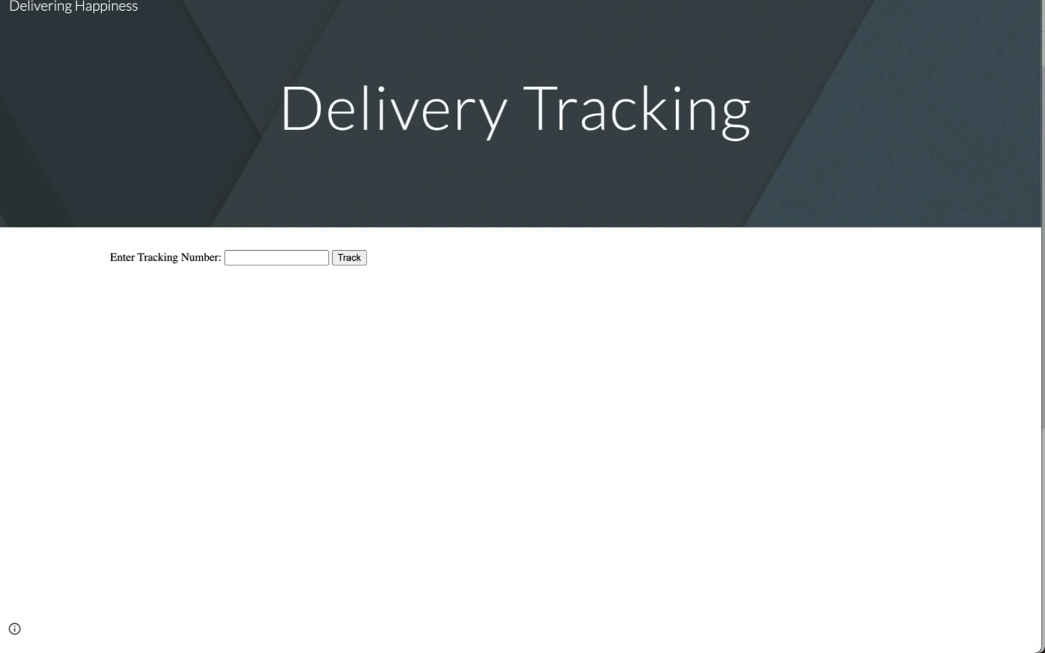
pyautogui.click(233, 258)
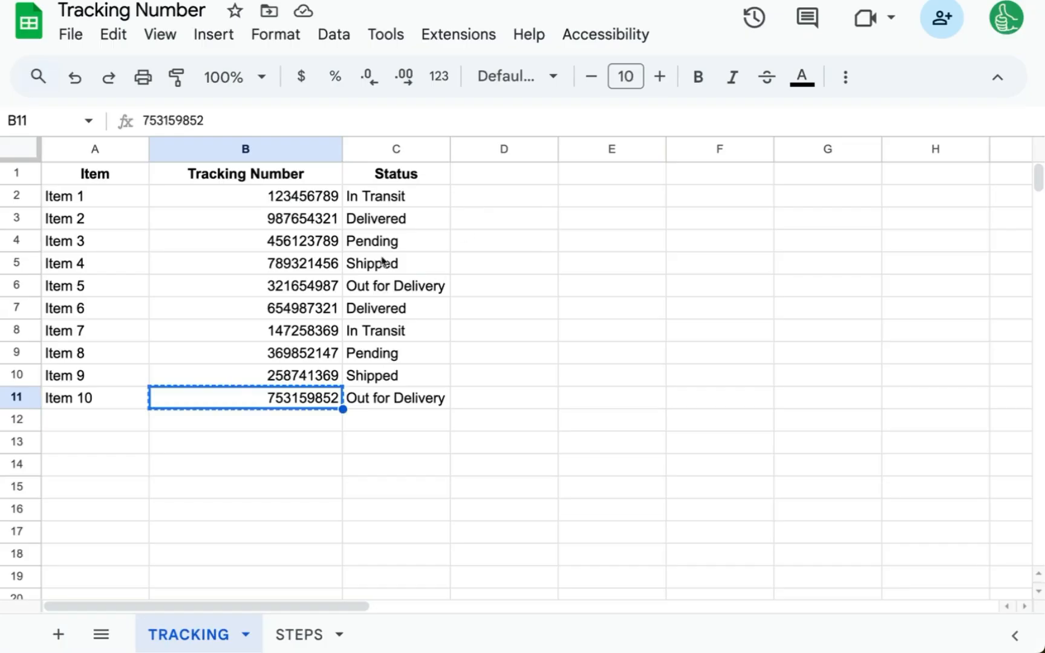
pyautogui.click(395, 263)
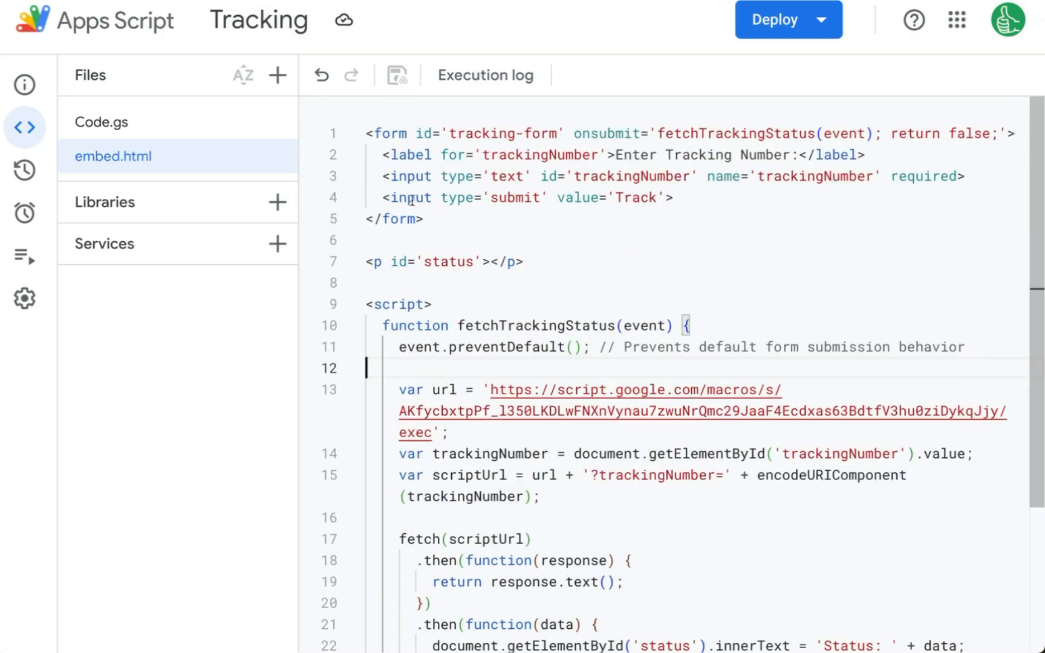
pyautogui.moveTo(366, 132); pyautogui.dragTo(422, 219)
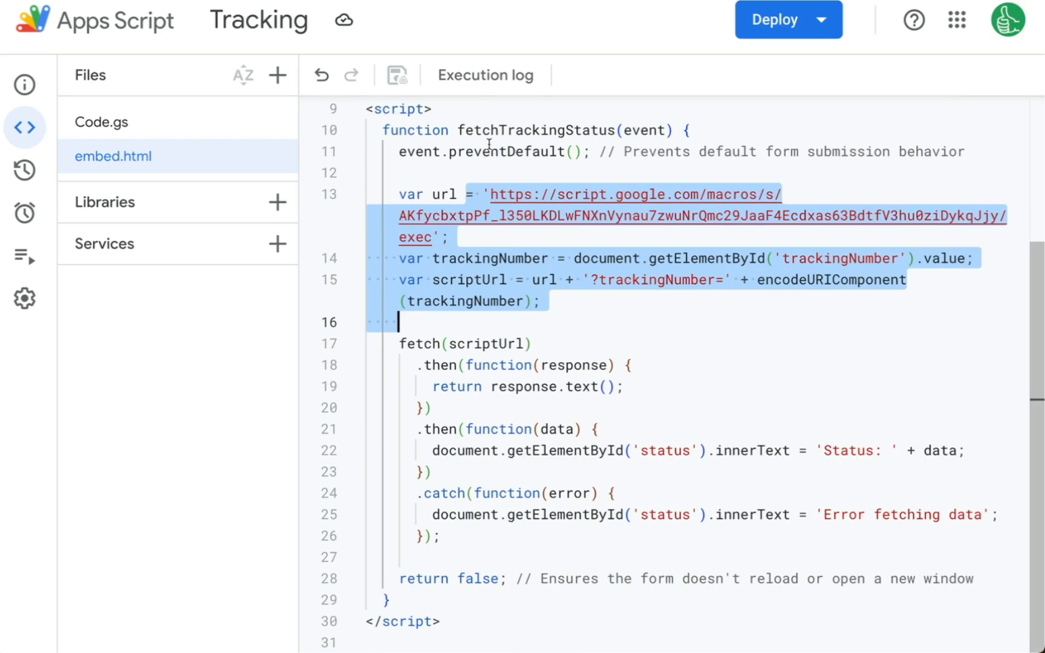
pyautogui.moveTo(277, 121)
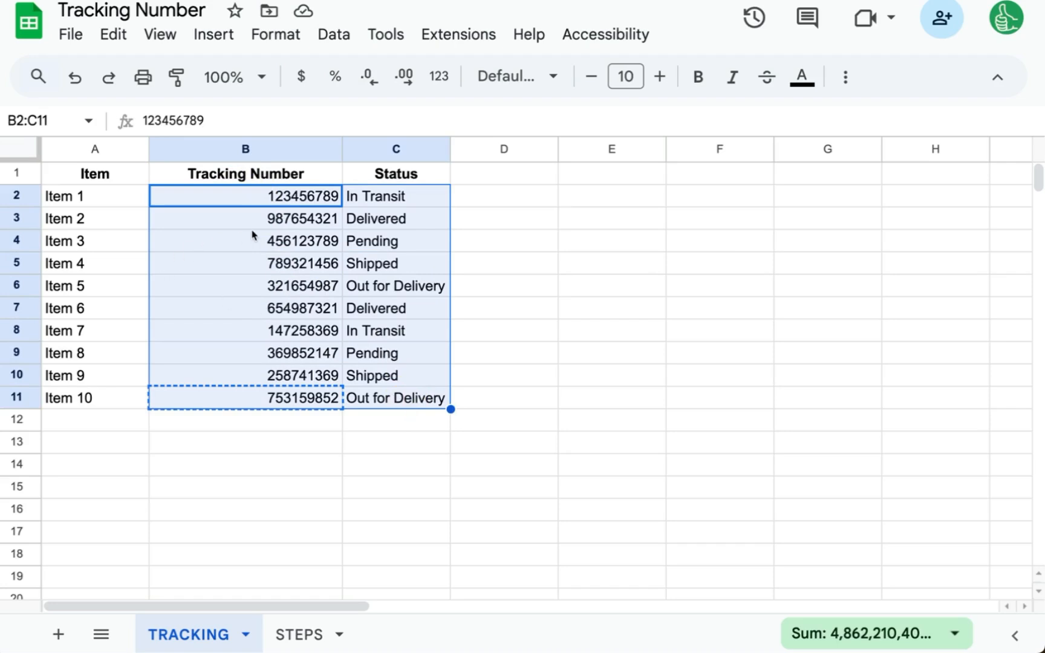
pyautogui.click(245, 196)
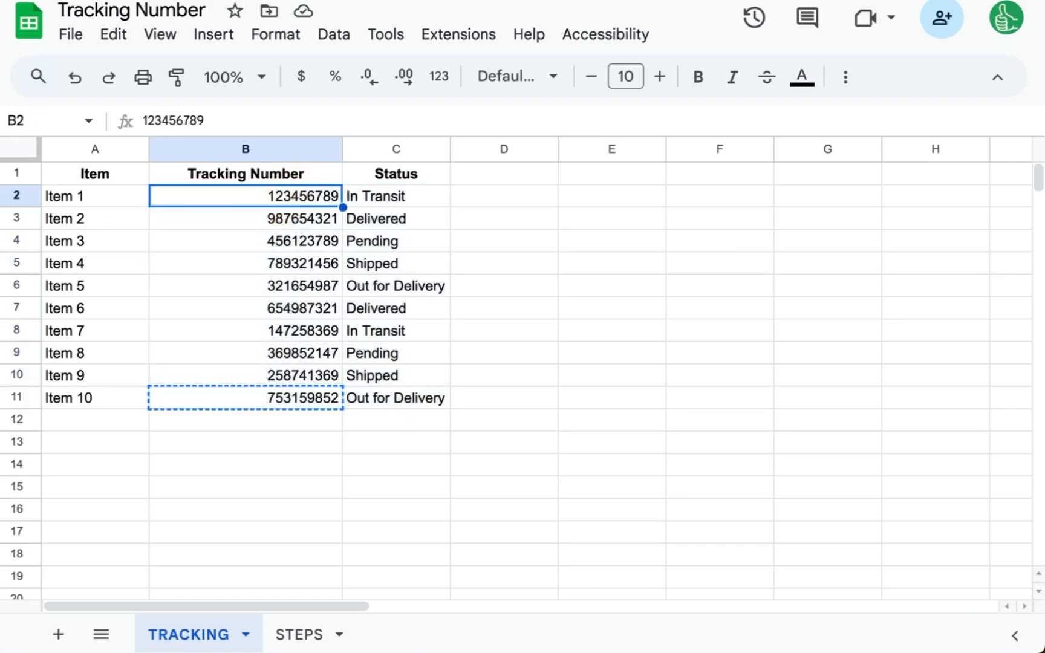